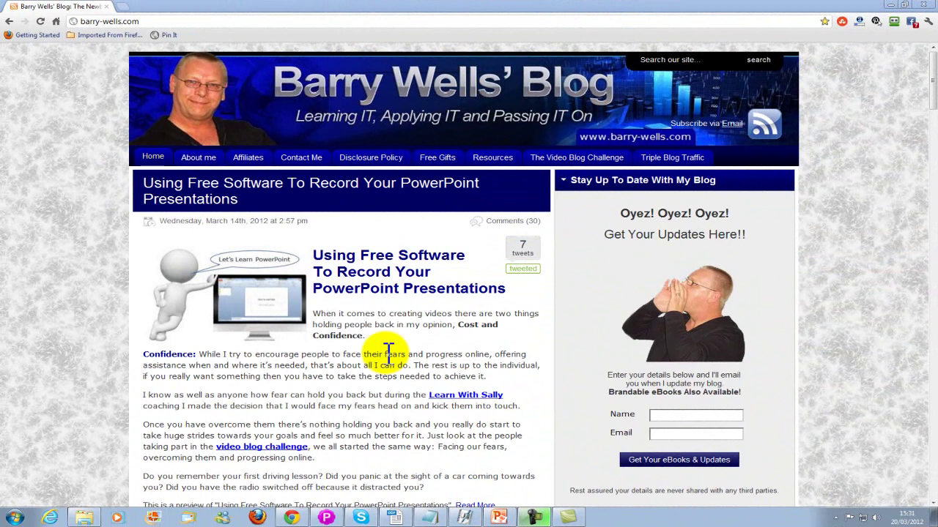
pyautogui.moveTo(387, 343)
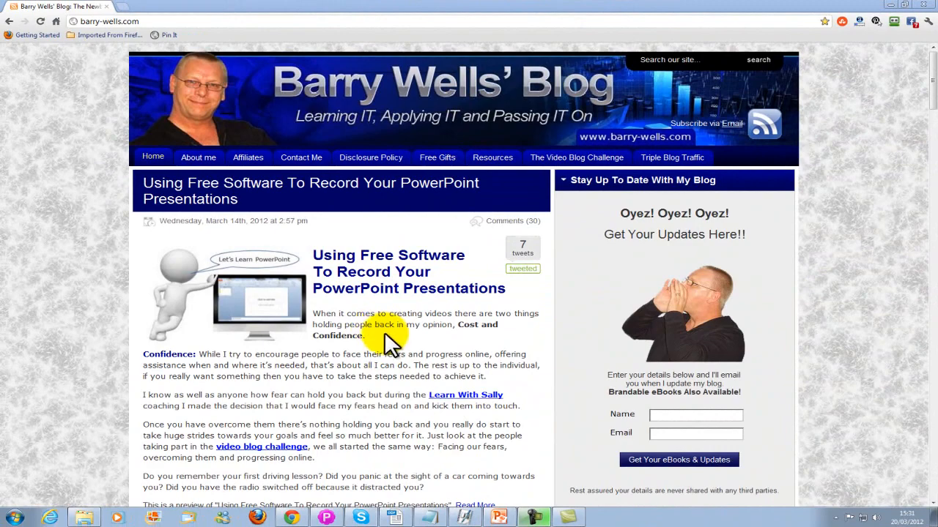
# Step: Bring up the Learn with Sally presentation in PowerPoint from the taskbar
pyautogui.scroll(-3)
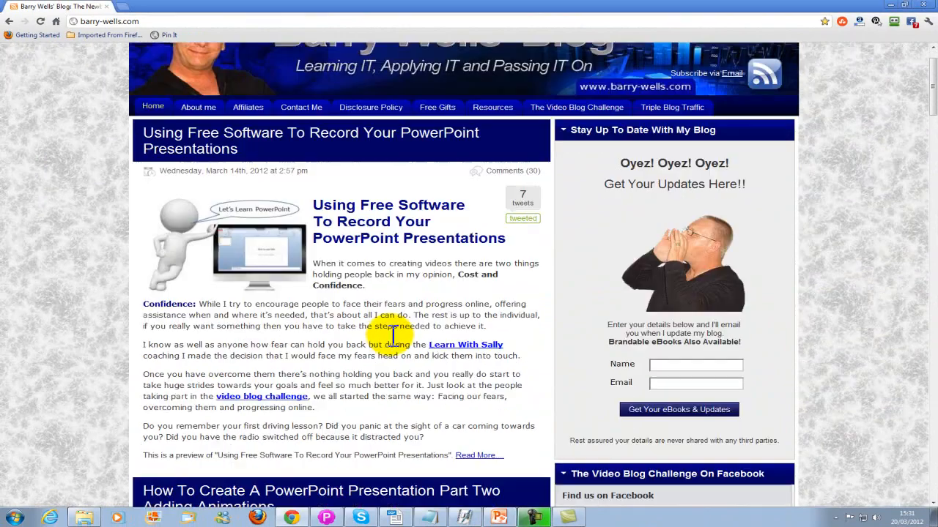
pyautogui.scroll(-3)
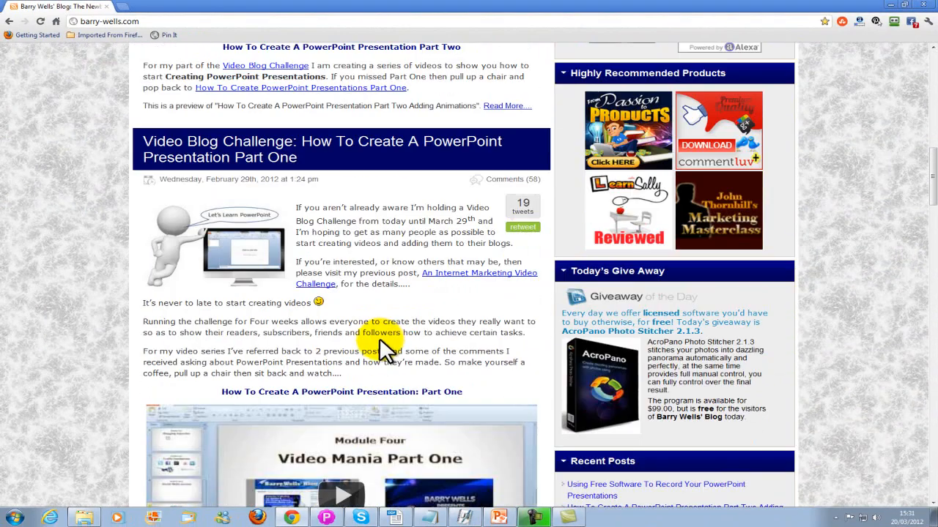
pyautogui.moveTo(388, 348)
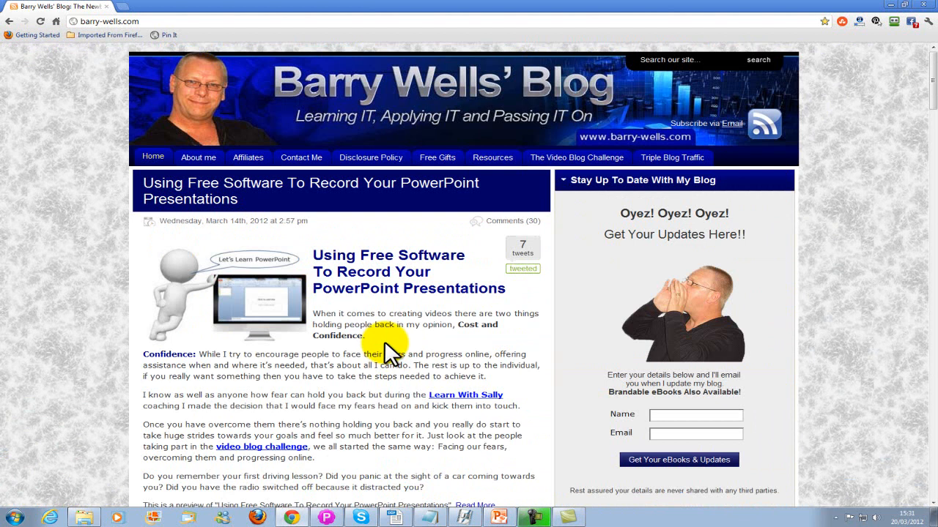
pyautogui.moveTo(504, 516)
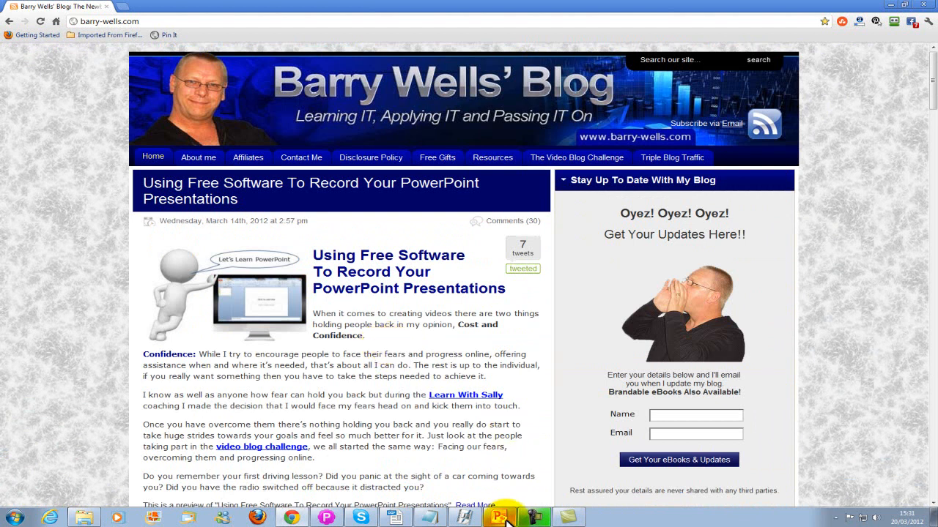
pyautogui.click(498, 517)
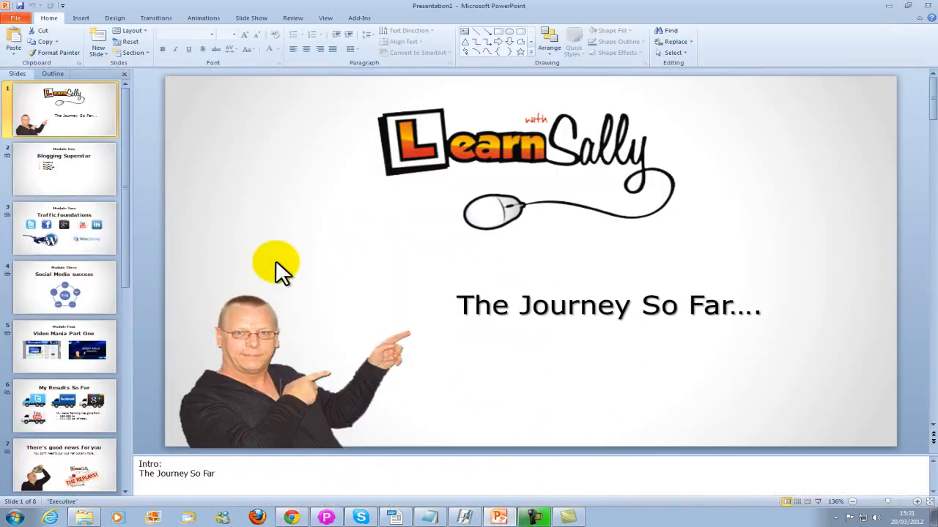
pyautogui.moveTo(399, 263)
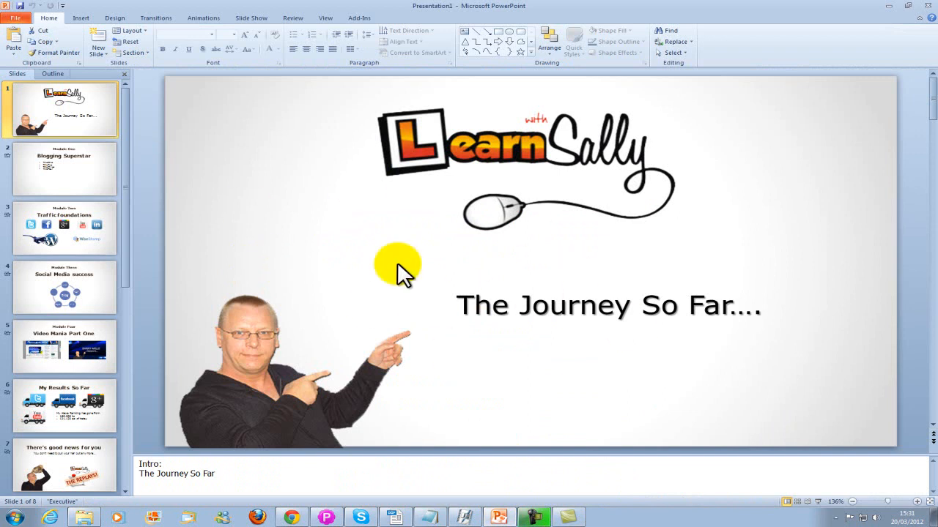
pyautogui.moveTo(389, 320)
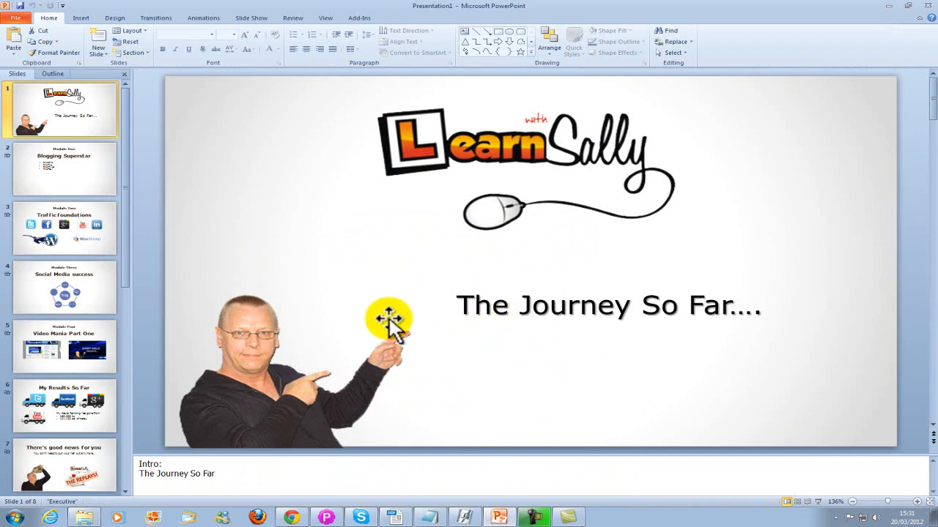
pyautogui.moveTo(388, 319); pyautogui.dragTo(296, 381)
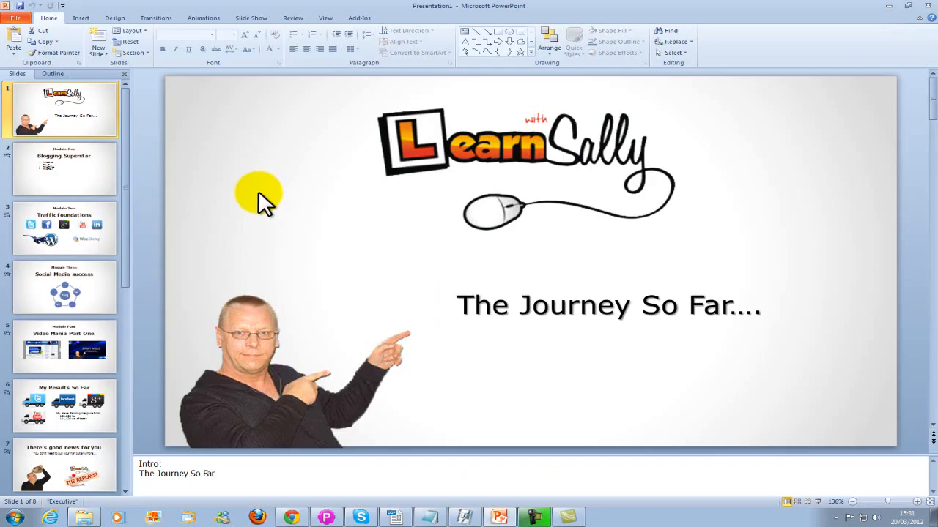
# Step: Run the slide show from the beginning and step back to the intro slide
pyautogui.click(250, 17)
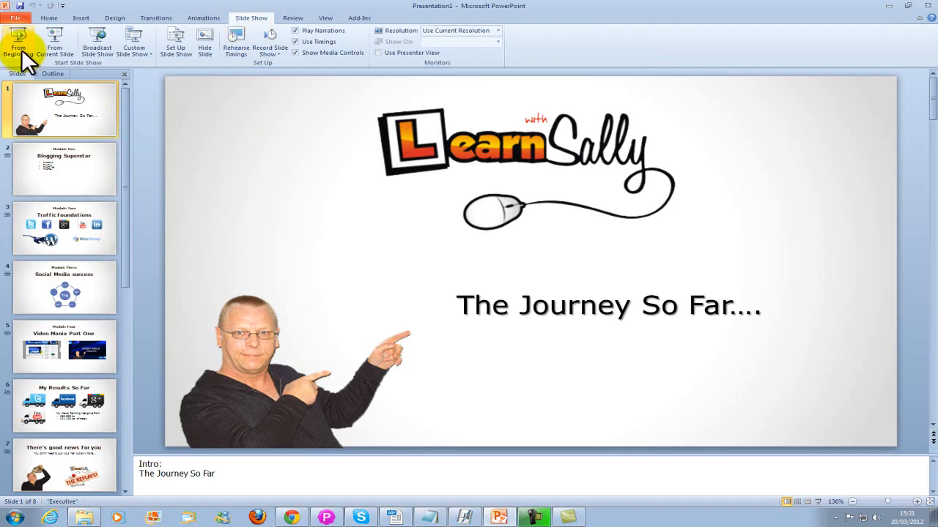
pyautogui.click(65, 168)
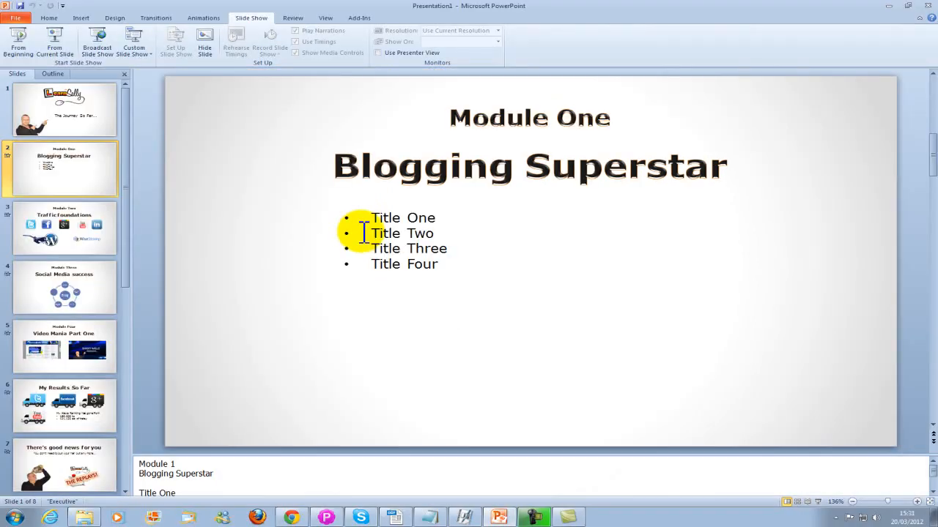
pyautogui.click(65, 109)
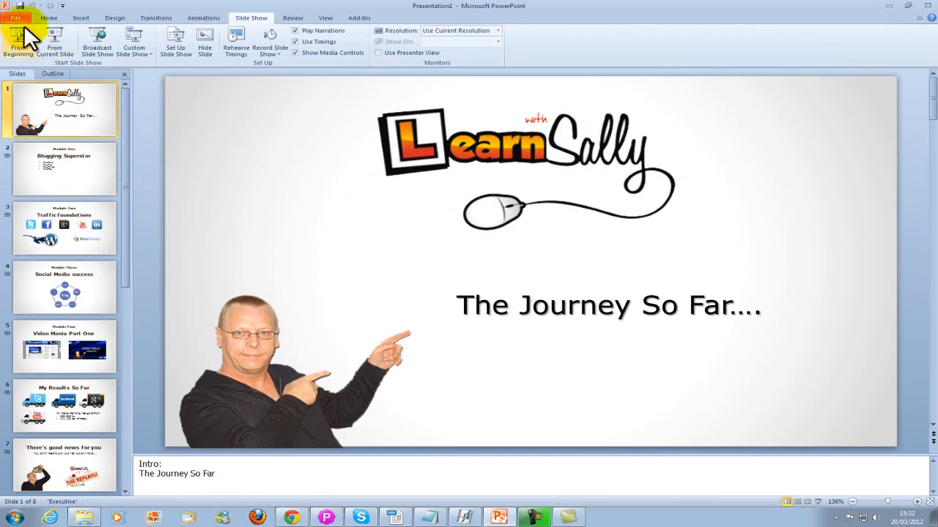
pyautogui.click(14, 18)
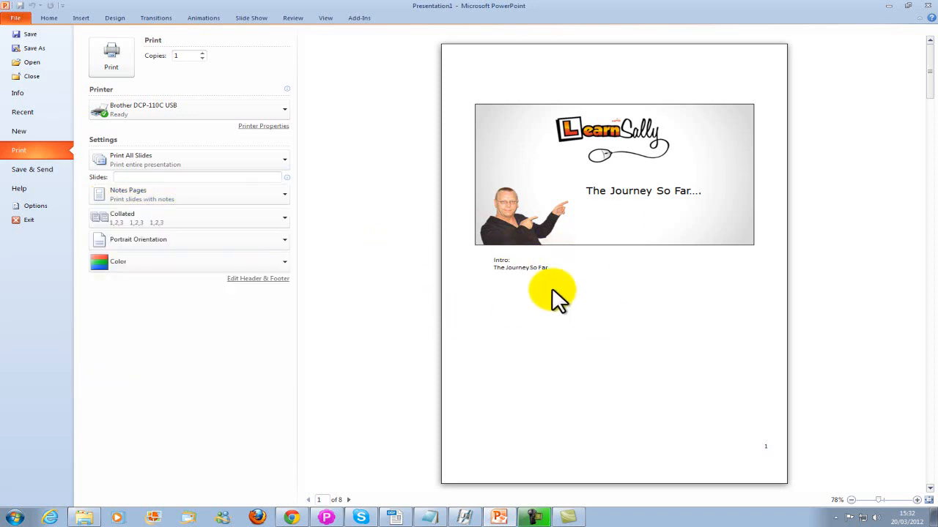
pyautogui.moveTo(578, 300)
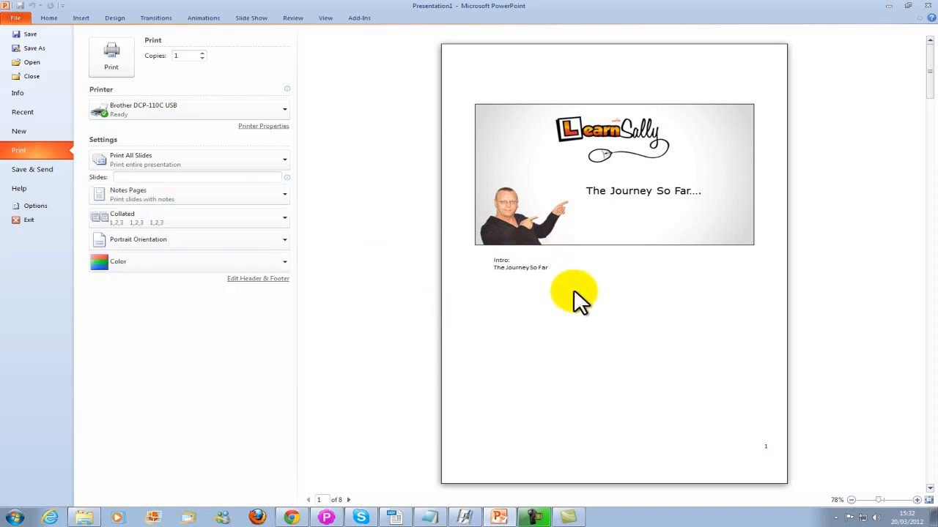
pyautogui.moveTo(627, 356)
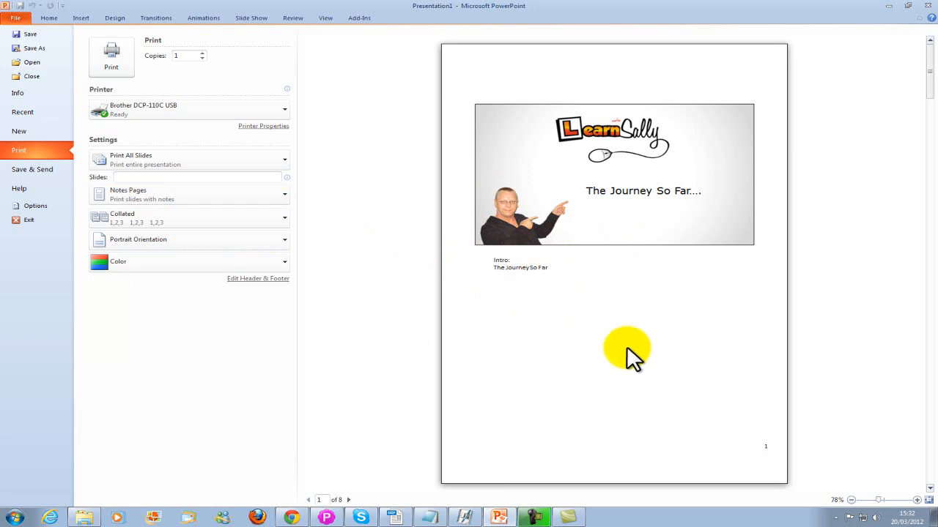
pyautogui.moveTo(583, 393)
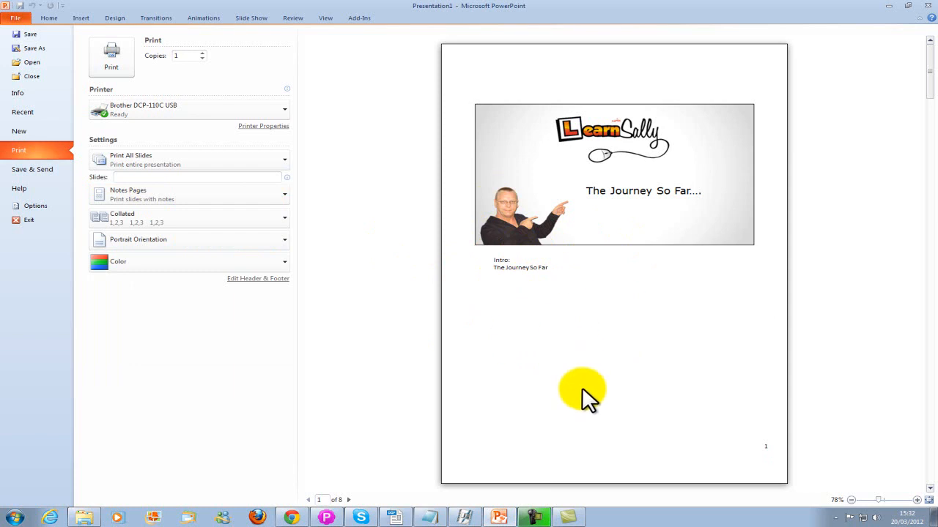
pyautogui.click(48, 18)
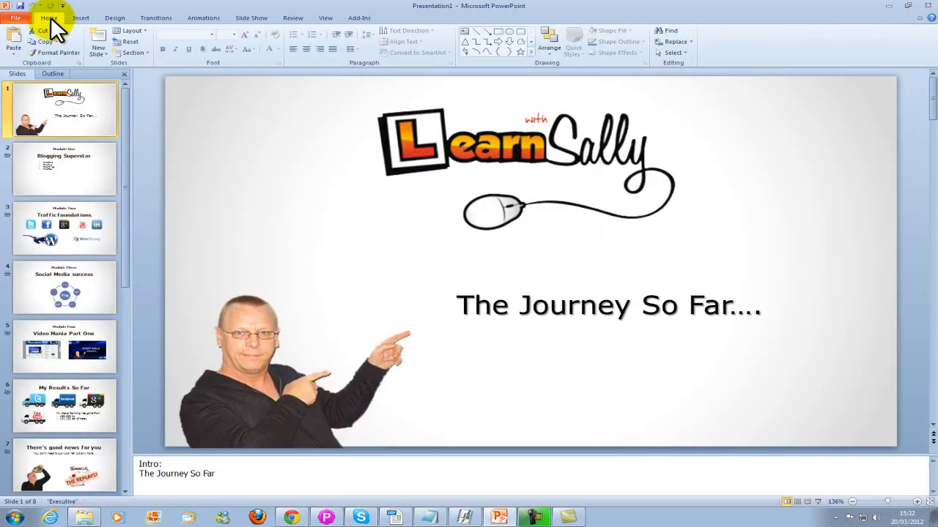
# Step: Show the Add-Ins toolbar with the Camtasia Record button
pyautogui.click(358, 18)
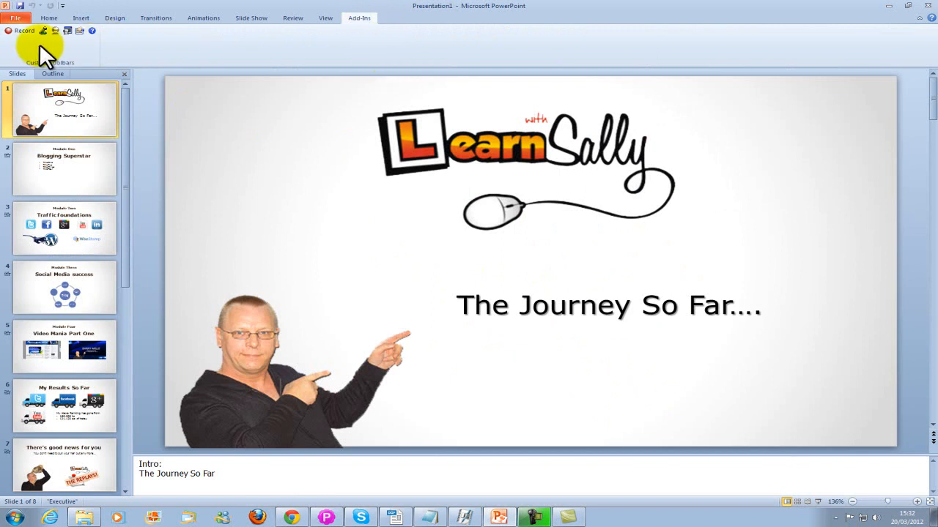
pyautogui.moveTo(91, 50)
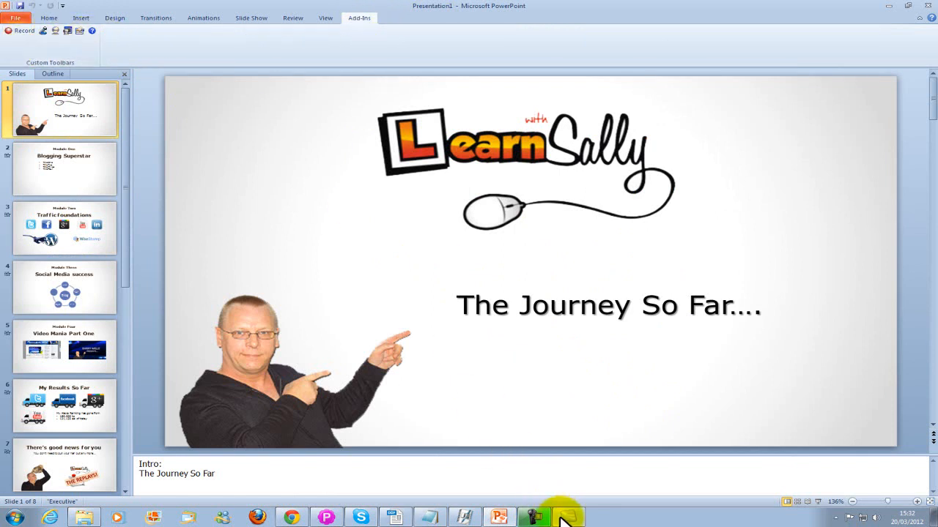
# Step: Switch to Camtasia Studio, review Tools > Options, and show the Welcome dialog's Record PowerPoint option
pyautogui.click(535, 517)
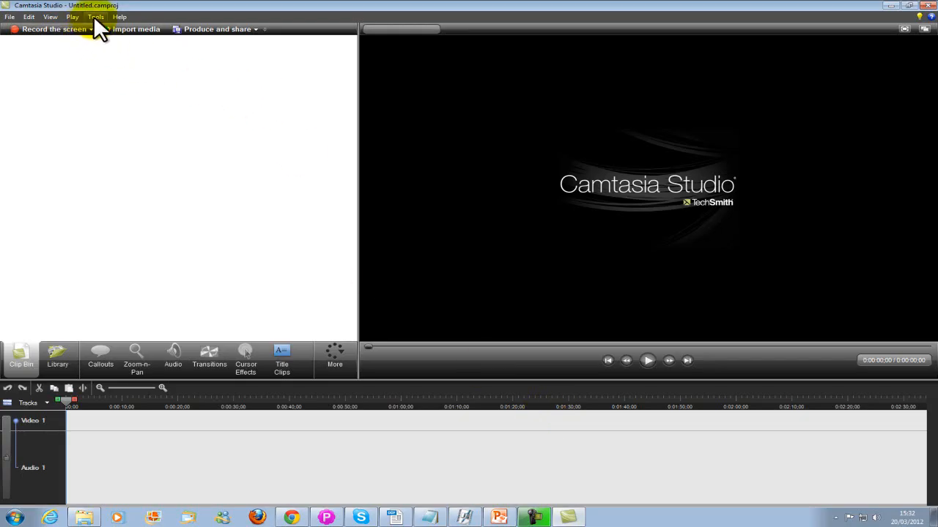
pyautogui.click(96, 17)
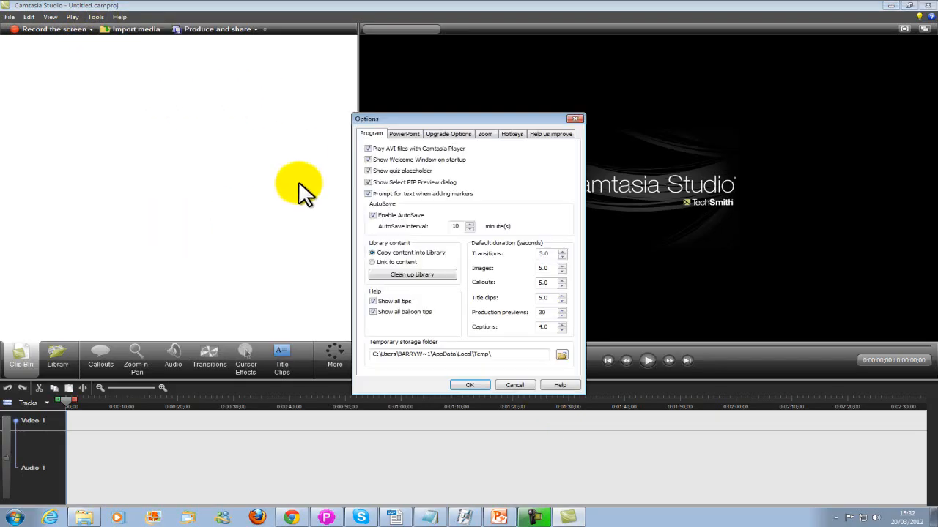
pyautogui.click(404, 134)
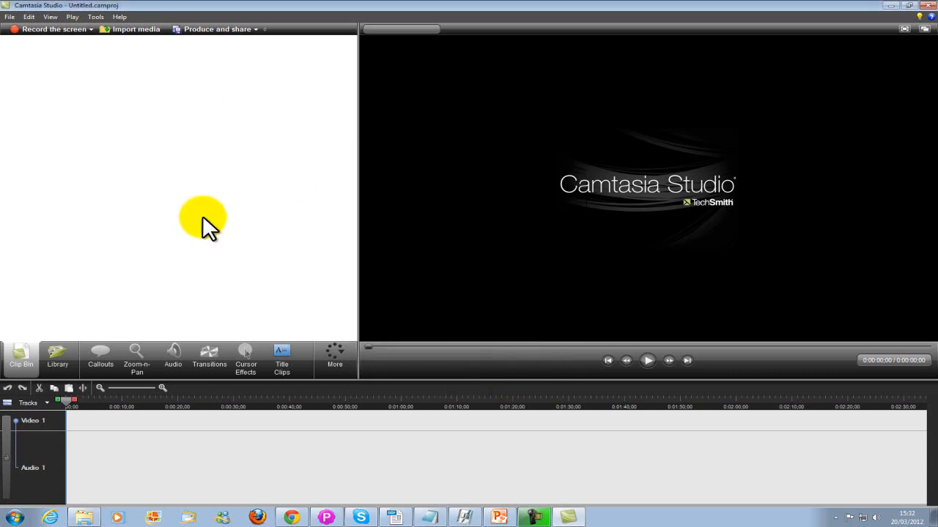
pyautogui.moveTo(184, 204)
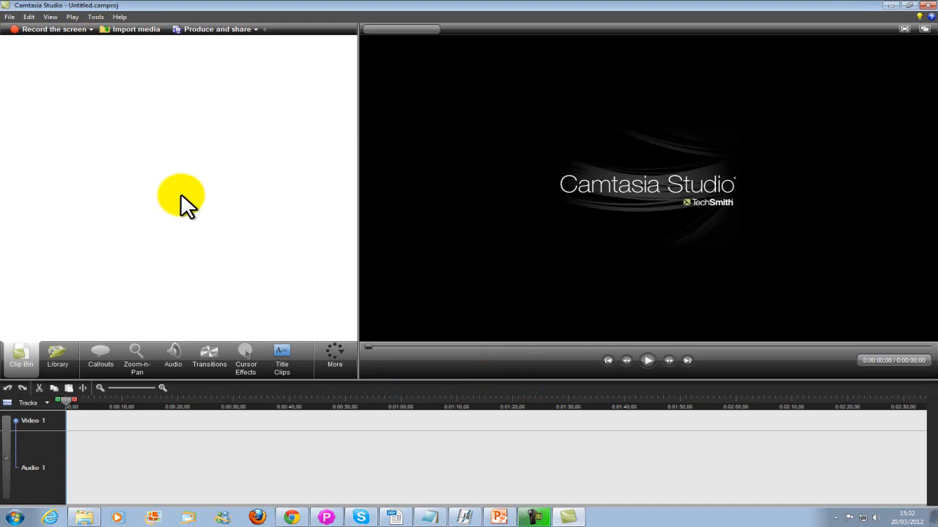
pyautogui.moveTo(26, 59)
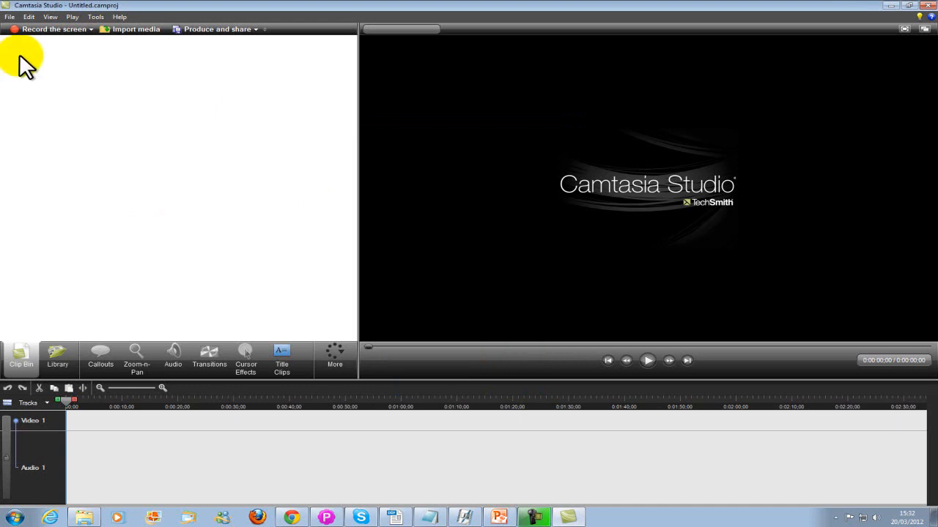
pyautogui.click(82, 29)
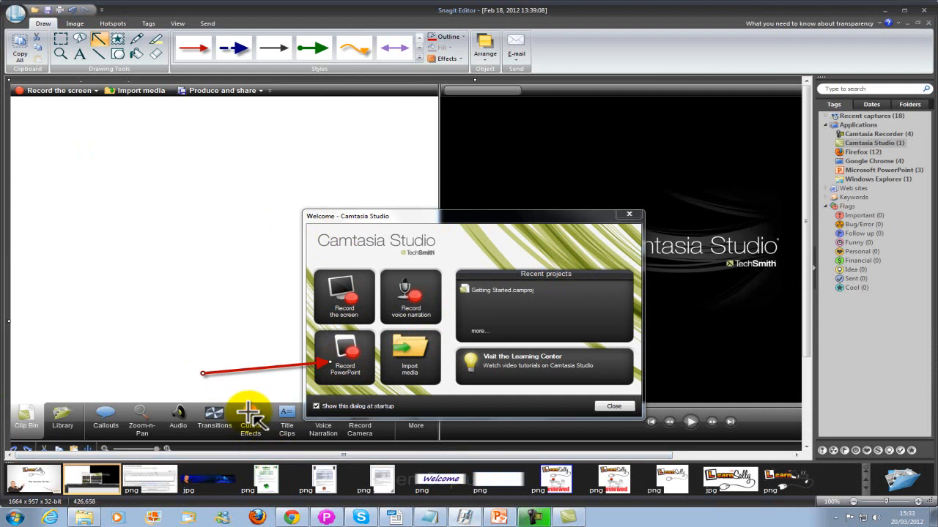
pyautogui.click(498, 517)
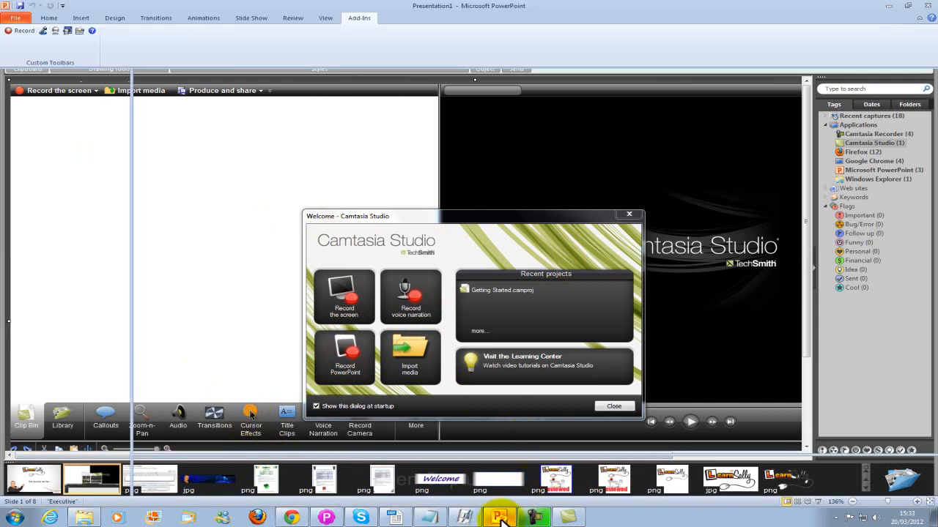
pyautogui.click(612, 405)
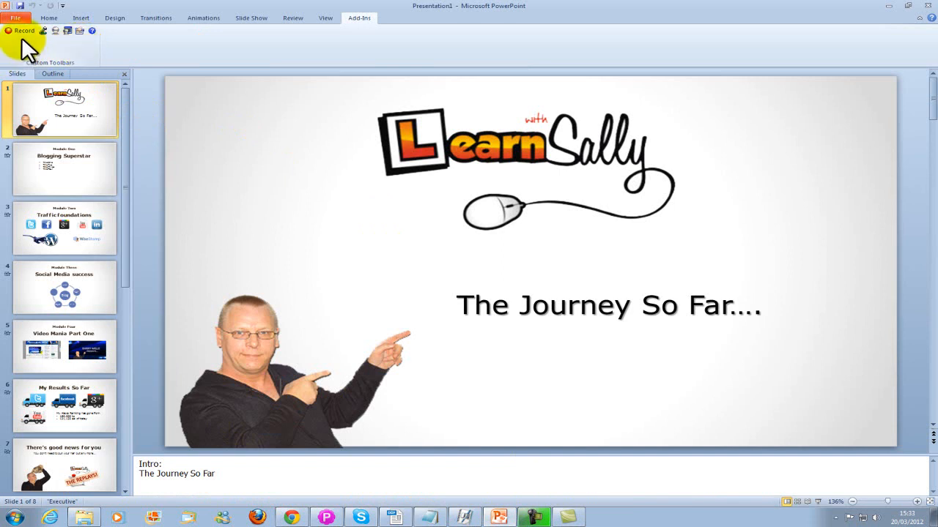
pyautogui.moveTo(62, 41)
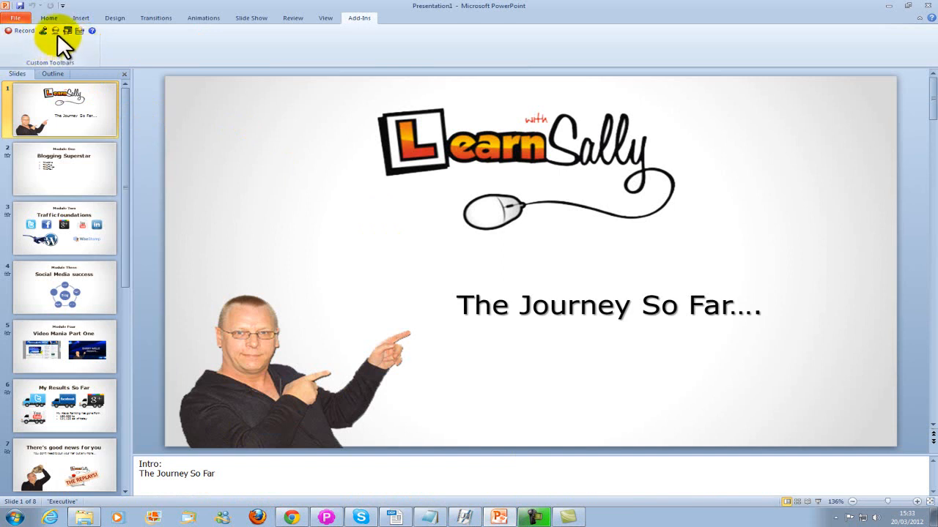
pyautogui.moveTo(879, 356)
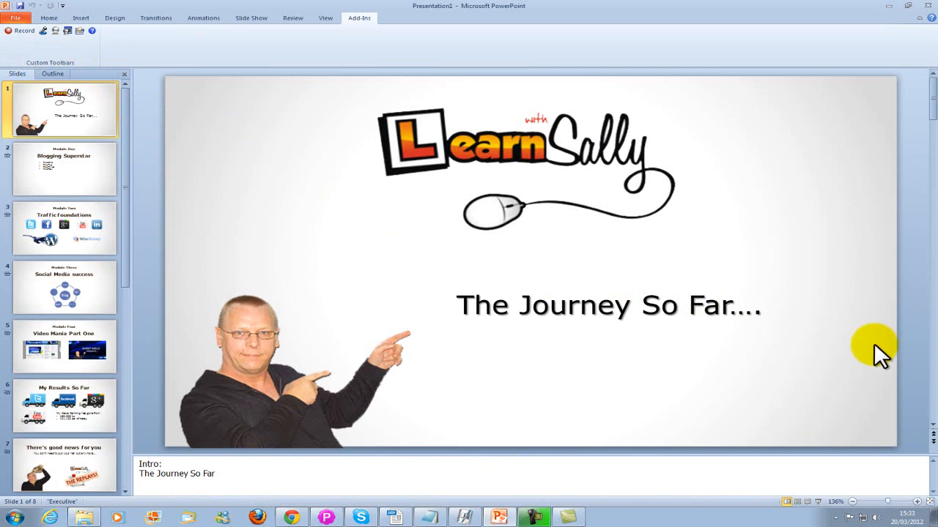
pyautogui.moveTo(876, 396)
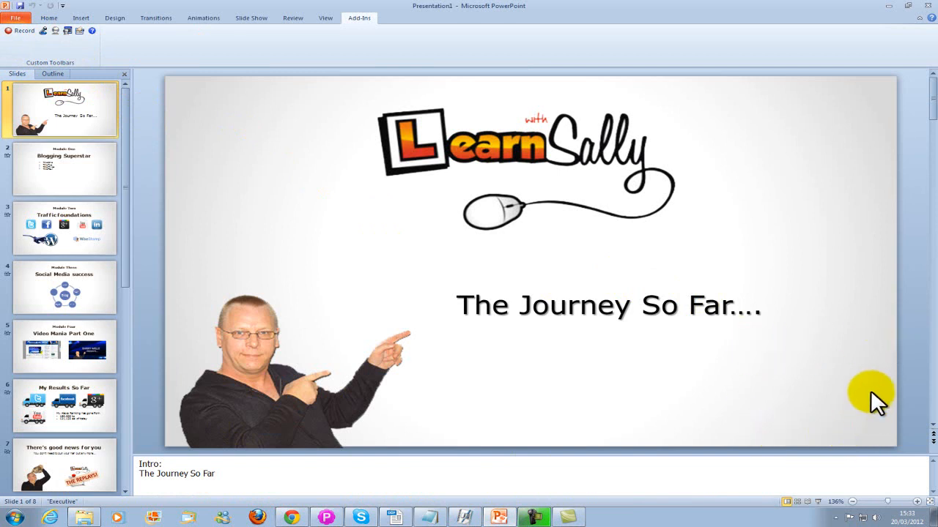
pyautogui.moveTo(832, 403)
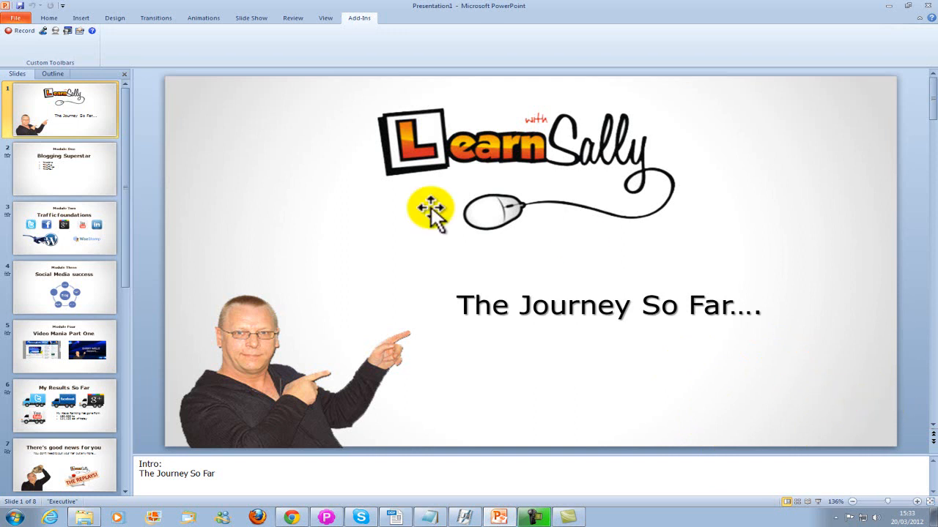
pyautogui.moveTo(66, 51)
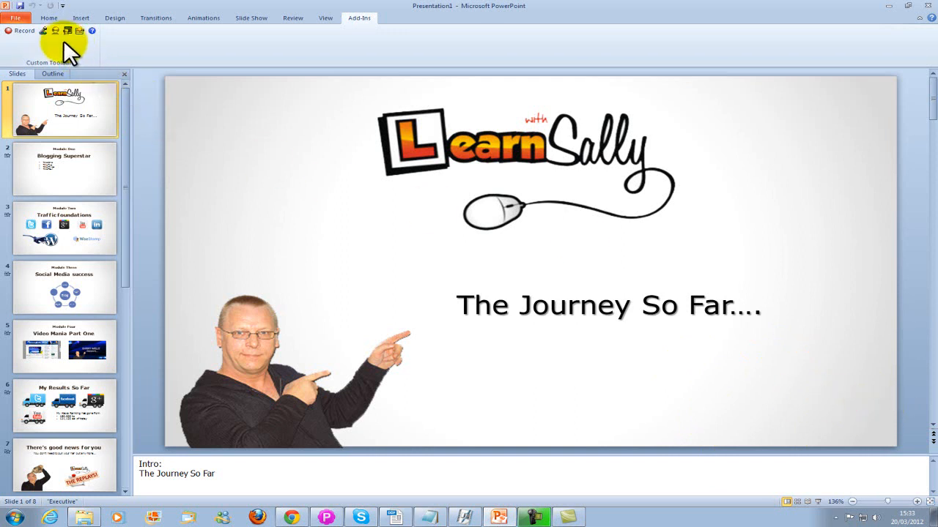
pyautogui.moveTo(68, 30)
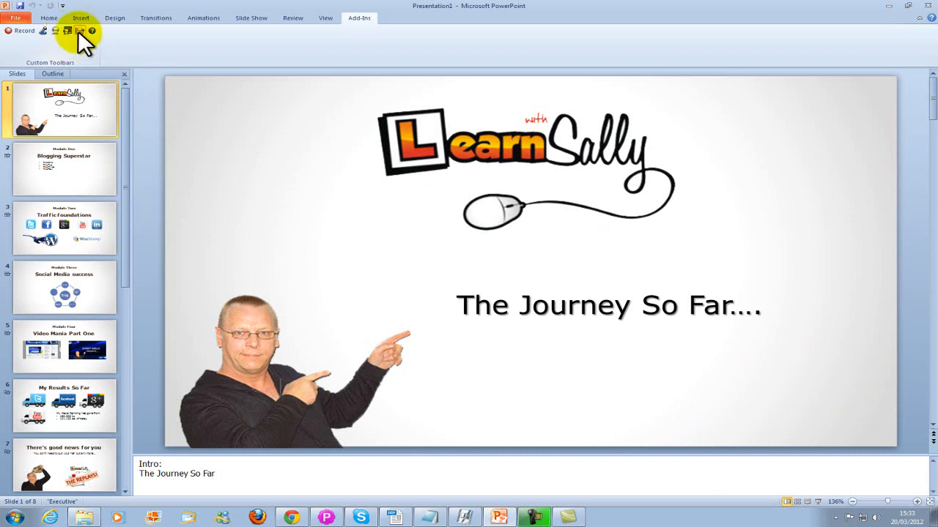
# Step: In Camtasia Recording Options, check the audio source and leave Record audio turned off
pyautogui.click(79, 30)
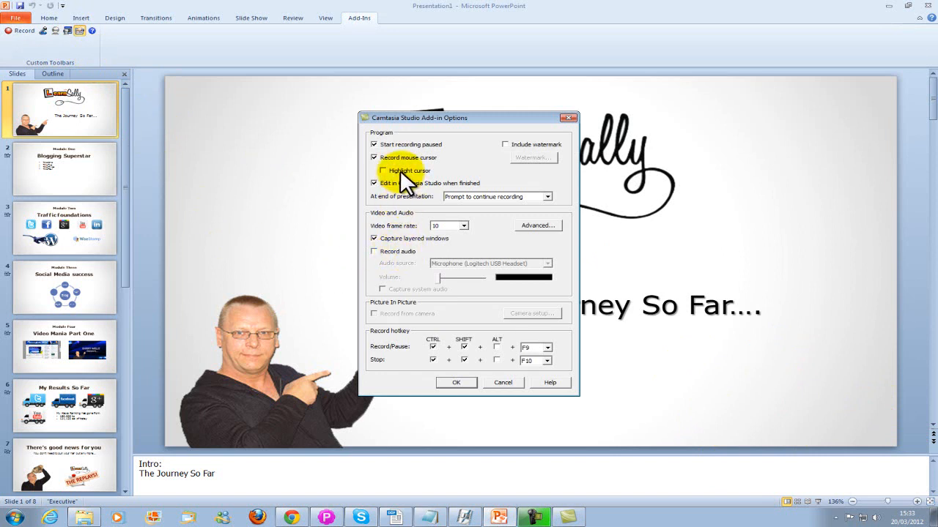
pyautogui.moveTo(436, 182)
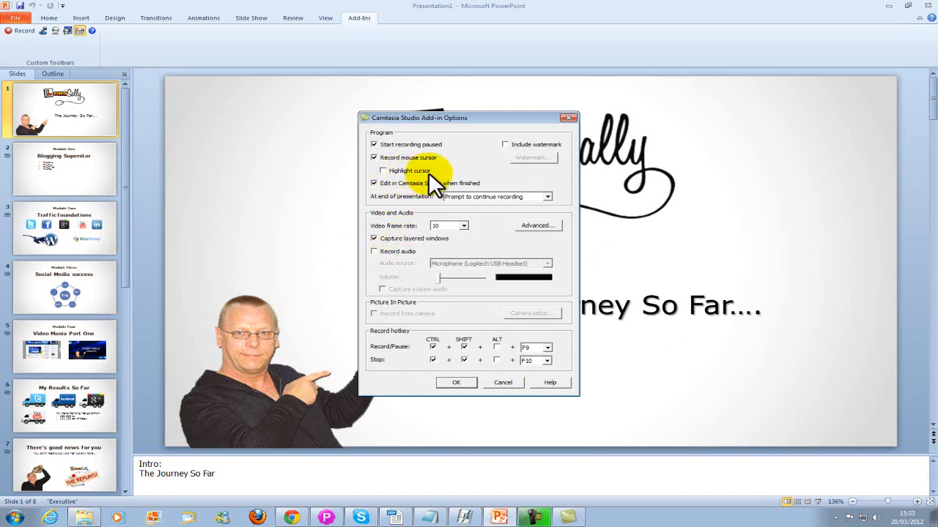
pyautogui.moveTo(417, 275)
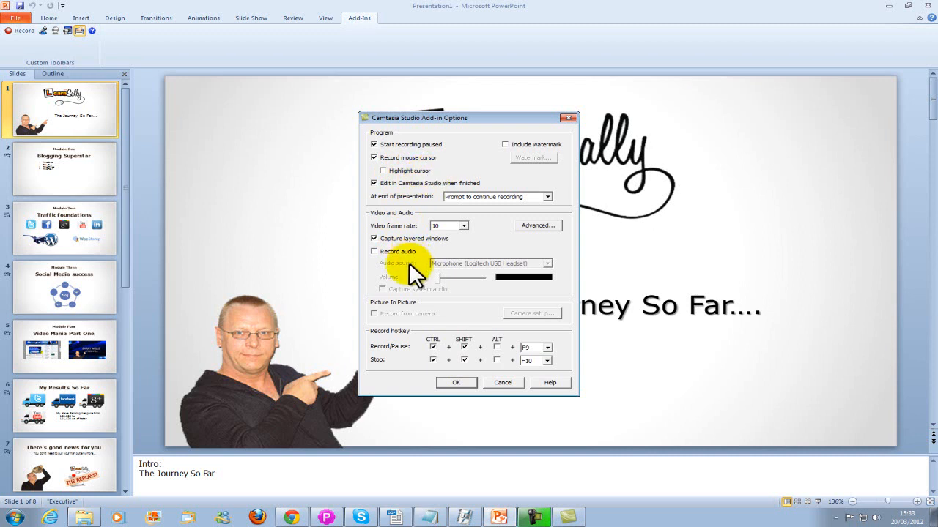
pyautogui.click(375, 252)
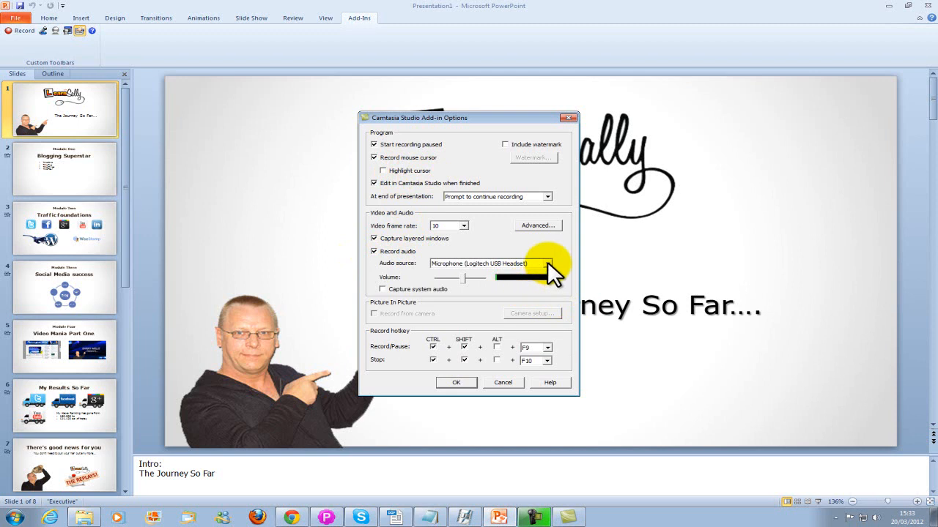
pyautogui.click(554, 264)
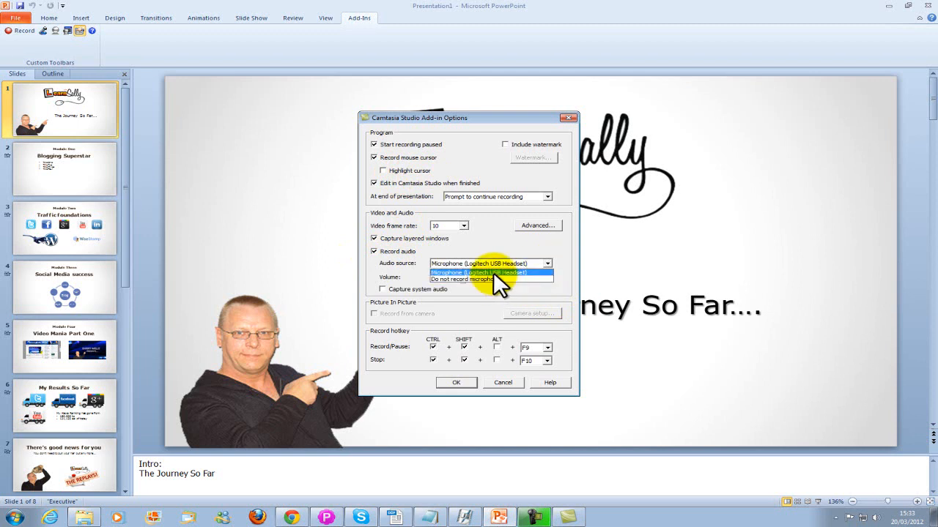
pyautogui.click(375, 252)
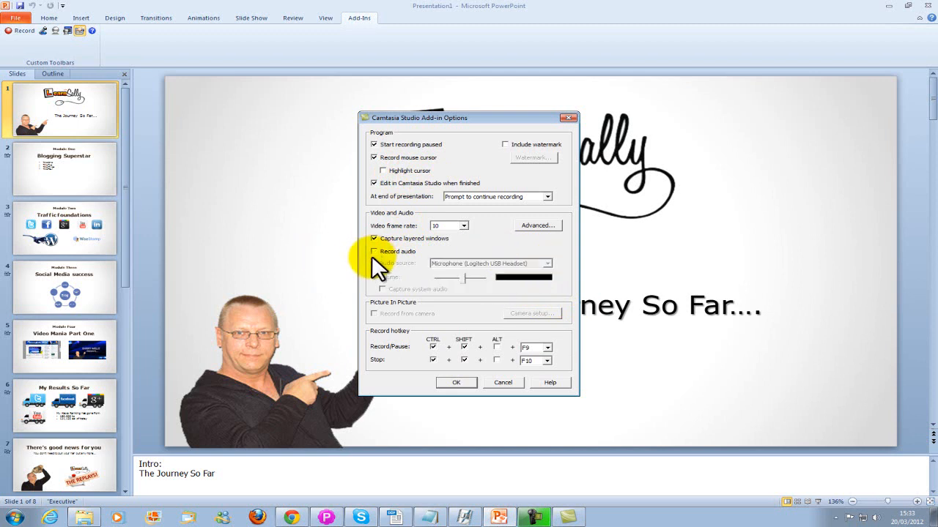
pyautogui.moveTo(410, 367)
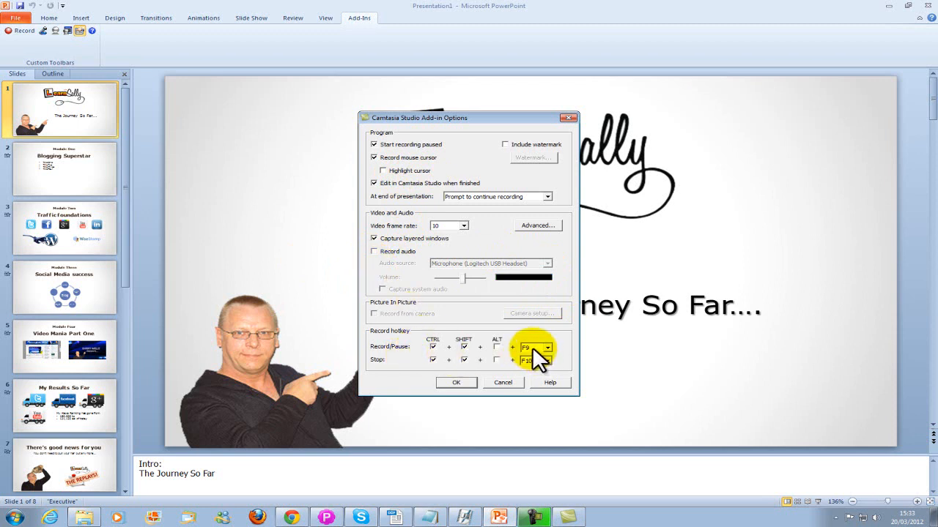
pyautogui.moveTo(583, 383)
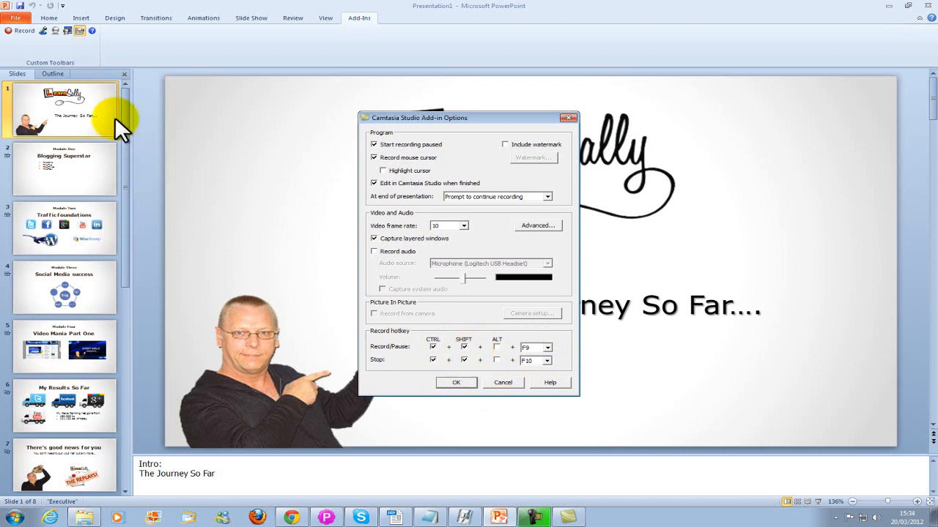
pyautogui.moveTo(93, 149)
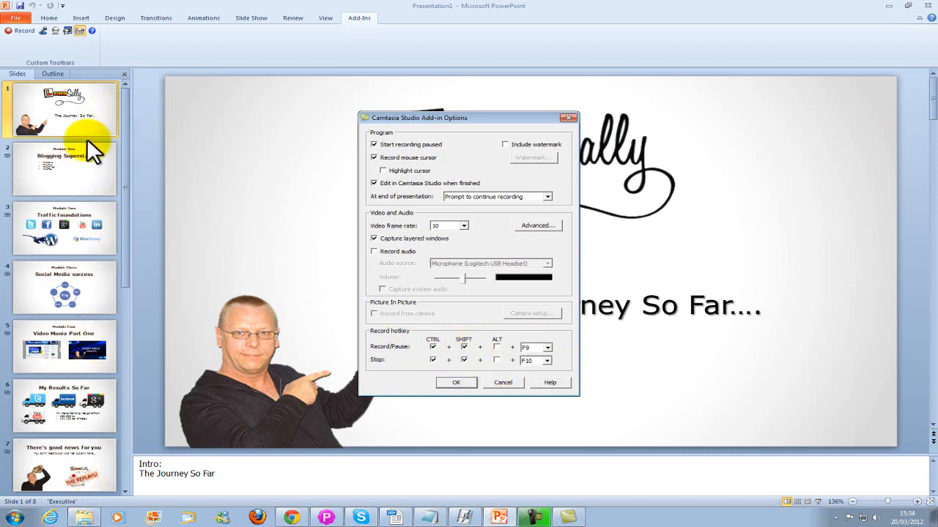
pyautogui.moveTo(374, 252)
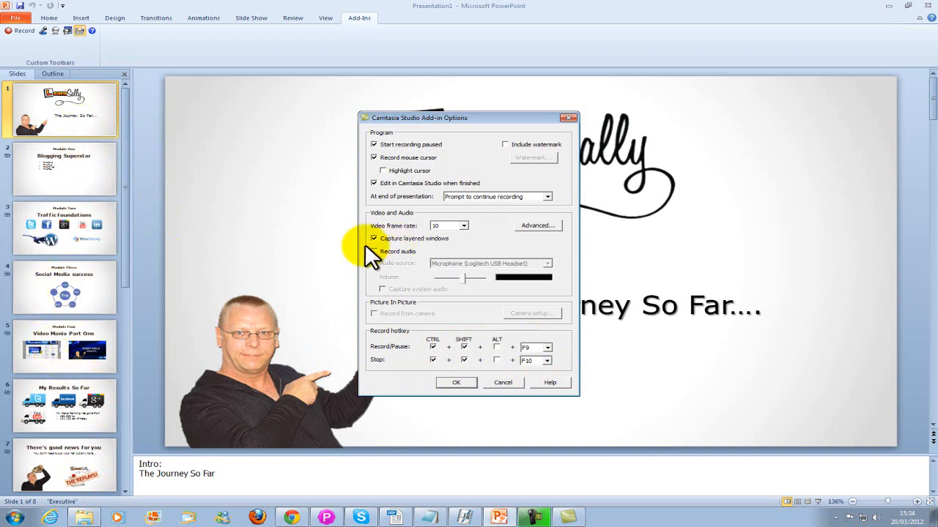
pyautogui.click(375, 252)
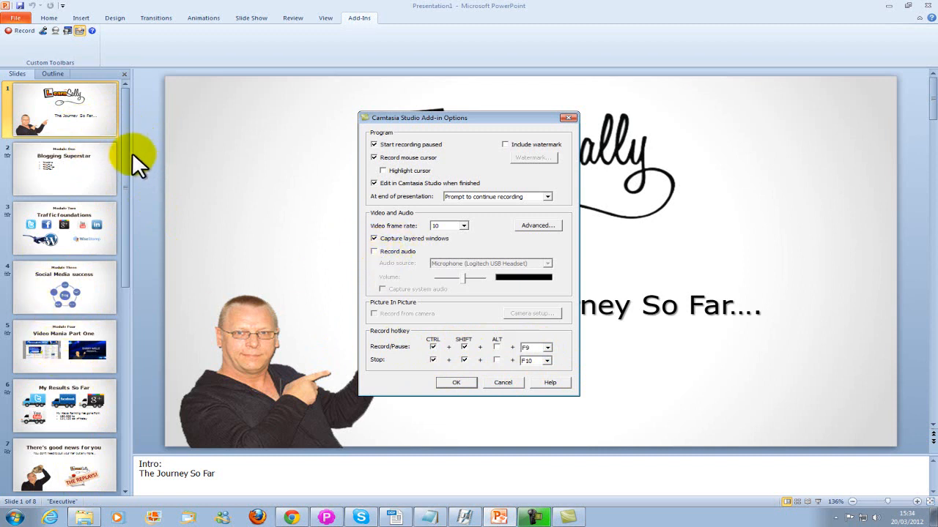
pyautogui.moveTo(76, 168)
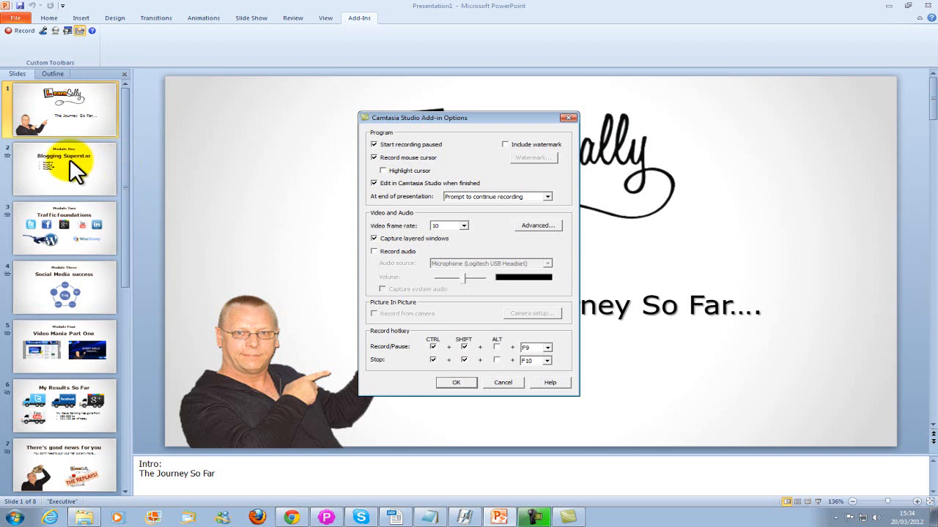
pyautogui.moveTo(210, 300)
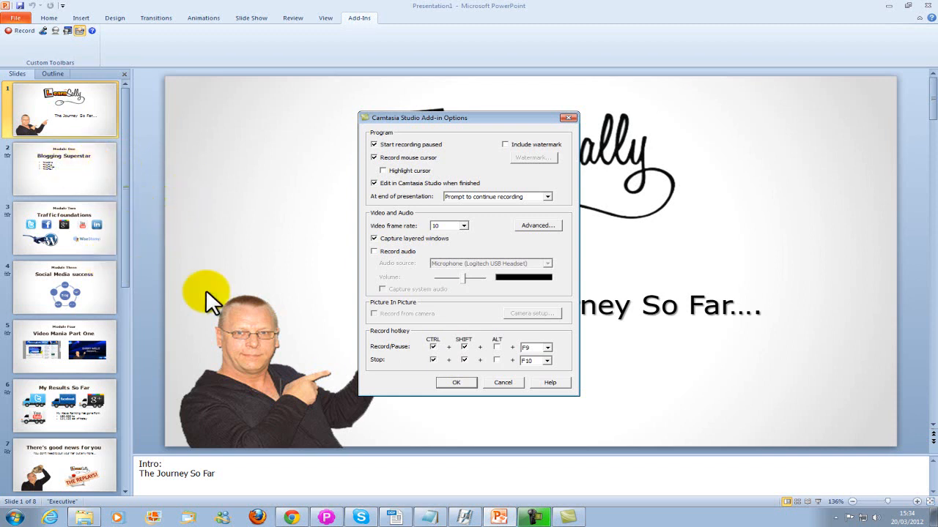
pyautogui.moveTo(325, 263)
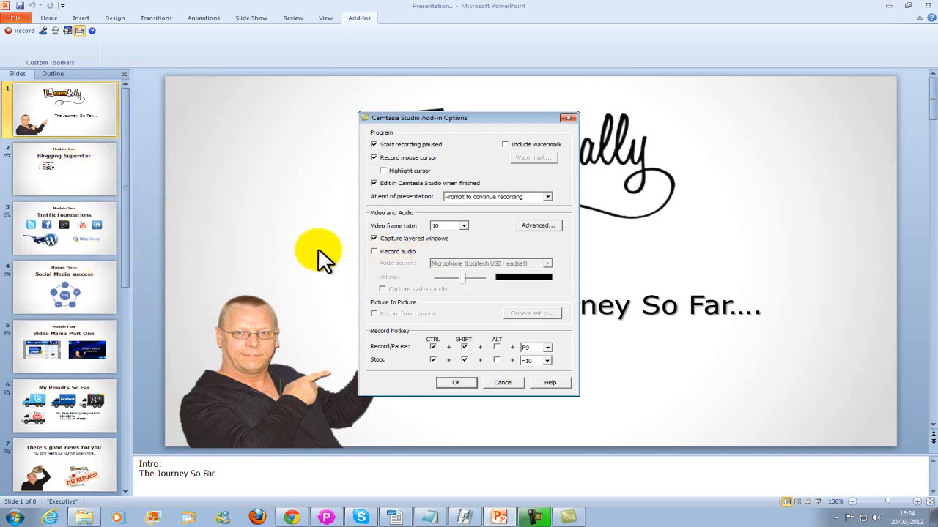
pyautogui.moveTo(237, 398)
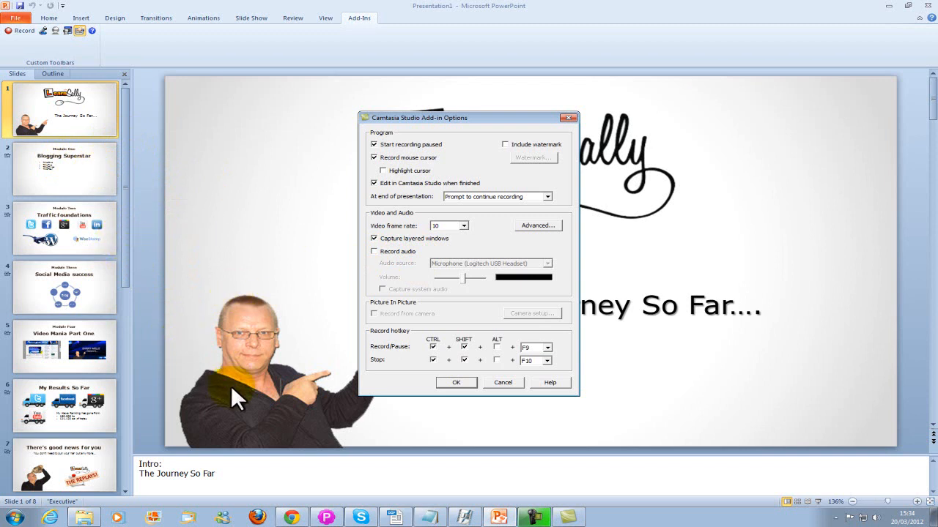
pyautogui.moveTo(395, 395)
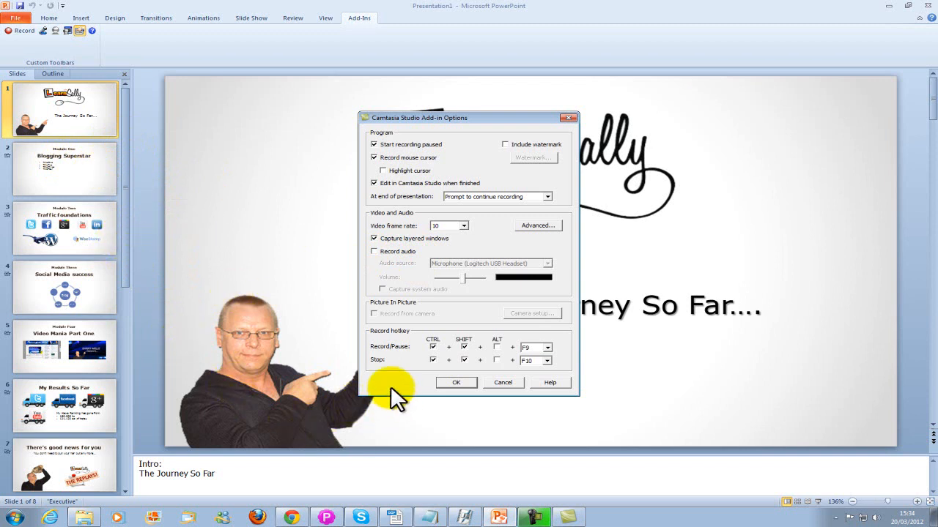
pyautogui.moveTo(305, 323)
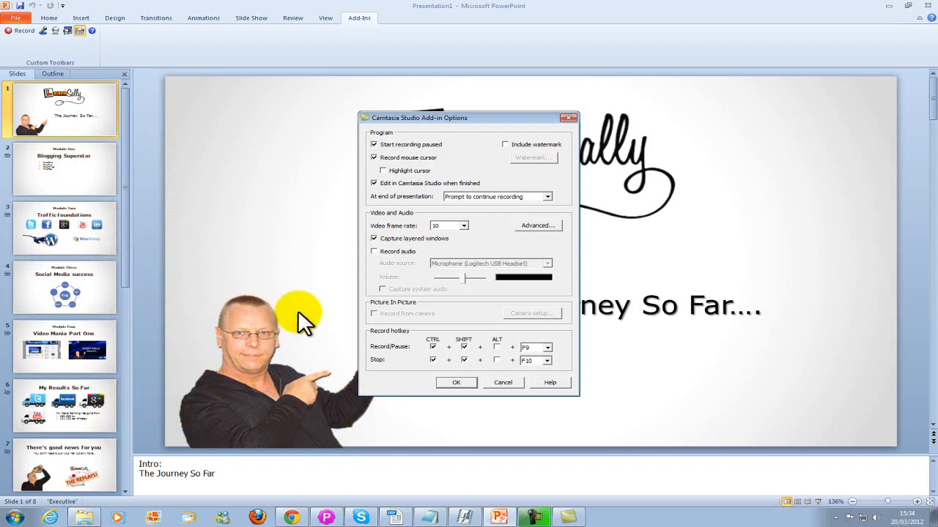
pyautogui.moveTo(381, 267)
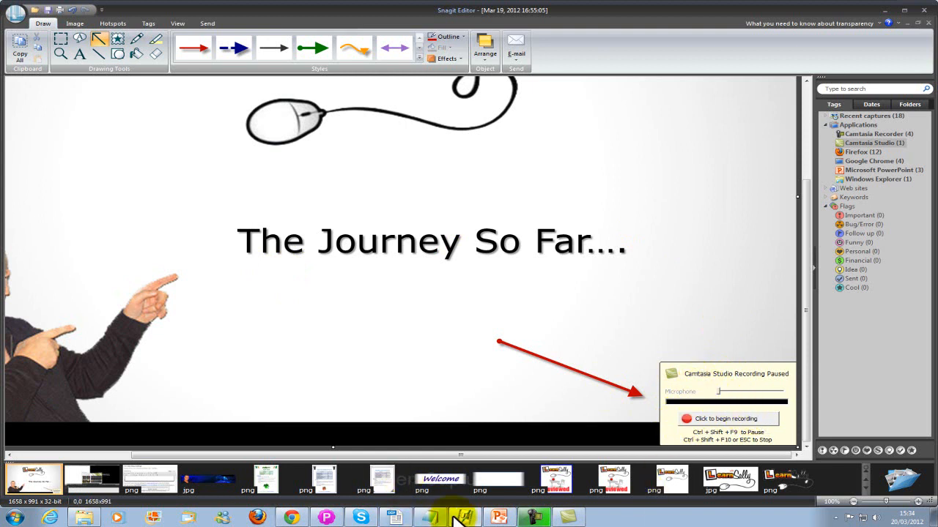
pyautogui.click(498, 517)
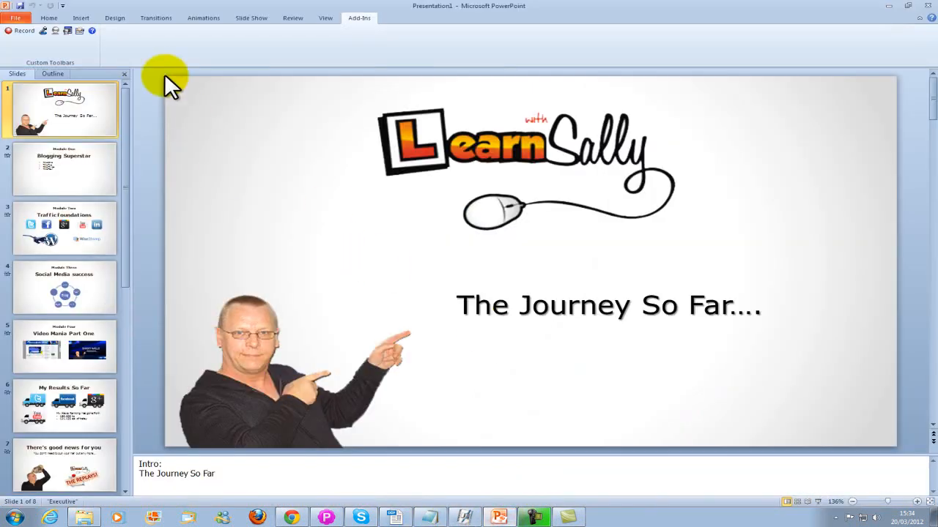
pyautogui.click(79, 29)
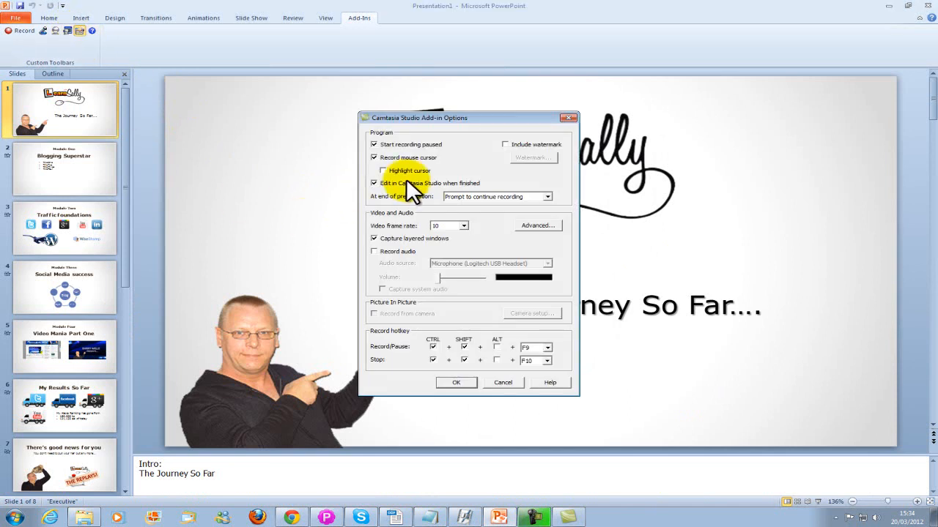
pyautogui.moveTo(437, 154)
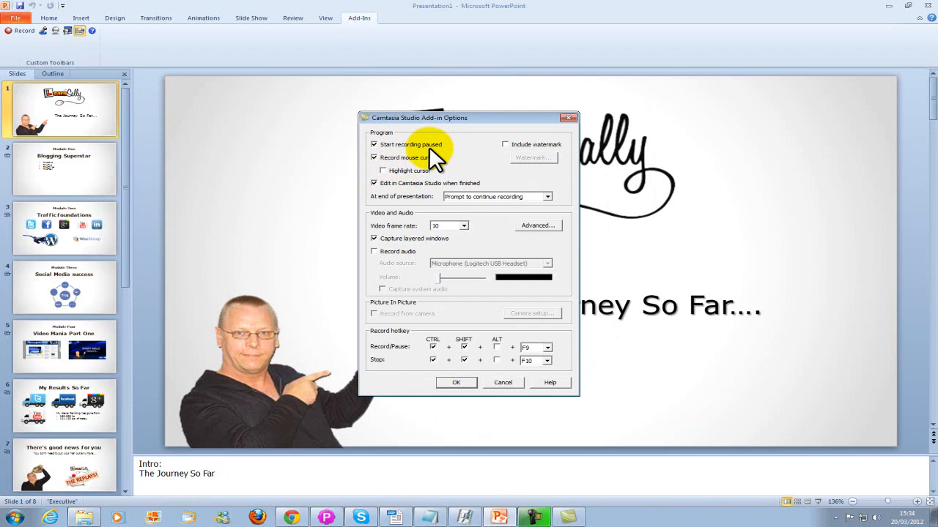
pyautogui.moveTo(462, 169)
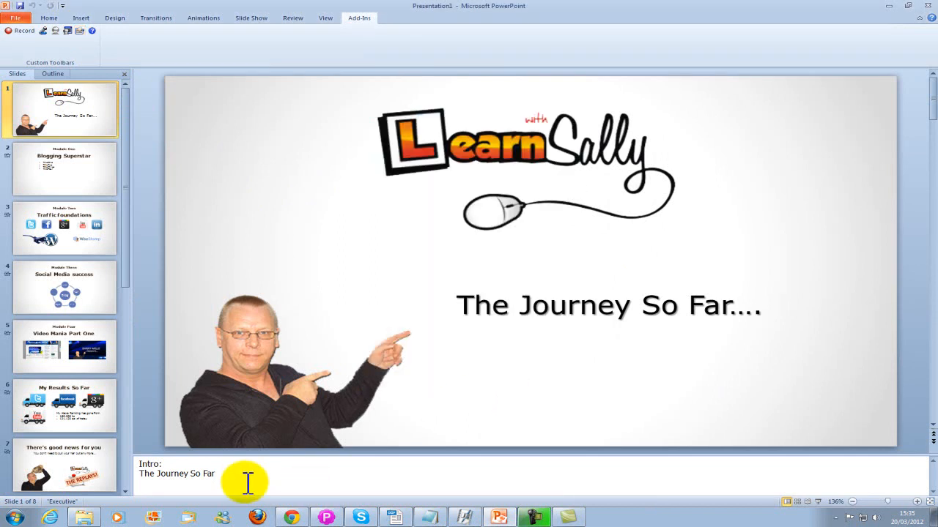
pyautogui.click(466, 517)
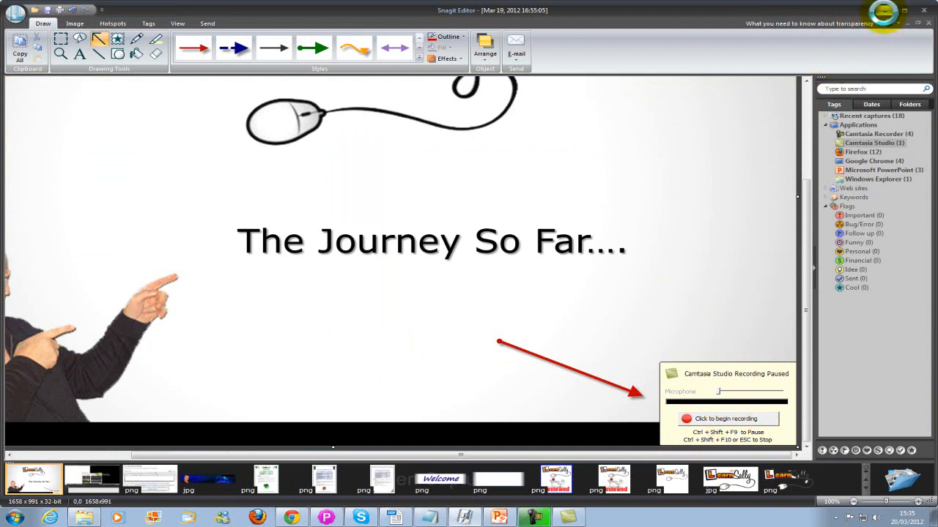
pyautogui.click(498, 517)
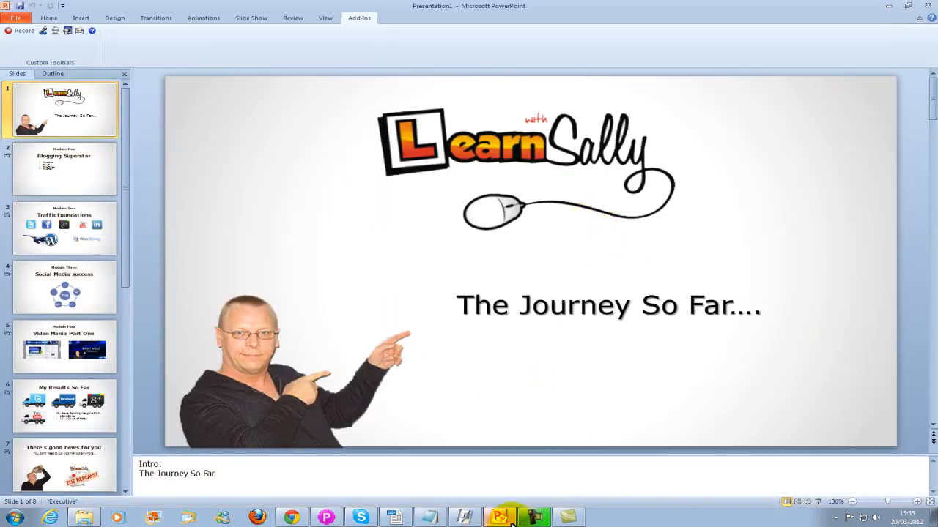
# Step: Import the Slide 1 recording into the Camtasia clip bin via Import media
pyautogui.click(533, 517)
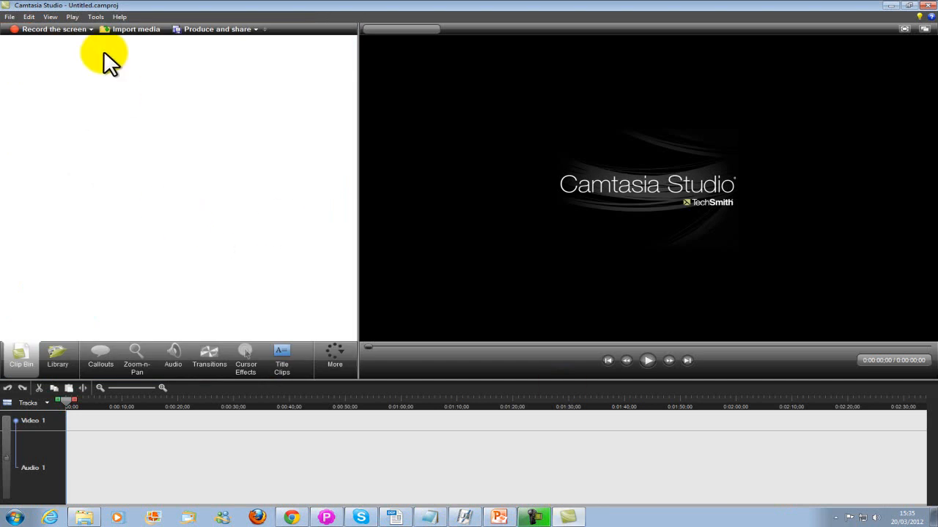
pyautogui.moveTo(150, 276)
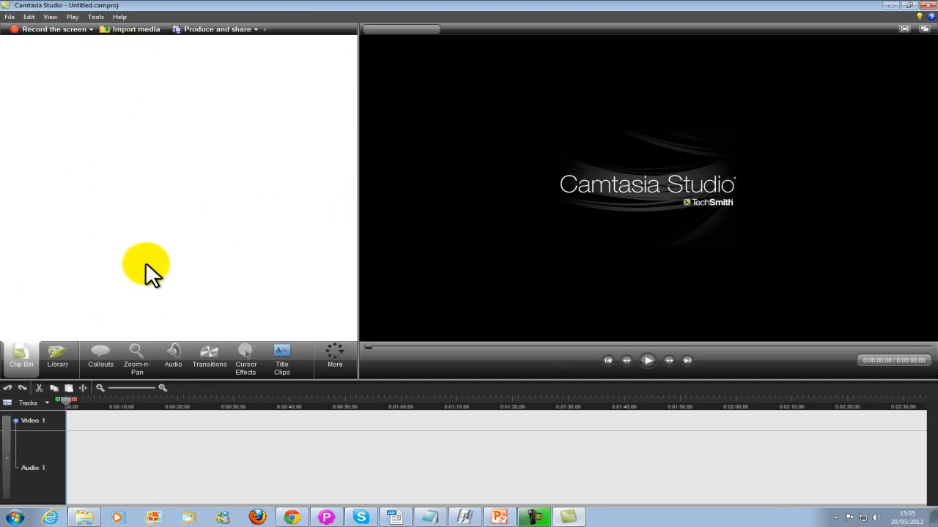
pyautogui.moveTo(135, 29)
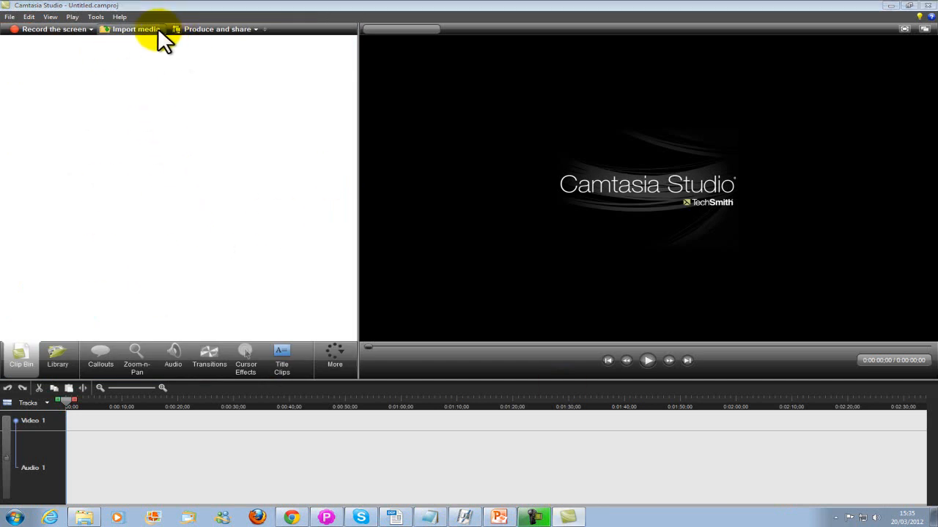
pyautogui.click(137, 30)
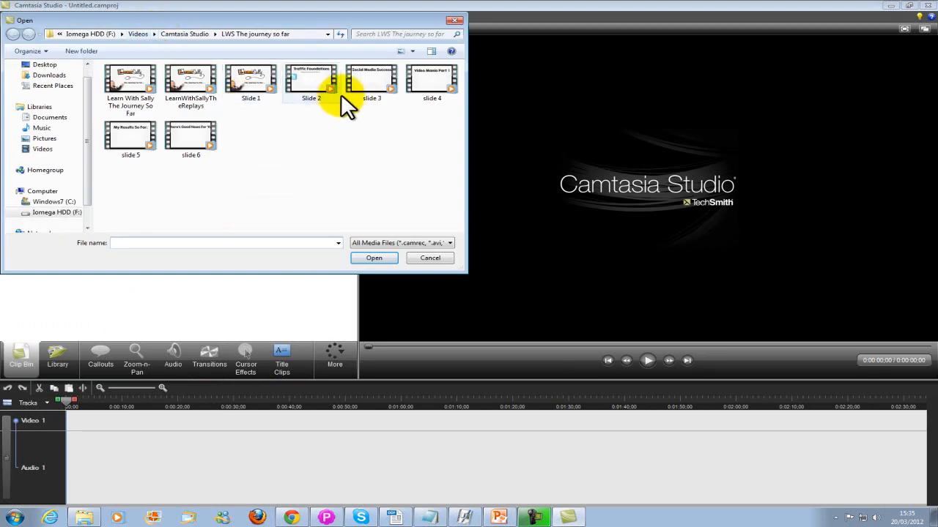
pyautogui.click(251, 80)
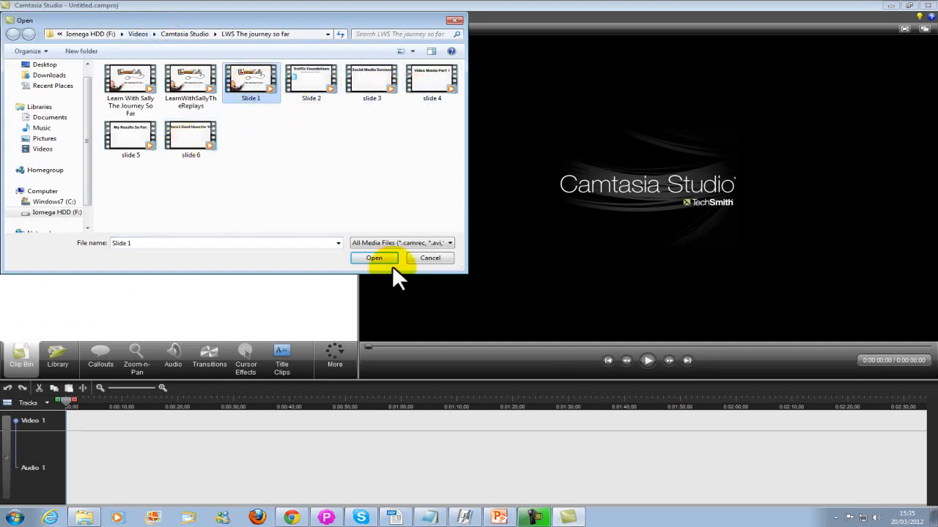
pyautogui.click(373, 258)
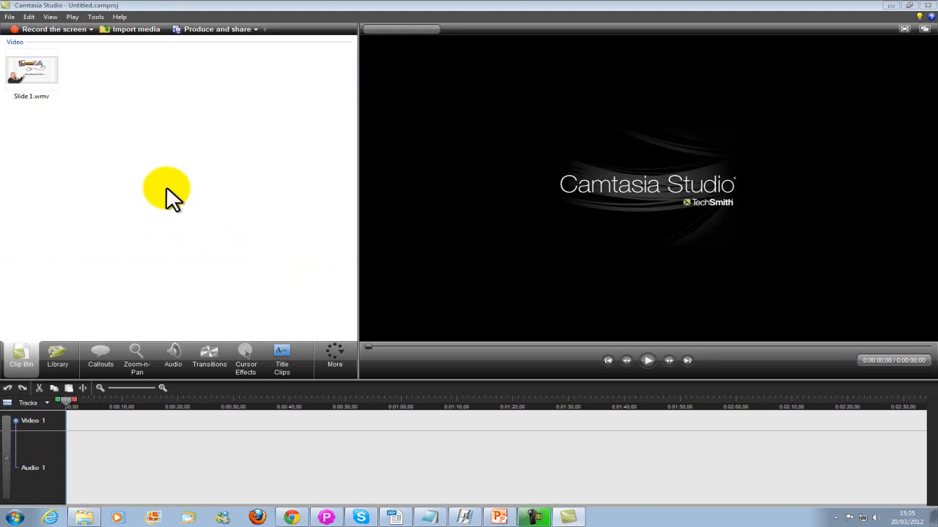
pyautogui.rightClick(31, 70)
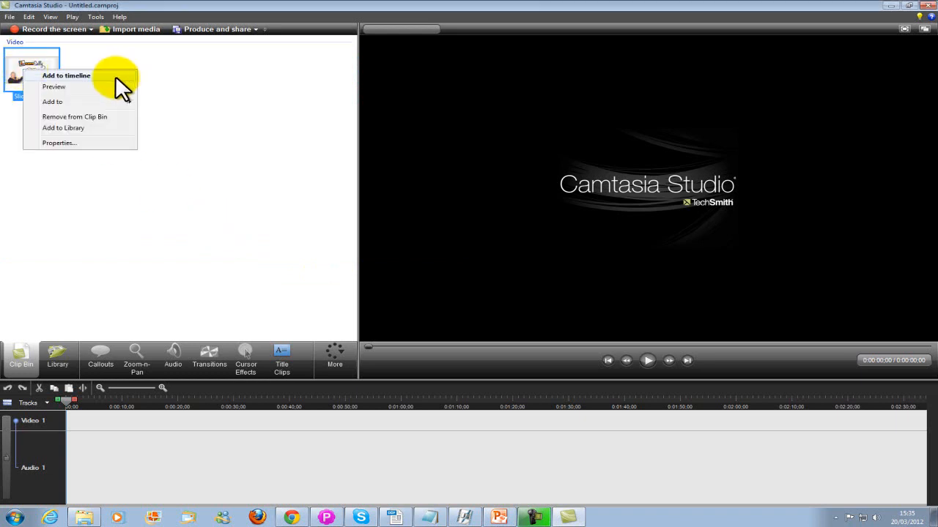
# Step: Add the Slide 1 clip to the timeline, accepting the suggested editing dimensions
pyautogui.click(66, 76)
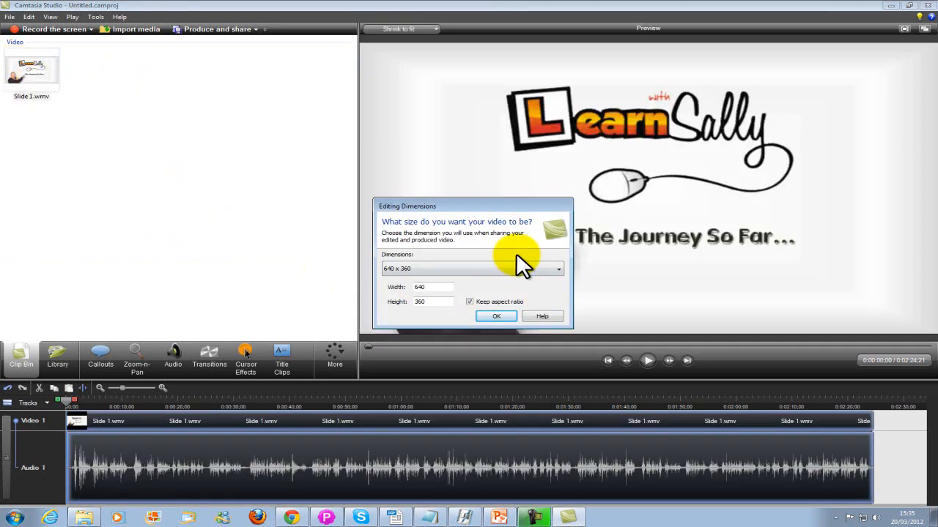
pyautogui.moveTo(896, 264)
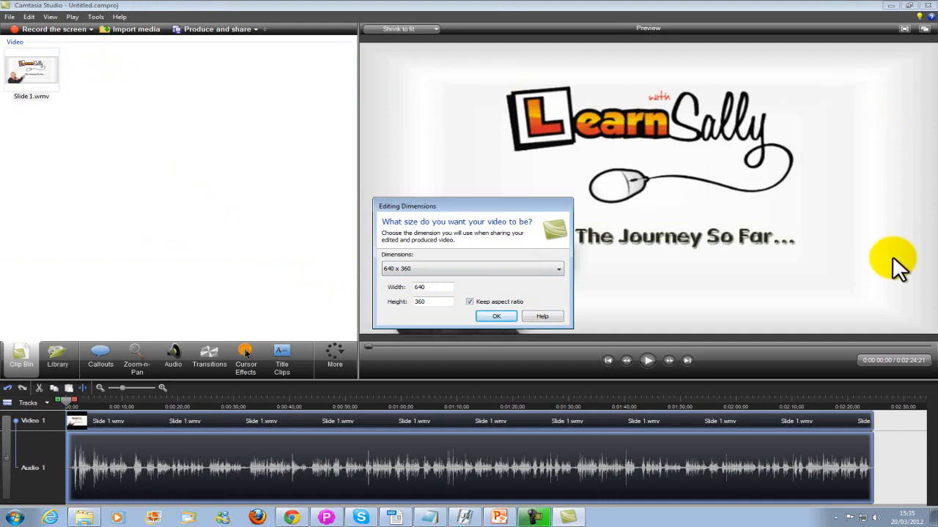
pyautogui.moveTo(674, 110)
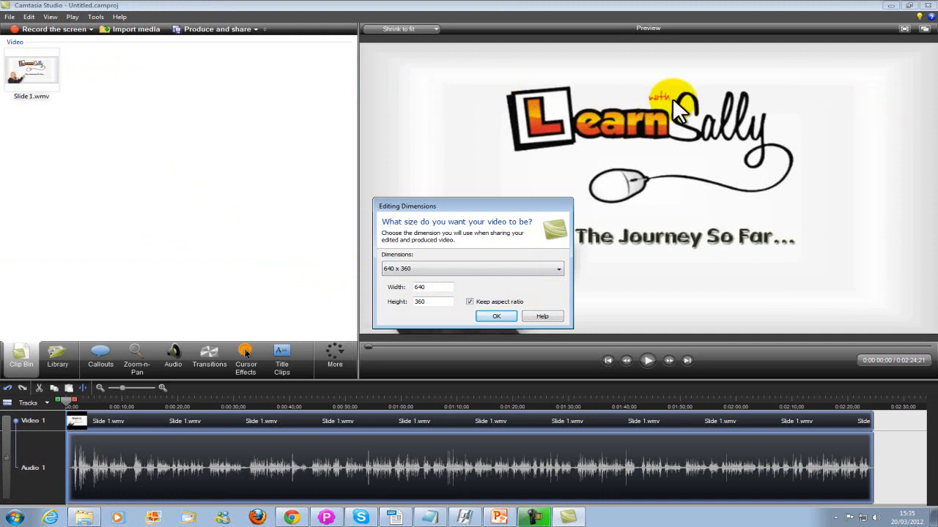
pyautogui.moveTo(560, 281)
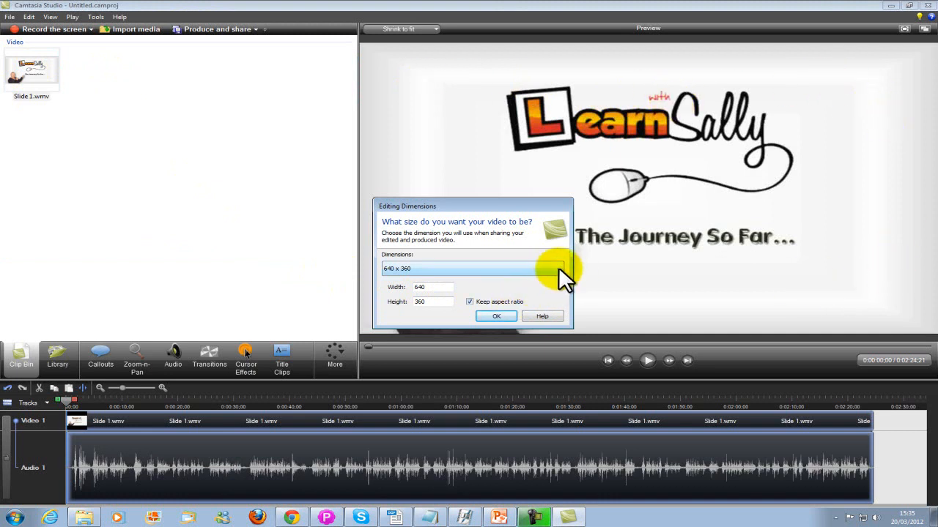
pyautogui.click(558, 268)
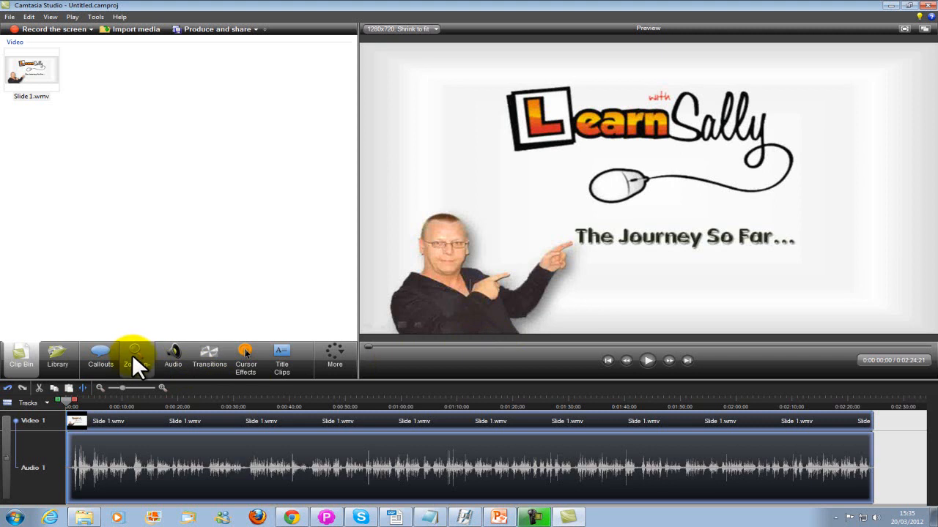
# Step: Start Zoom-n-Pan on Slide 1 and adjust the zoom rectangle in the preview
pyautogui.click(135, 357)
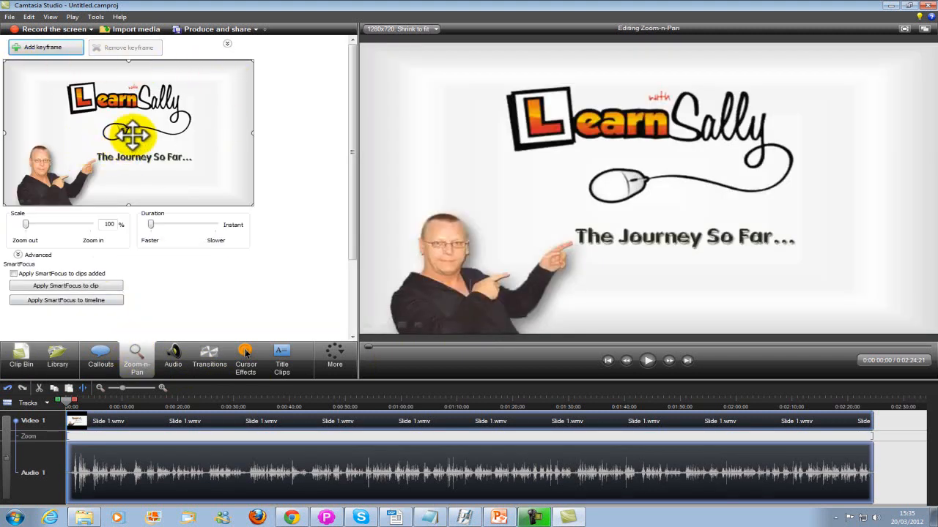
pyautogui.moveTo(131, 132); pyautogui.dragTo(173, 144)
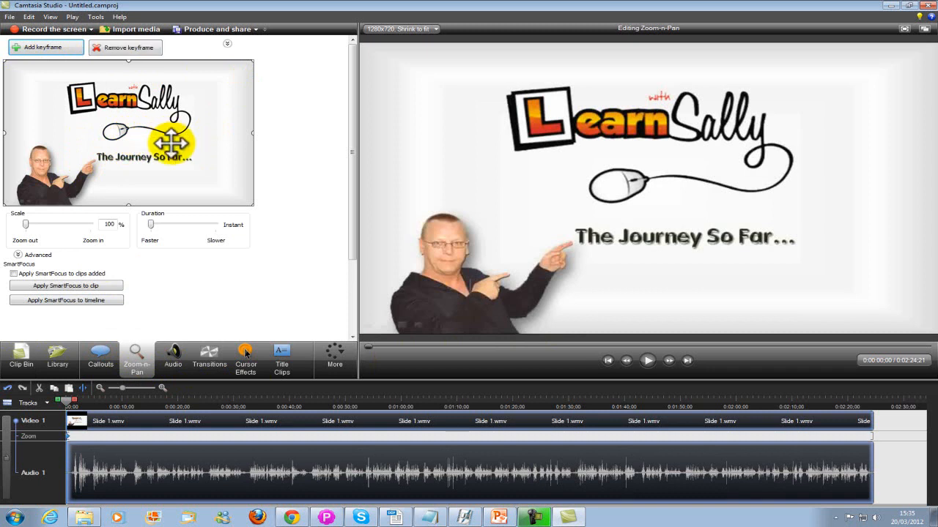
pyautogui.moveTo(378, 138)
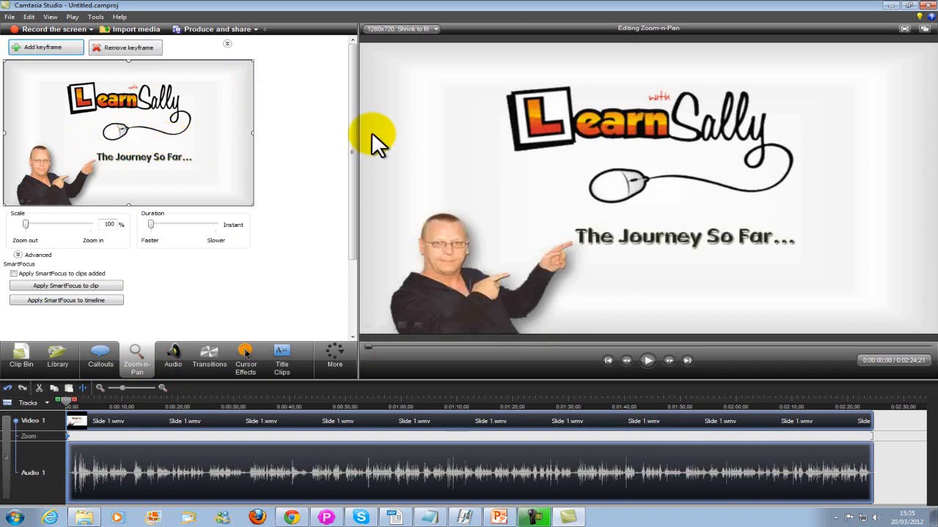
pyautogui.moveTo(139, 79)
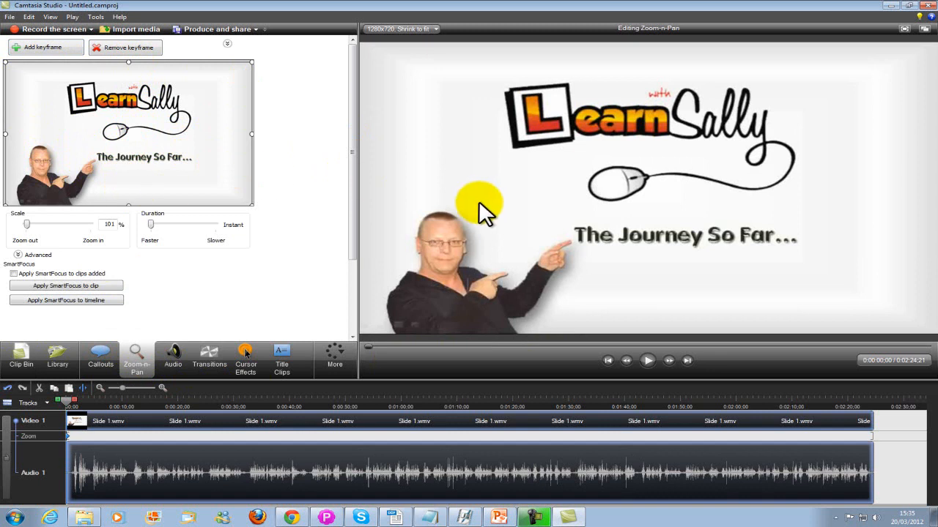
pyautogui.moveTo(129, 205)
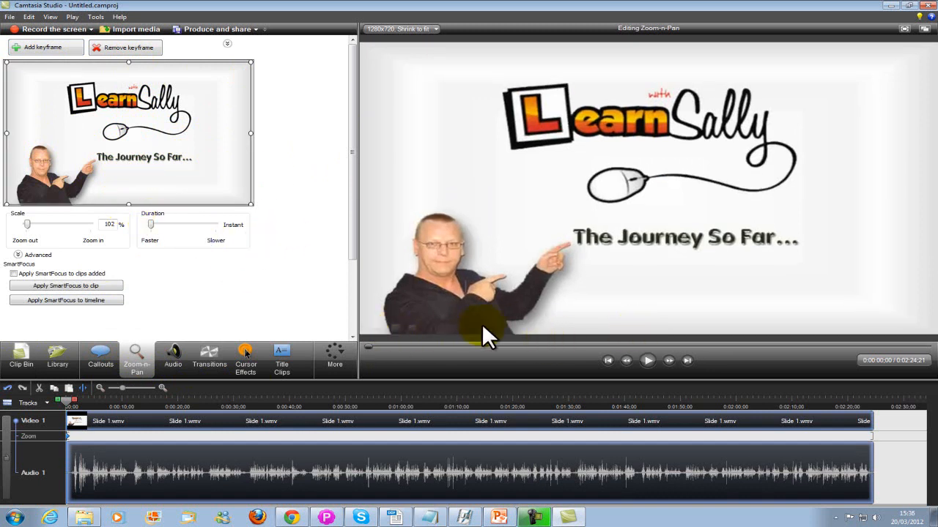
pyautogui.moveTo(545, 352)
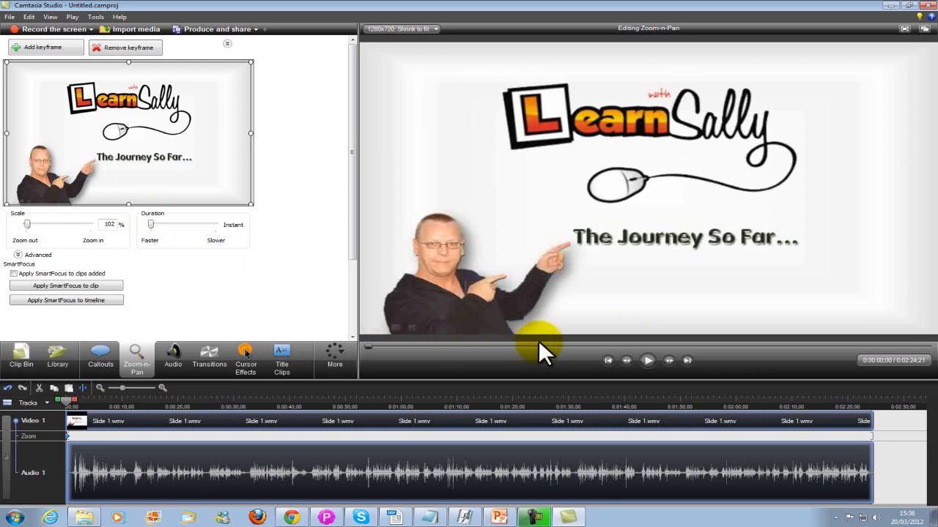
pyautogui.moveTo(447, 363)
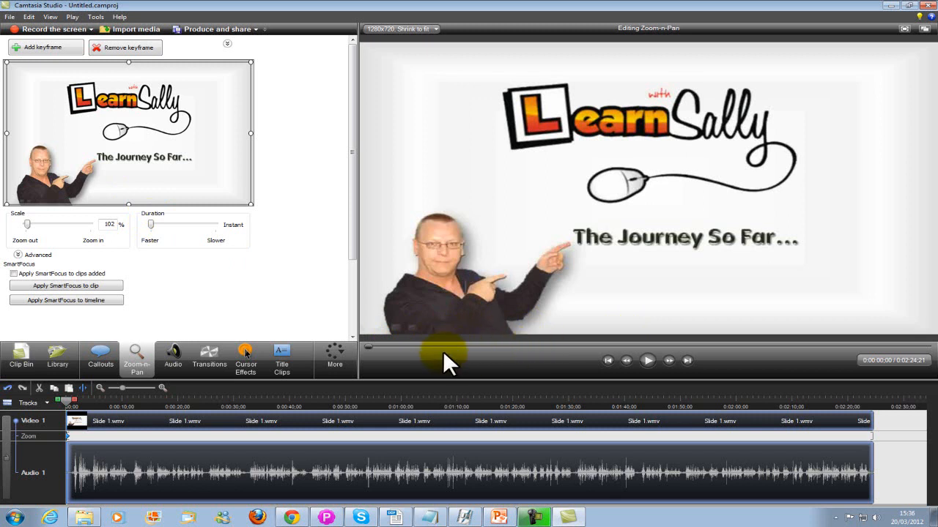
pyautogui.moveTo(641, 377)
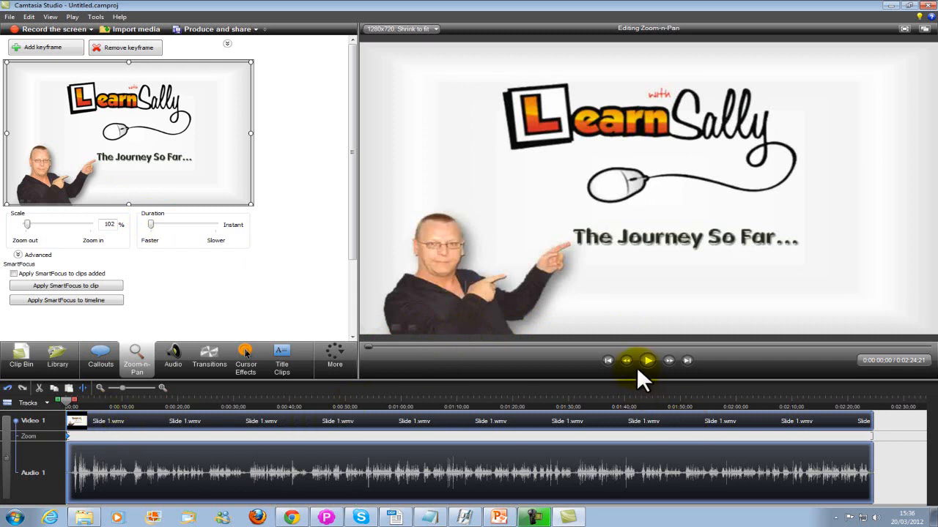
pyautogui.moveTo(597, 466)
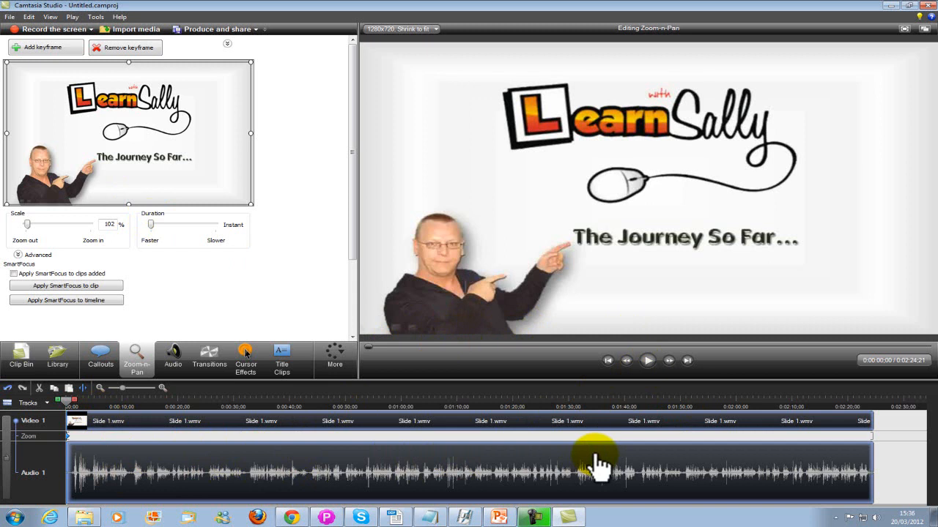
pyautogui.moveTo(554, 469)
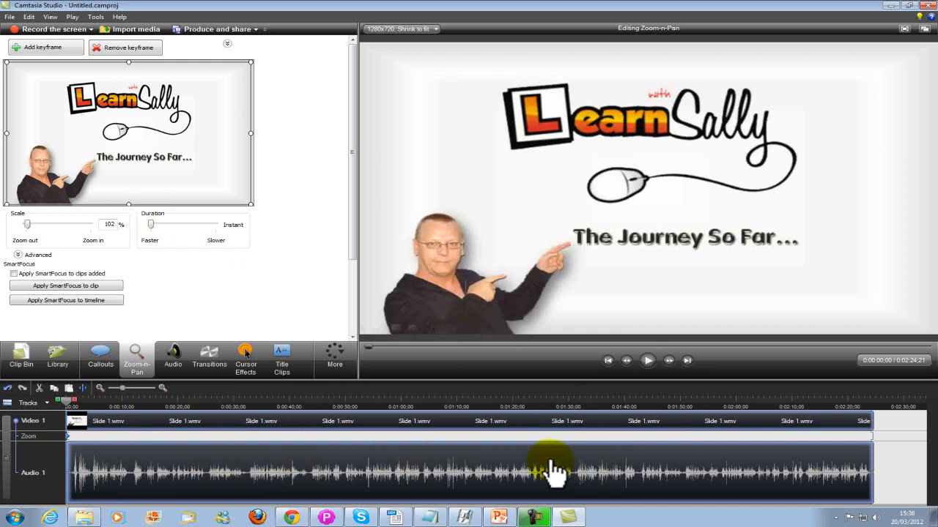
pyautogui.moveTo(652, 396)
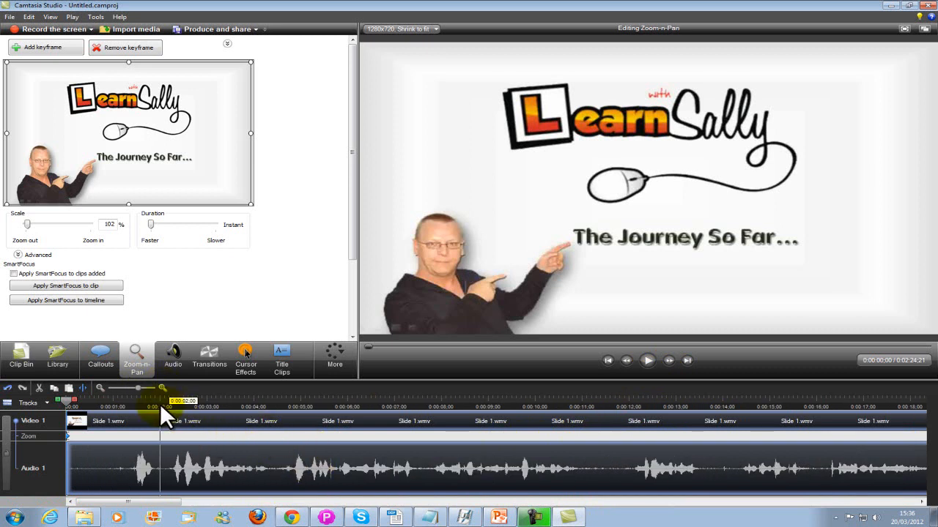
pyautogui.moveTo(168, 401); pyautogui.dragTo(135, 401)
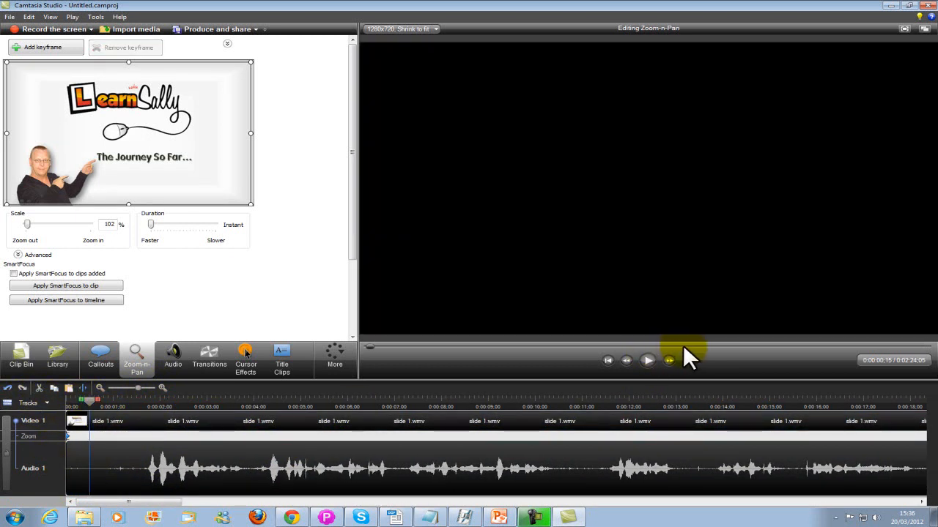
pyautogui.click(648, 360)
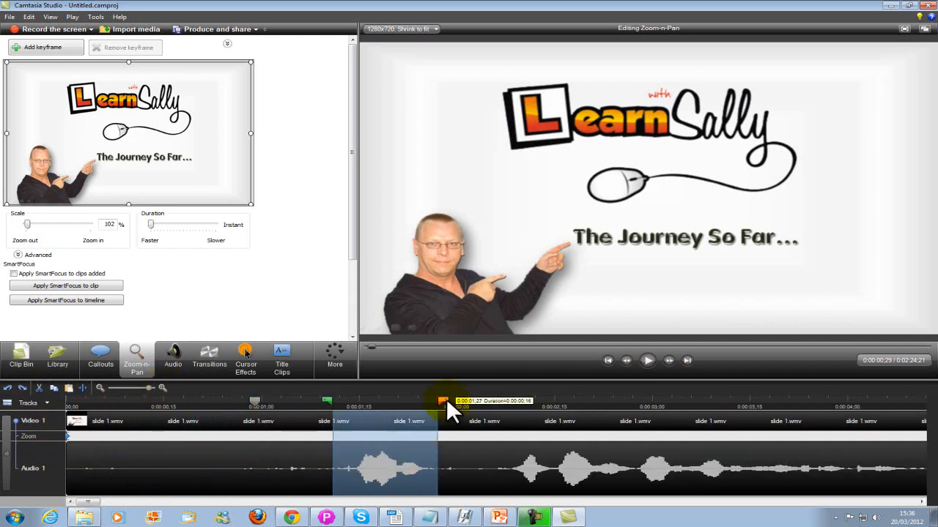
pyautogui.moveTo(451, 401); pyautogui.dragTo(436, 402)
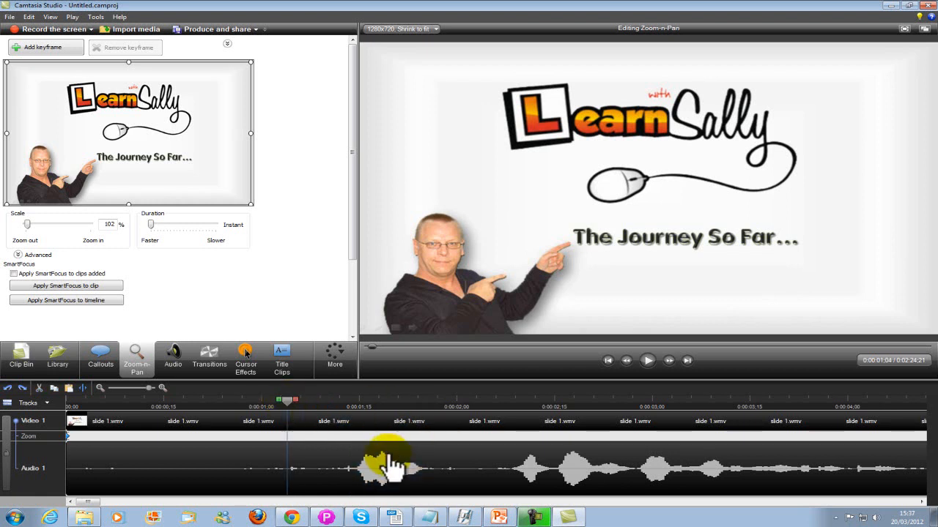
pyautogui.moveTo(146, 388); pyautogui.dragTo(129, 388)
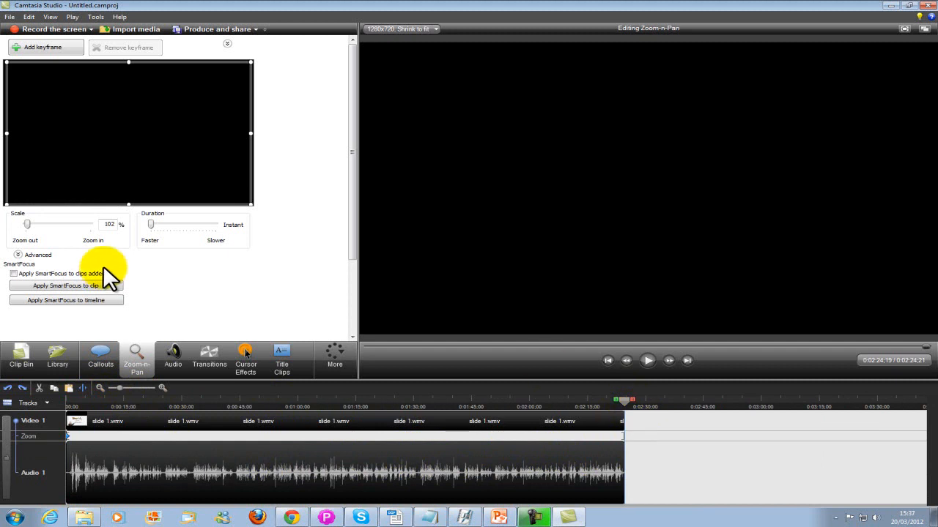
# Step: Import the Slide 2 recording and add it to the timeline after Slide 1
pyautogui.click(21, 358)
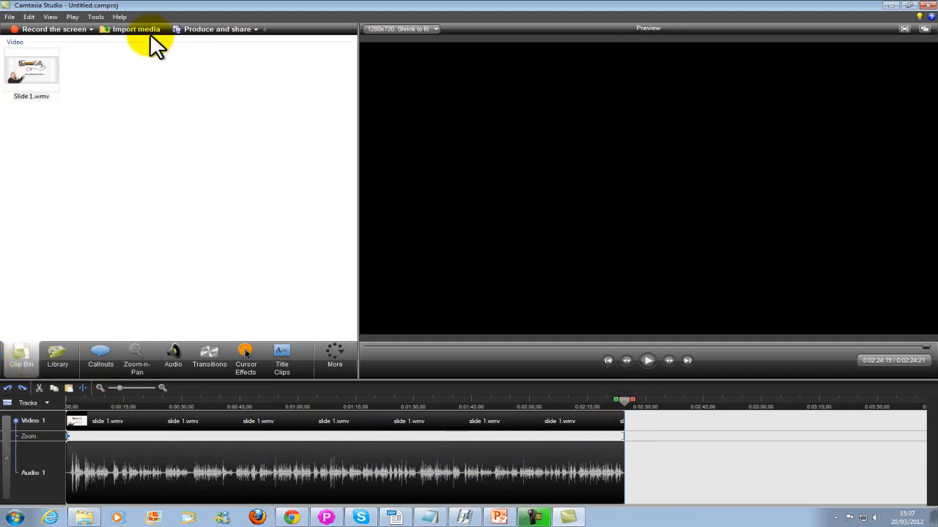
pyautogui.click(136, 29)
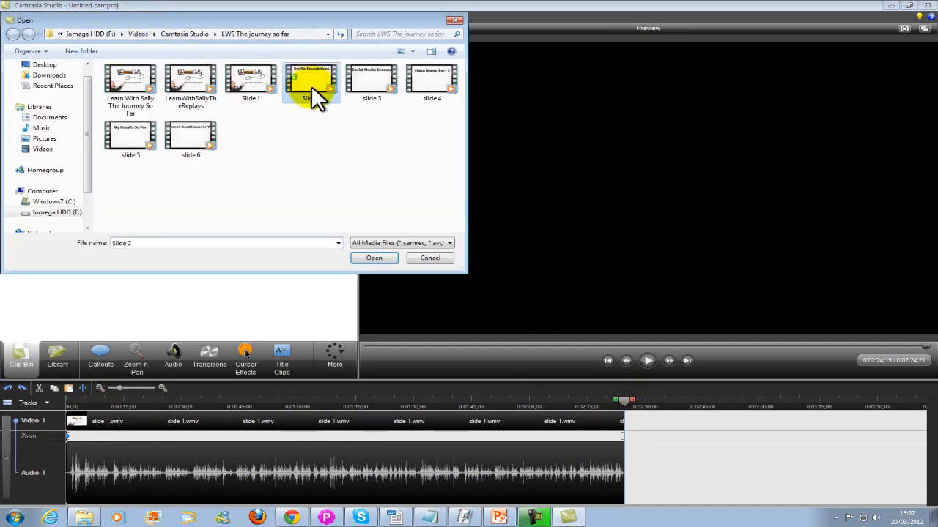
pyautogui.click(374, 258)
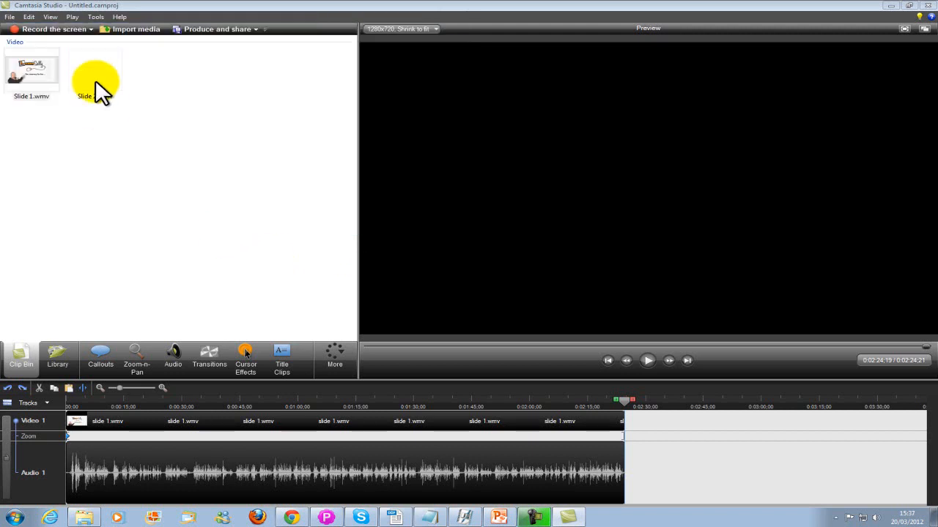
pyautogui.rightClick(95, 73)
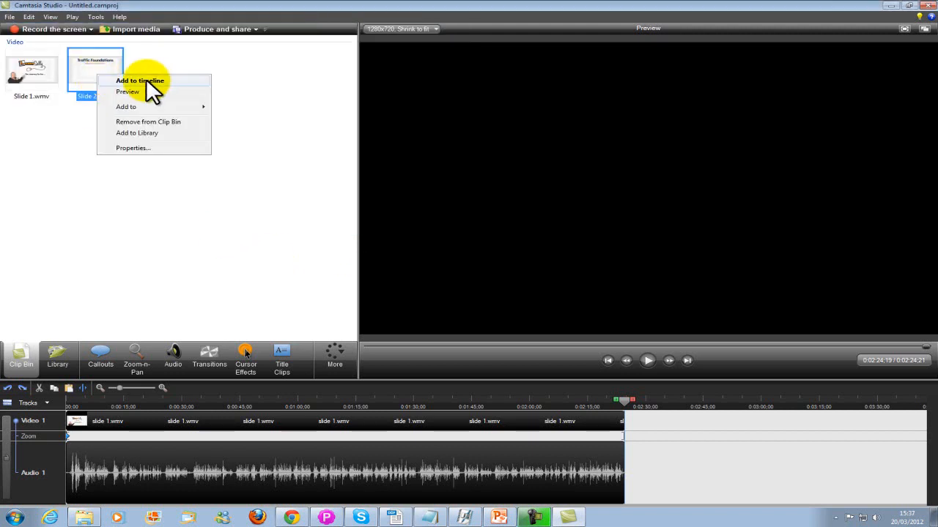
pyautogui.click(139, 80)
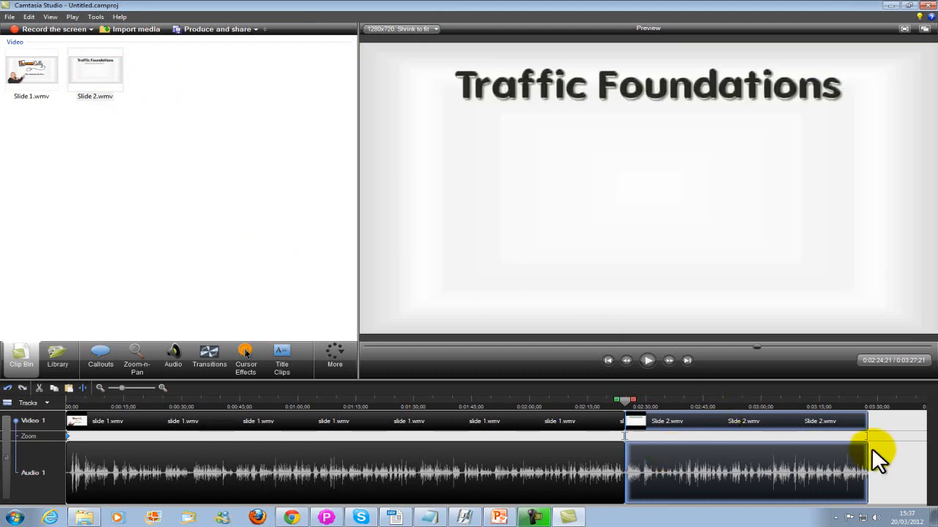
pyautogui.click(647, 361)
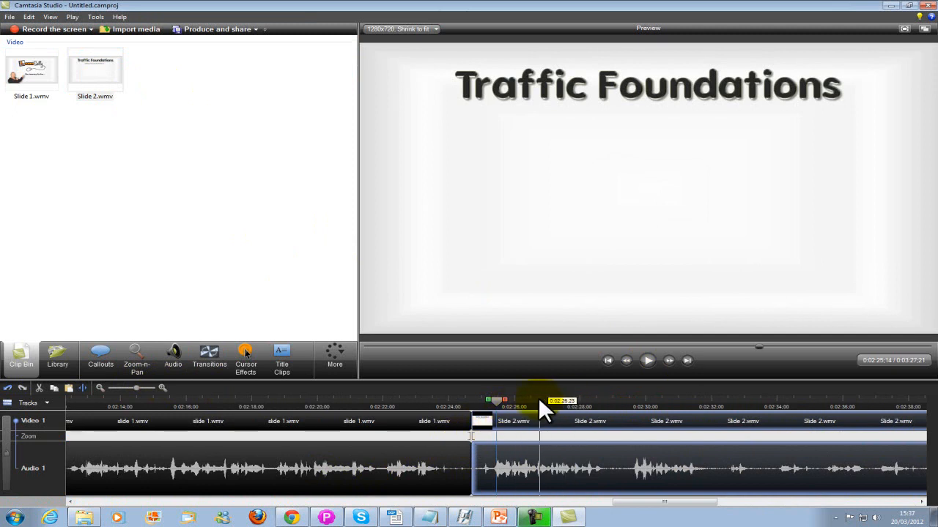
# Step: Mark a short section at the start of Slide 2 with the playhead handles and cut it out
pyautogui.moveTo(563, 402); pyautogui.dragTo(489, 402)
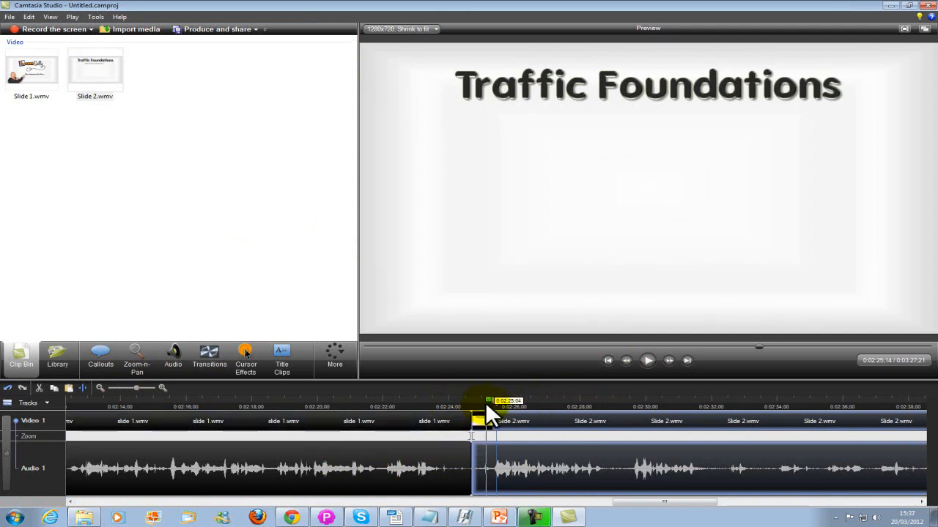
pyautogui.moveTo(489, 407); pyautogui.dragTo(510, 407)
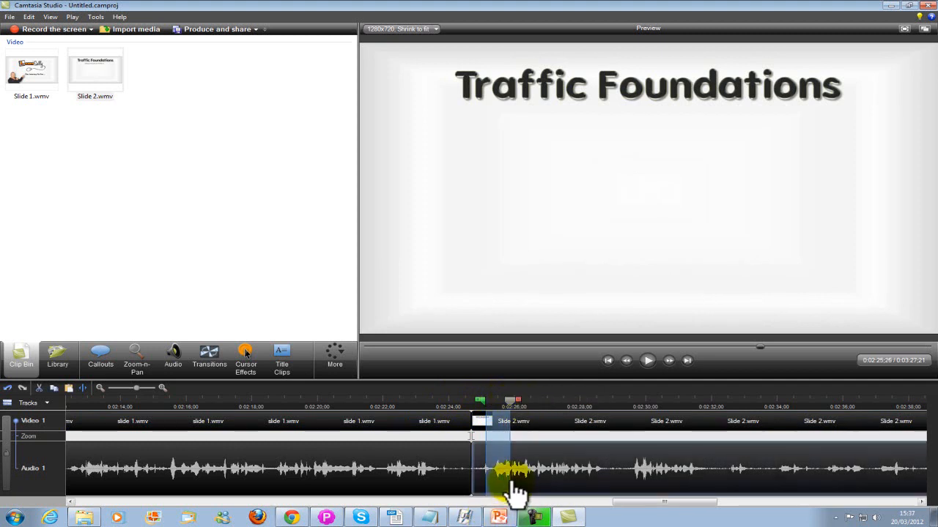
pyautogui.click(161, 389)
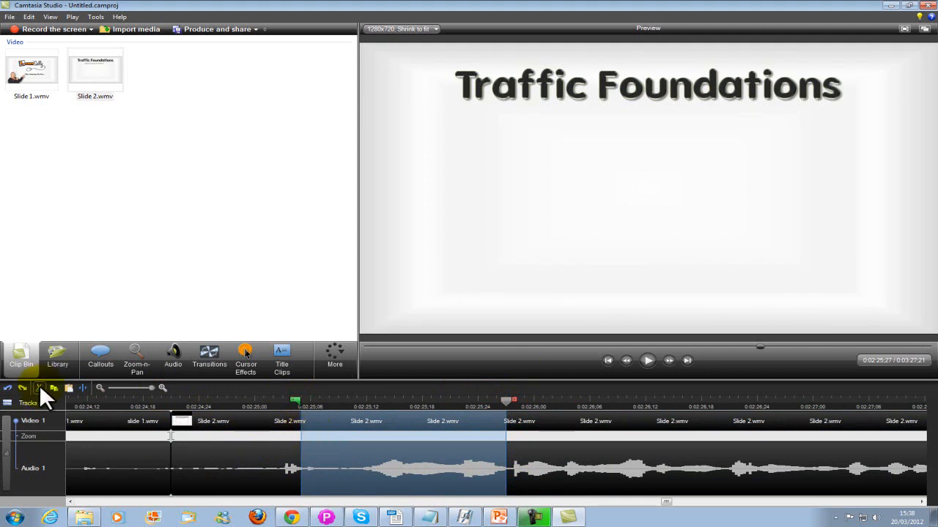
pyautogui.click(246, 401)
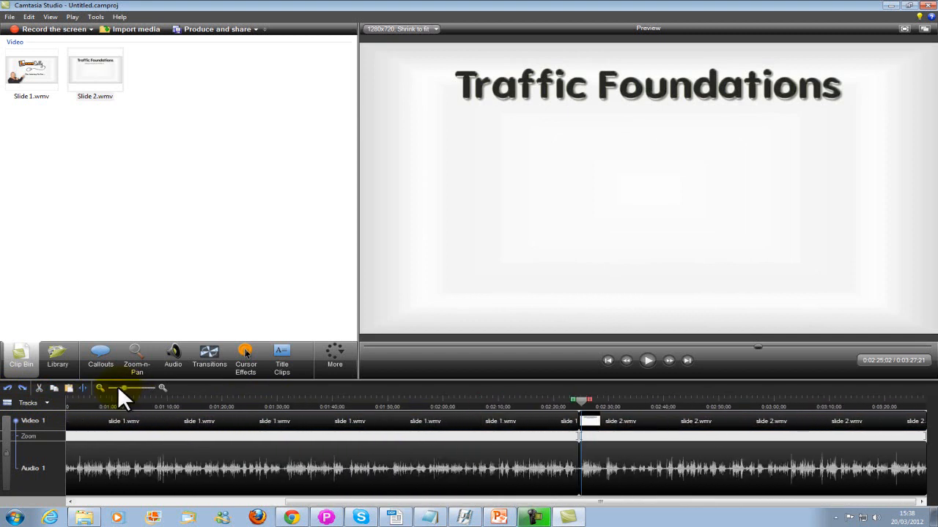
# Step: Import slide 3 and add it to the end of the timeline after Slide 2
pyautogui.click(99, 388)
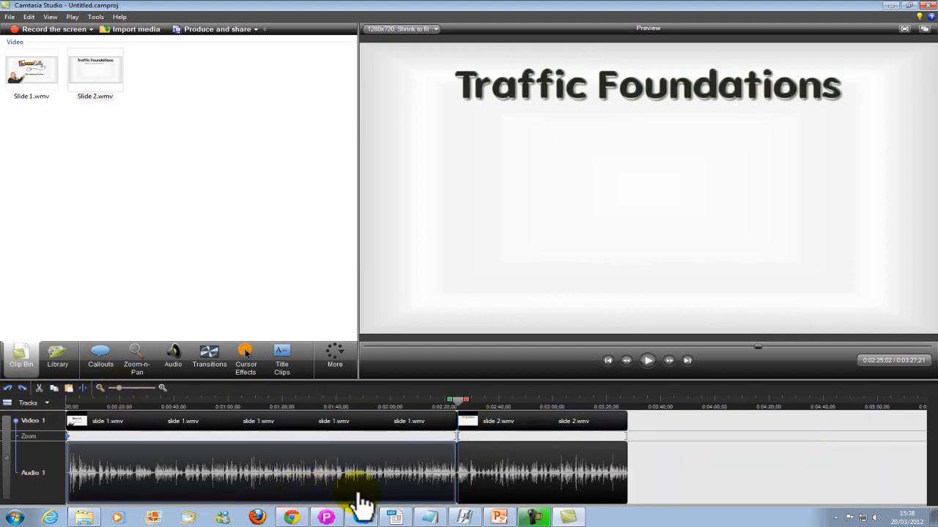
pyautogui.moveTo(168, 480)
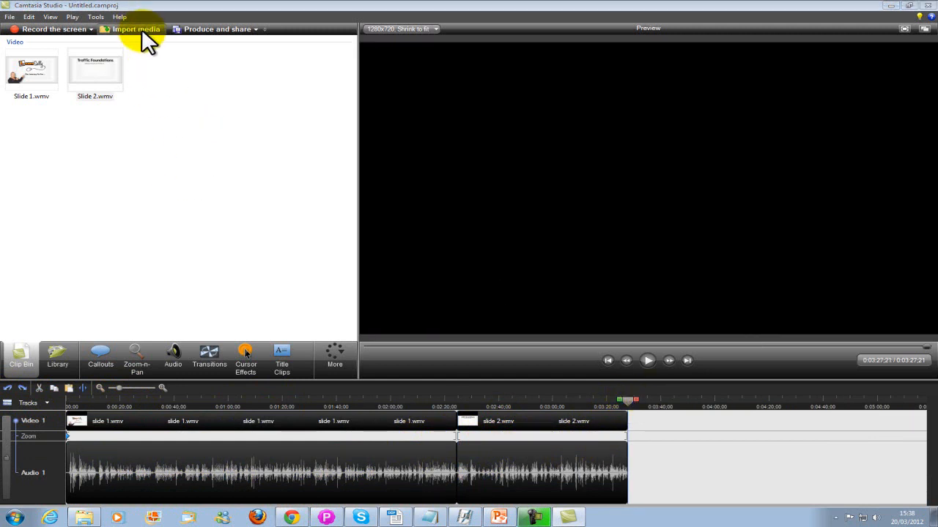
pyautogui.click(137, 29)
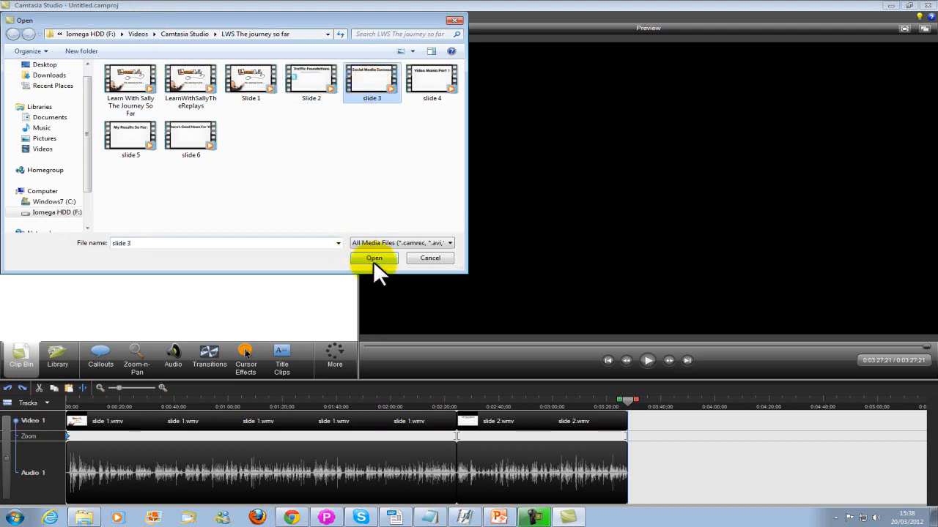
pyautogui.click(374, 258)
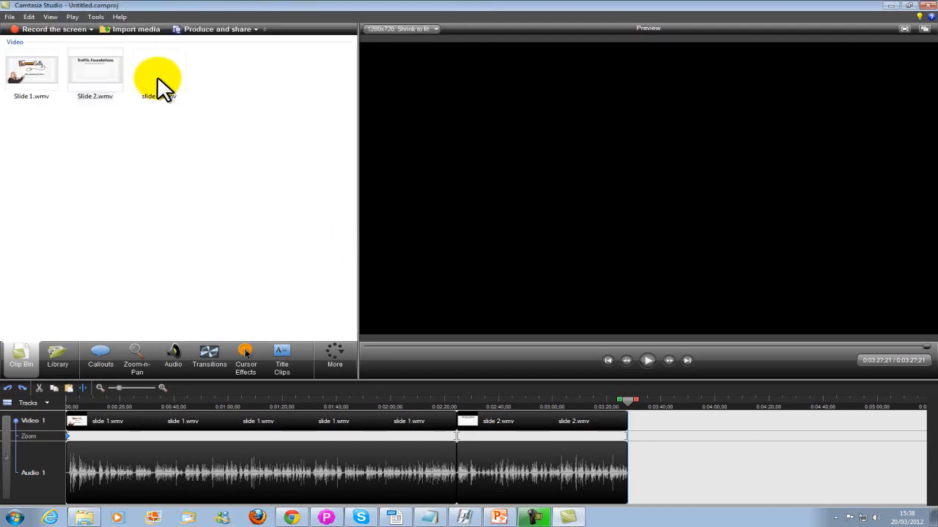
pyautogui.rightClick(158, 71)
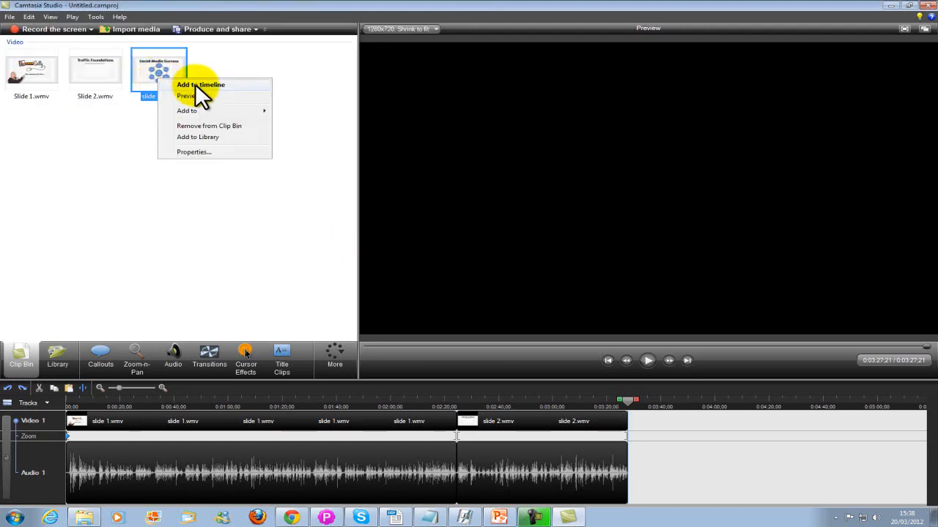
pyautogui.click(199, 83)
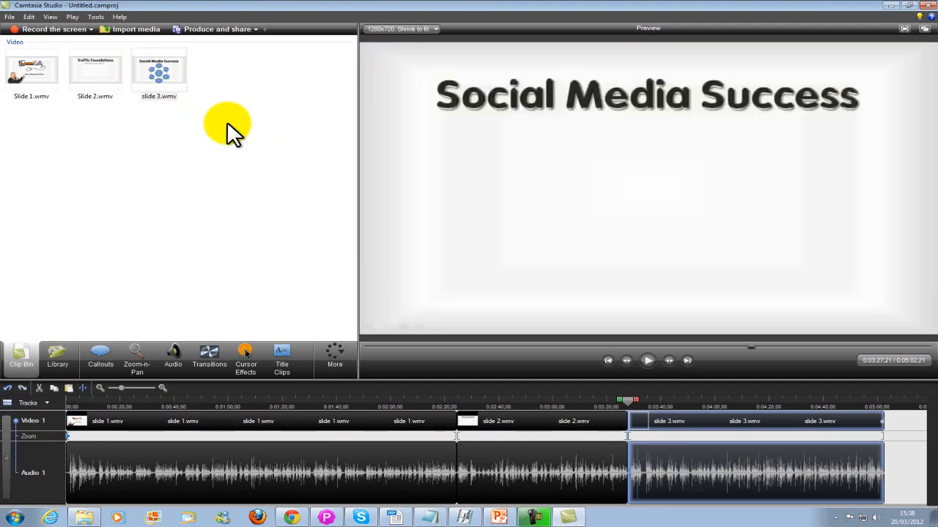
pyautogui.moveTo(583, 452)
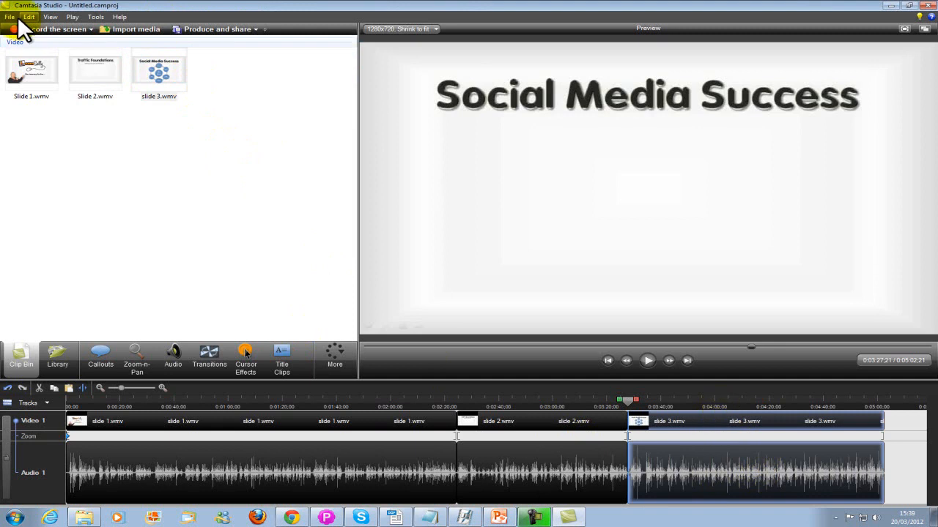
pyautogui.click(9, 16)
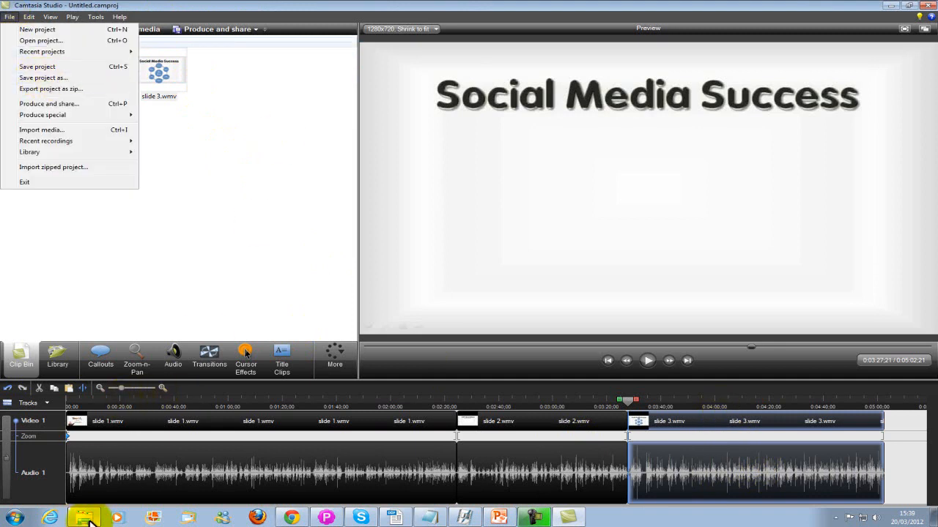
pyautogui.click(41, 128)
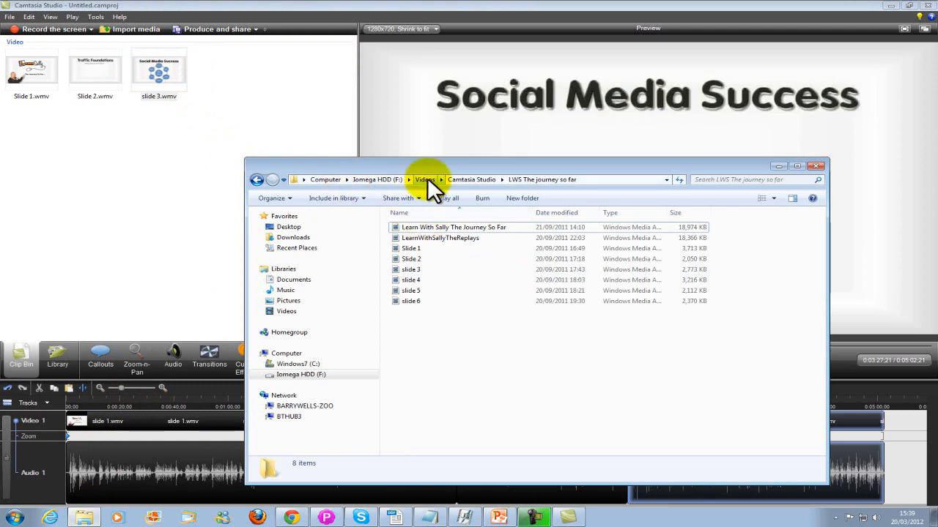
pyautogui.click(425, 178)
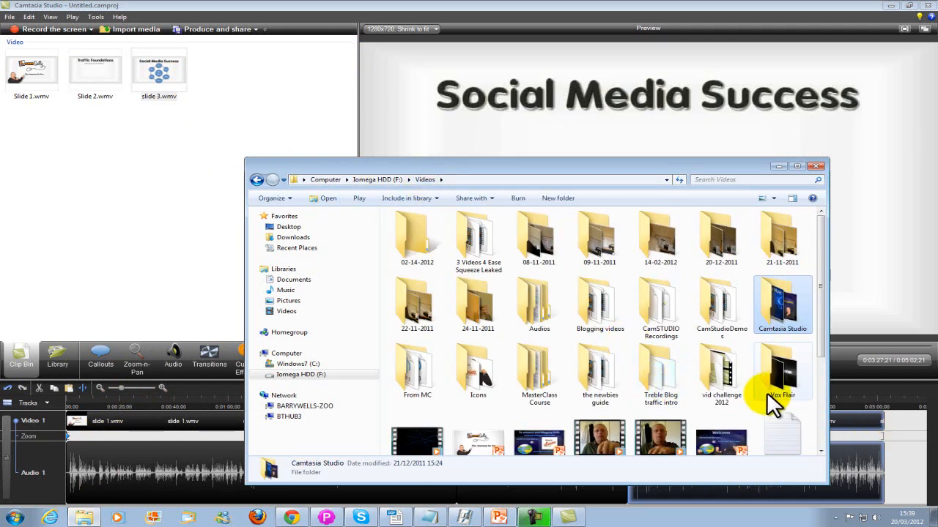
pyautogui.doubleClick(721, 373)
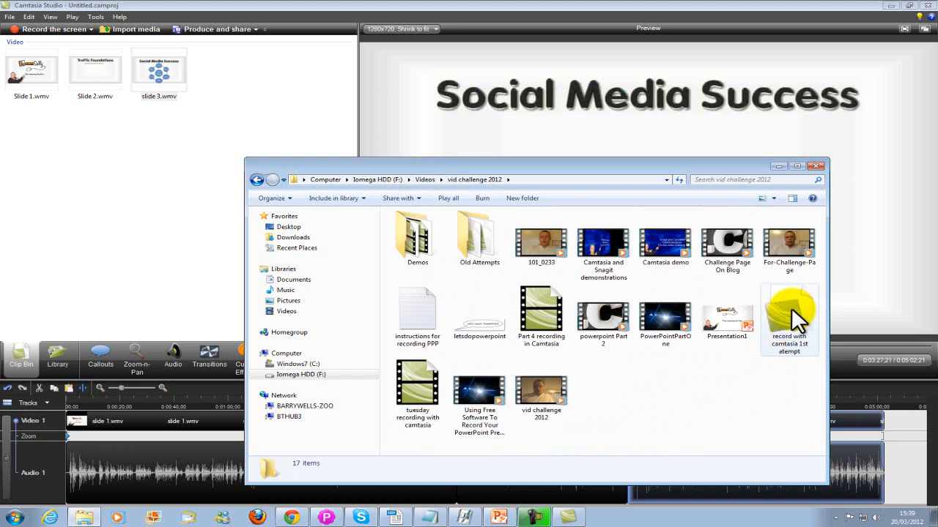
pyautogui.moveTo(691, 393)
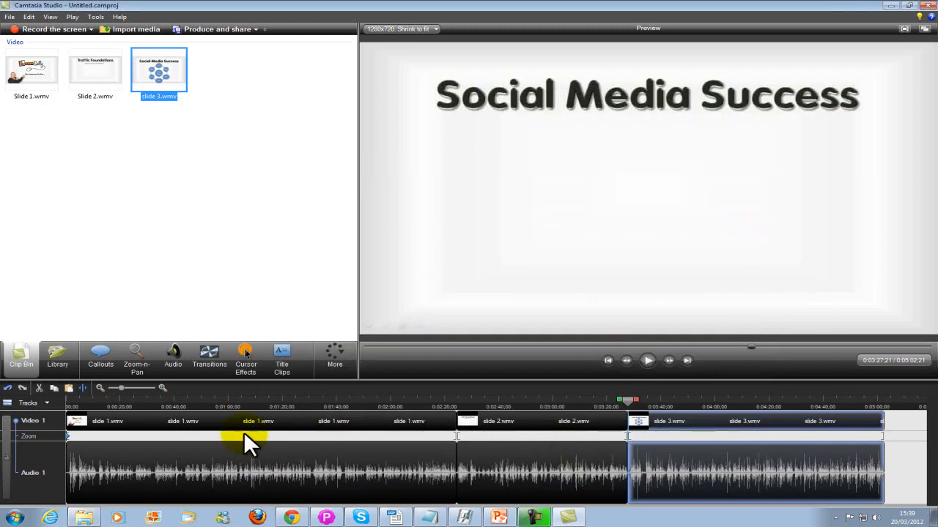
pyautogui.moveTo(901, 457)
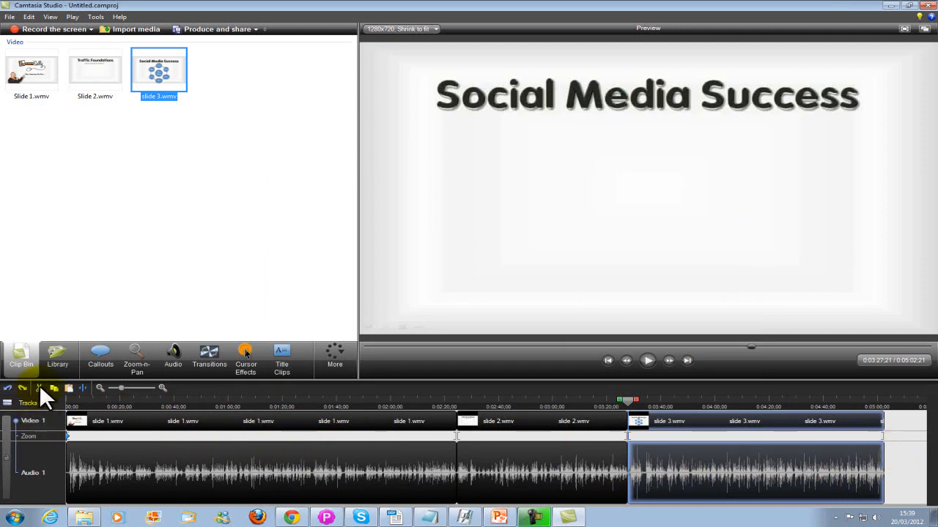
# Step: Show the Library of intro clips, rewind the preview to the start and select the intro video
pyautogui.click(58, 357)
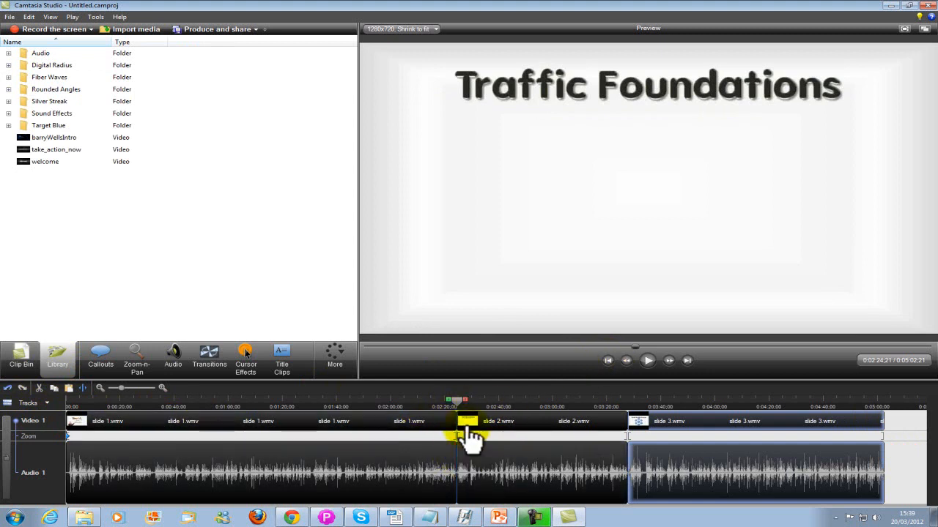
pyautogui.click(608, 361)
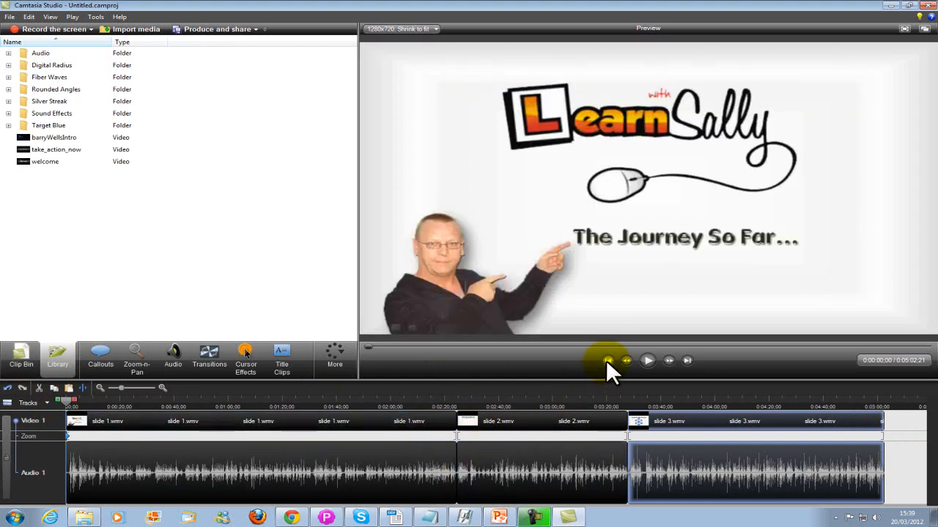
pyautogui.moveTo(44, 366)
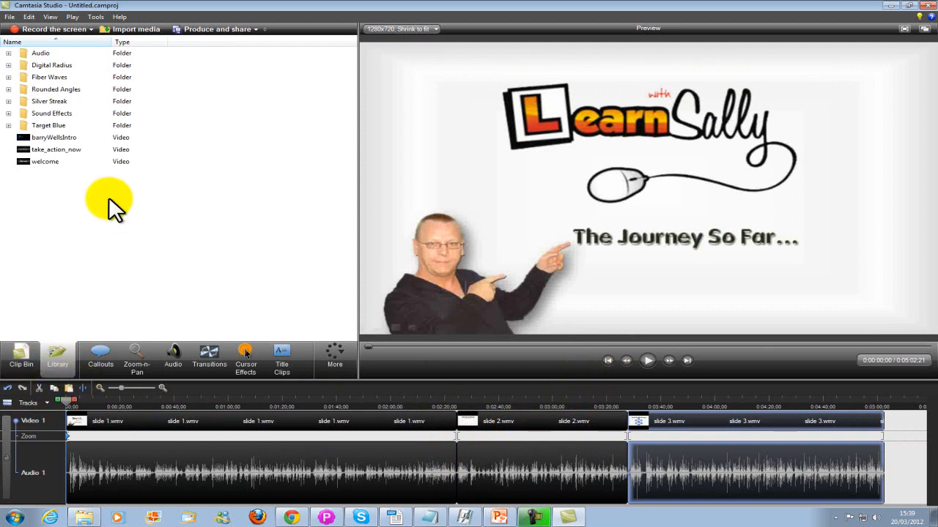
pyautogui.moveTo(95, 147)
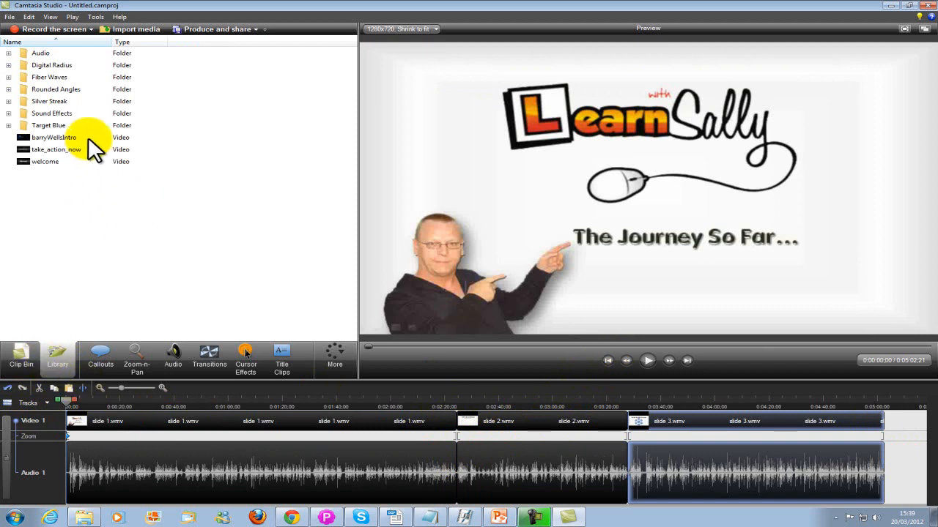
pyautogui.moveTo(85, 144)
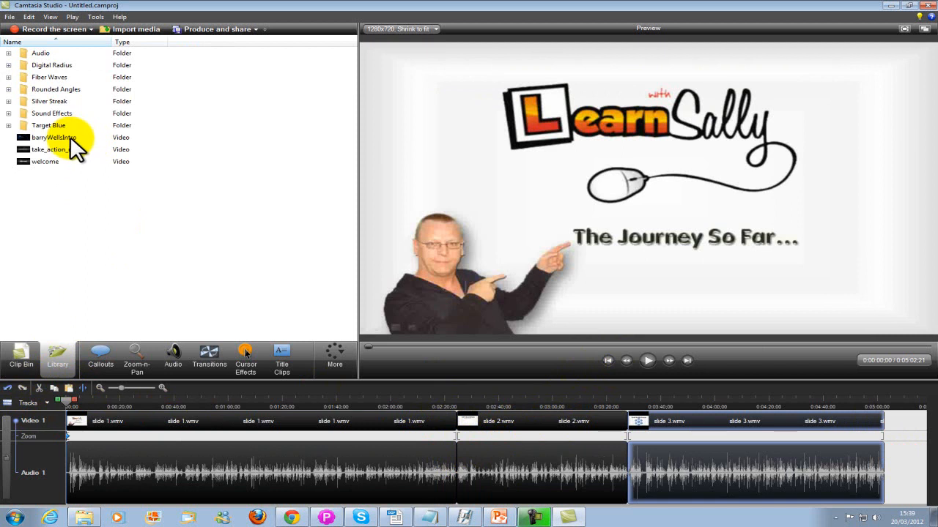
pyautogui.click(53, 137)
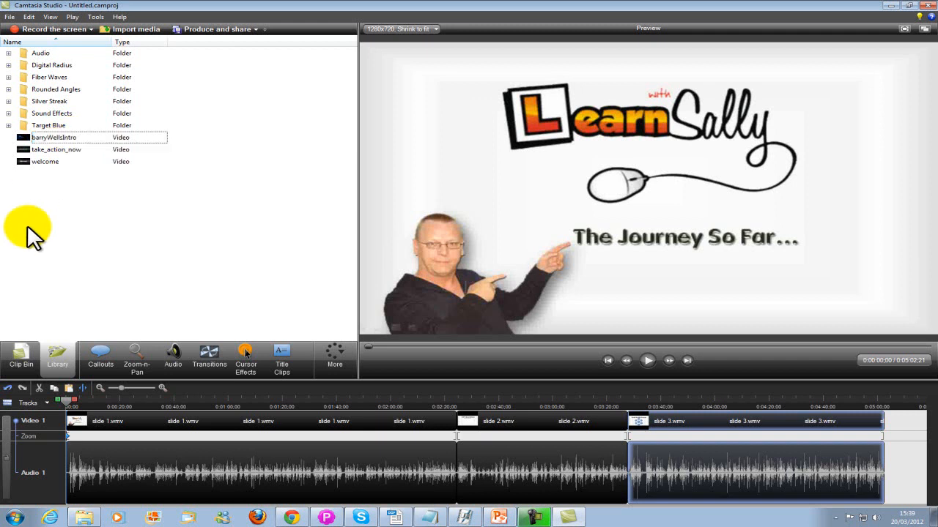
pyautogui.moveTo(96, 286)
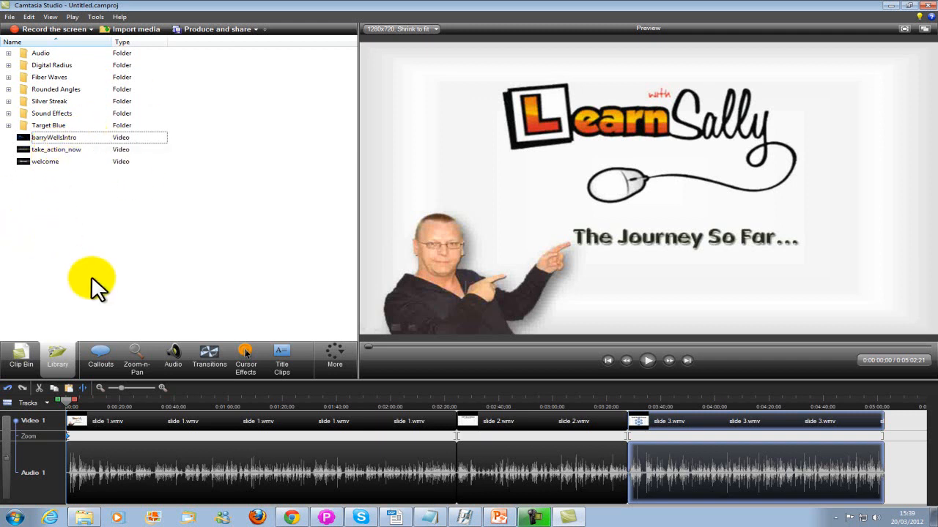
pyautogui.moveTo(136, 30)
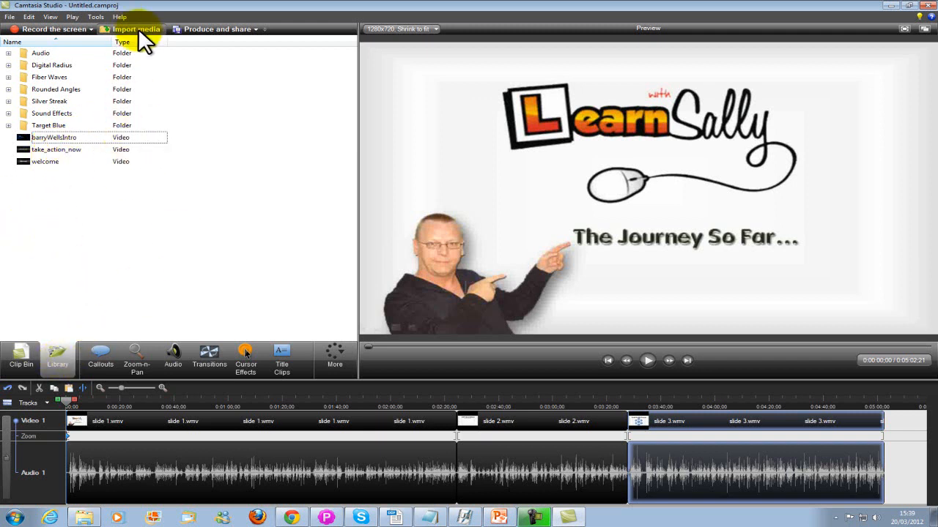
pyautogui.moveTo(79, 217)
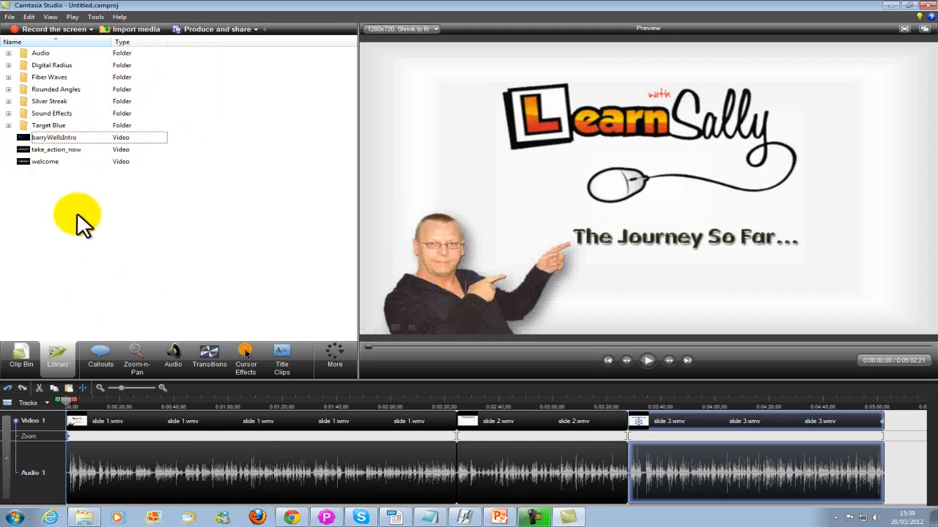
# Step: Add the welcome clip to the timeline after barryWellsIntro and bring up the Zoom-n-Pan settings
pyautogui.click(53, 138)
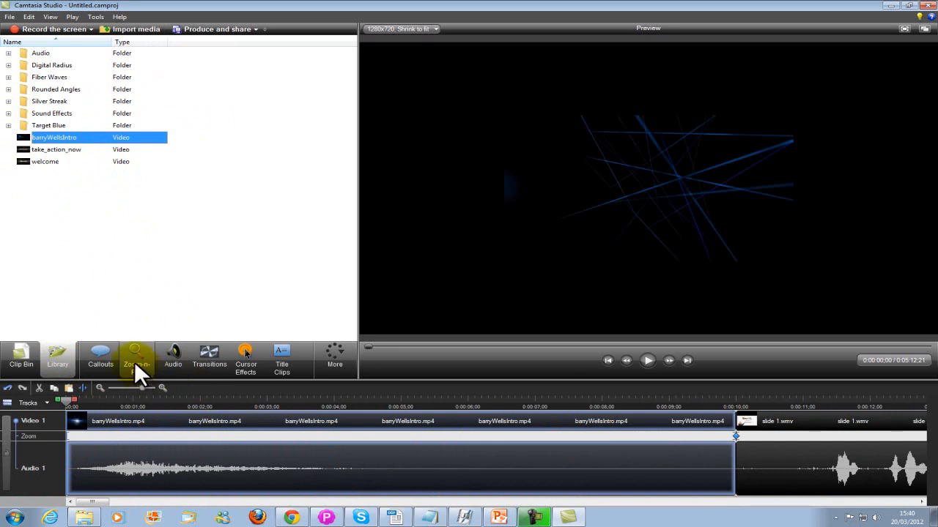
pyautogui.click(137, 359)
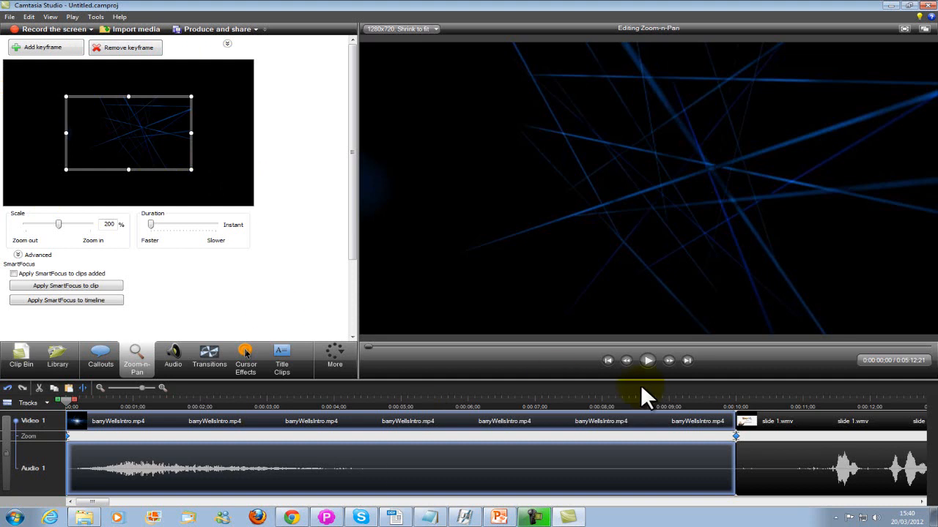
pyautogui.moveTo(739, 411)
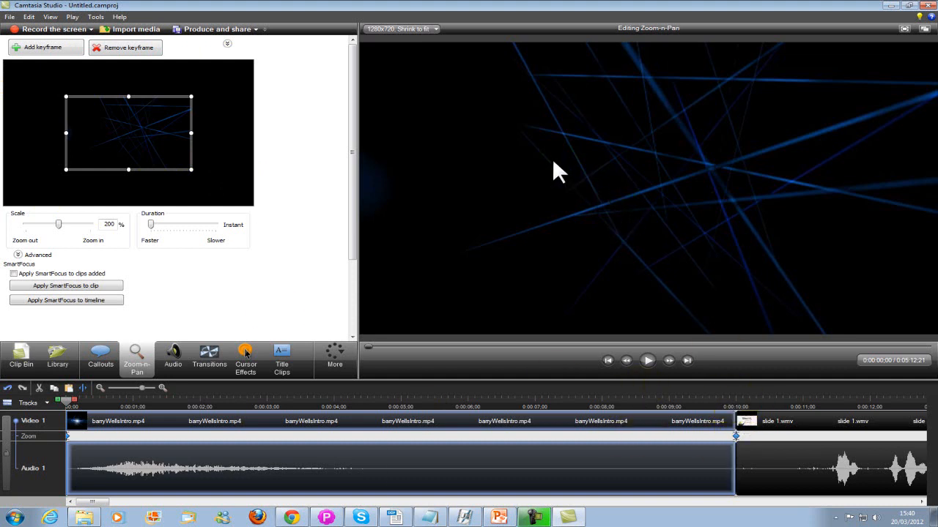
pyautogui.moveTo(828, 159)
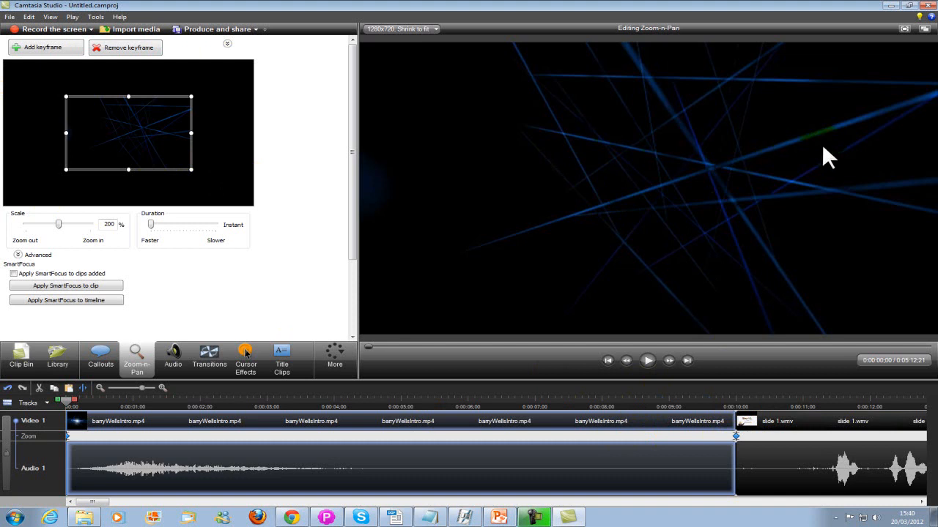
pyautogui.moveTo(733, 213)
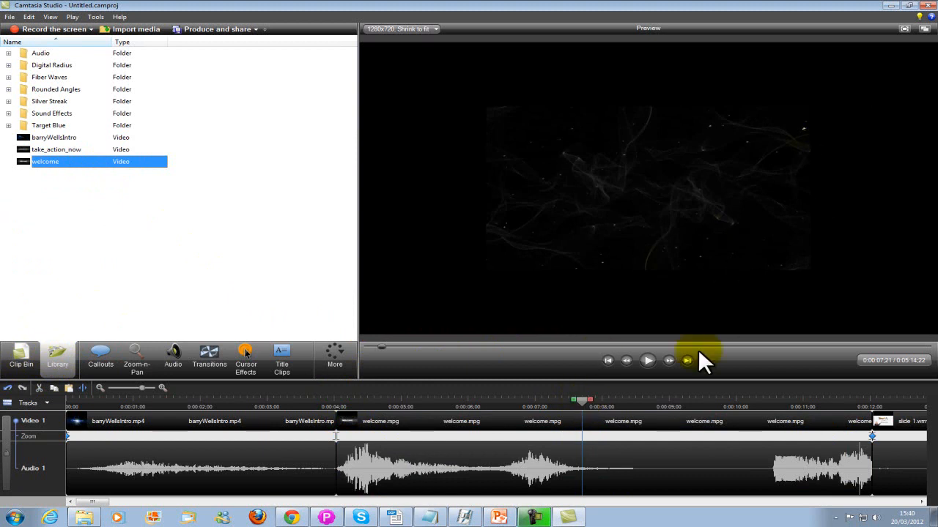
# Step: Stop the preview and add a new callout over the welcome clip, centred and enlarged
pyautogui.click(648, 360)
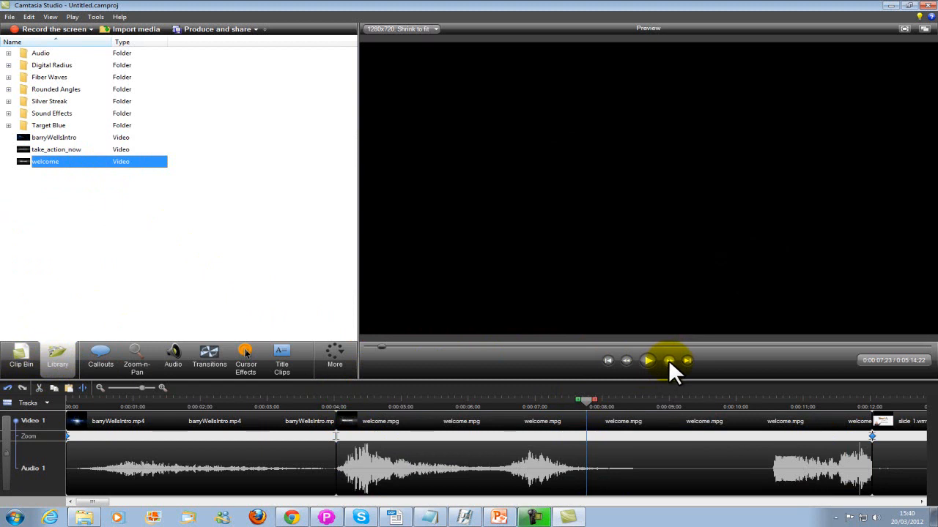
pyautogui.click(100, 357)
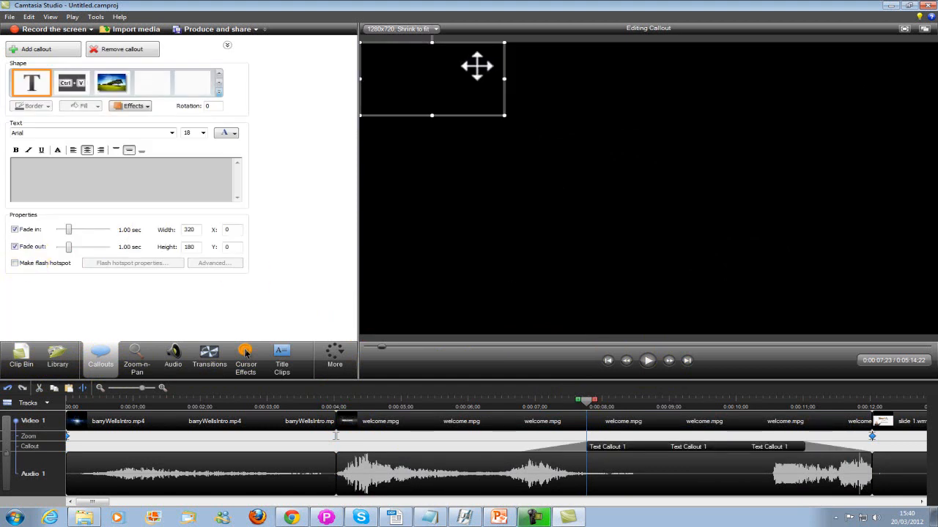
pyautogui.moveTo(432, 79); pyautogui.dragTo(692, 142)
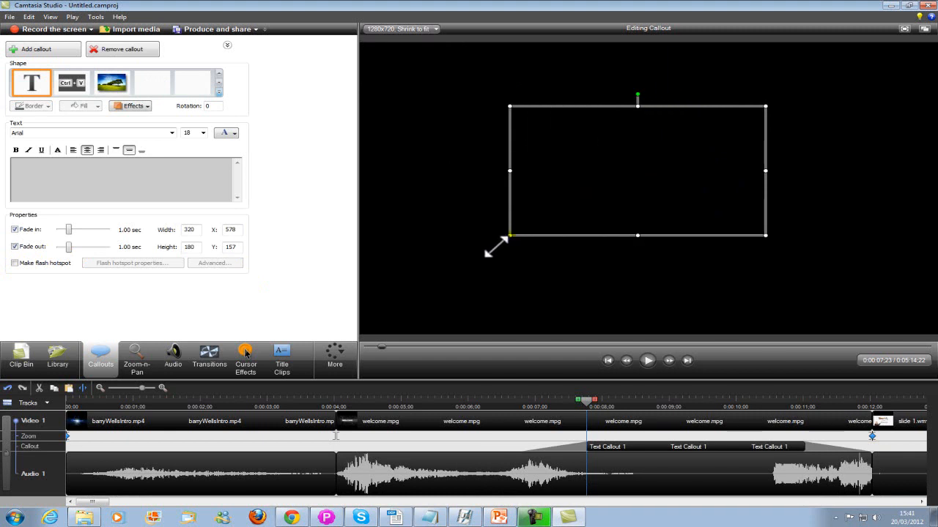
pyautogui.moveTo(507, 235); pyautogui.dragTo(478, 264)
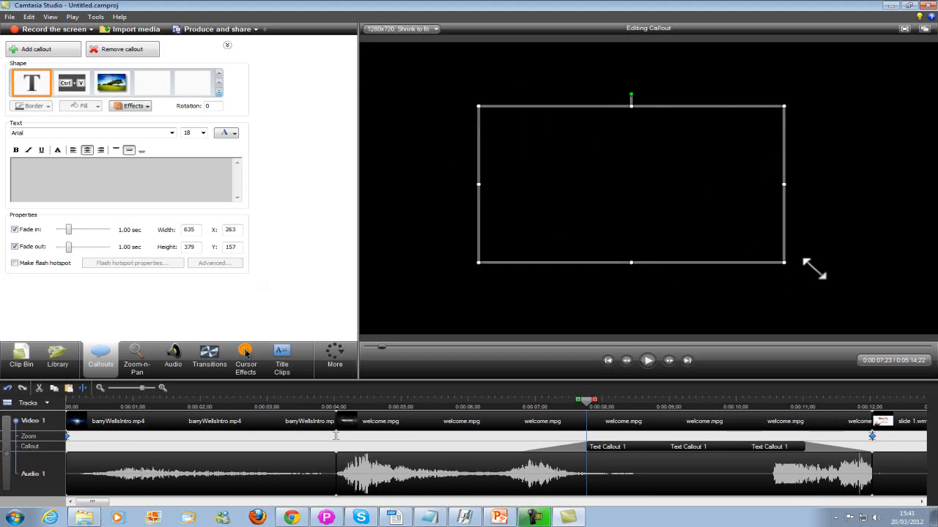
pyautogui.moveTo(782, 263); pyautogui.dragTo(838, 275)
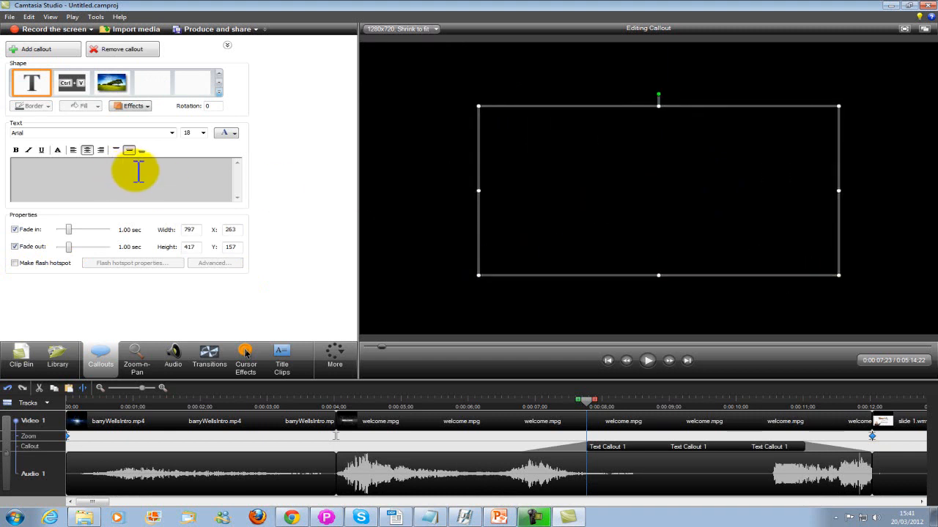
# Step: Enter the callout text 'Introduce your video', correcting a stray typo
pyautogui.write('Introduce')
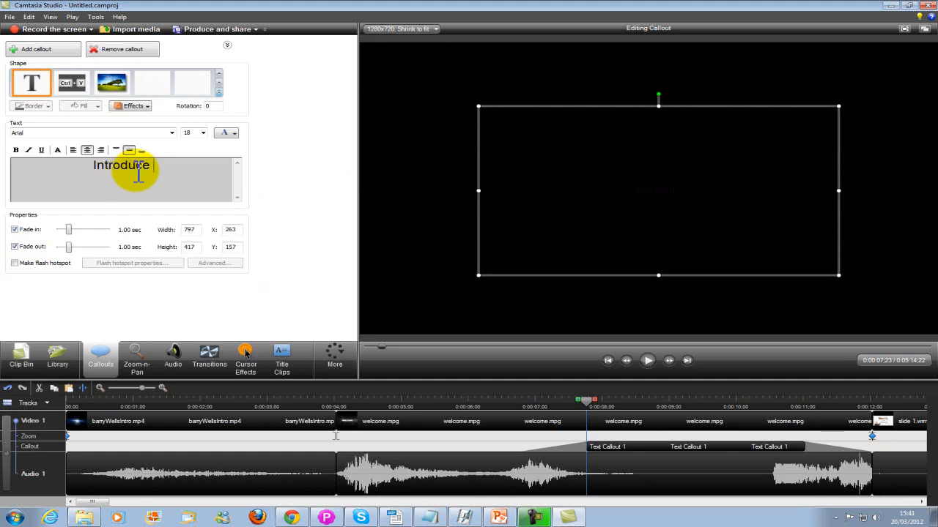
pyautogui.write('your vid')
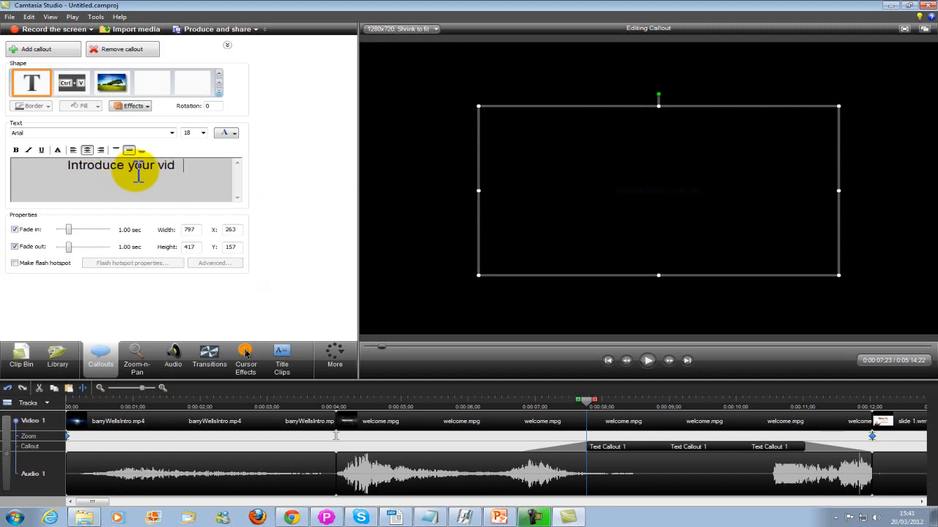
pyautogui.write('ewo')
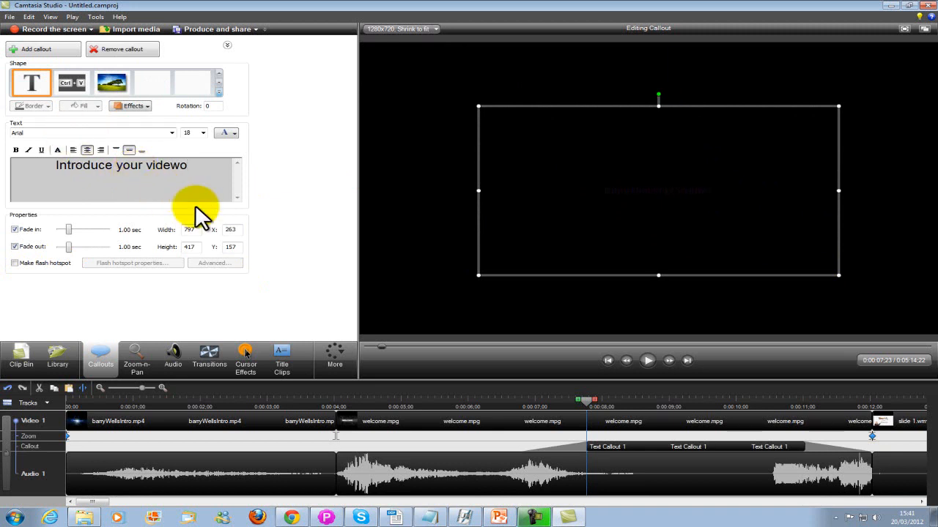
pyautogui.press('Backspace')
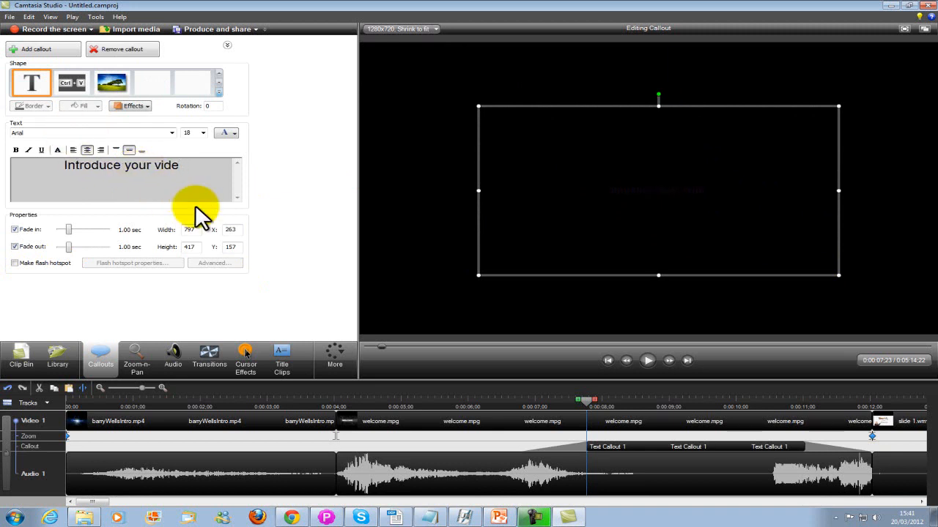
pyautogui.write('o')
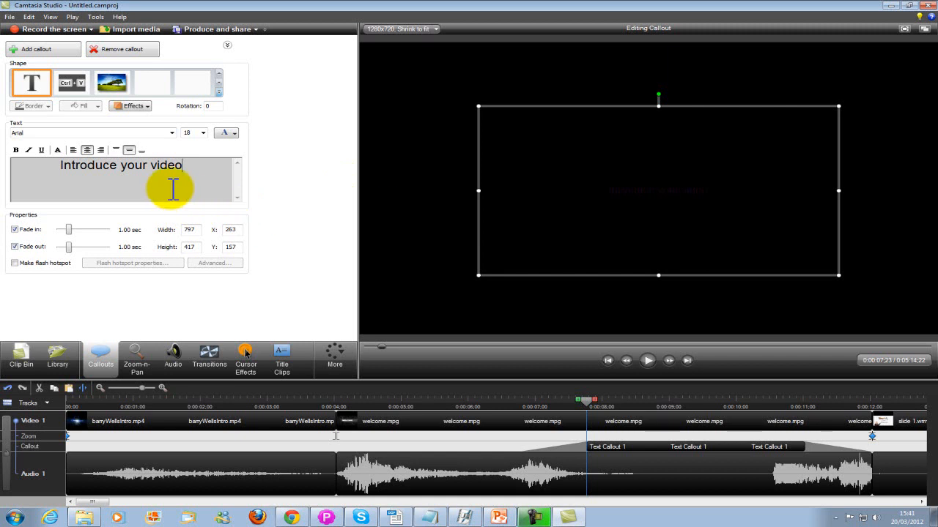
# Step: Colour all the callout text, set it to size 36 with Fade in off, then skip to the timeline end
pyautogui.rightClick(173, 187)
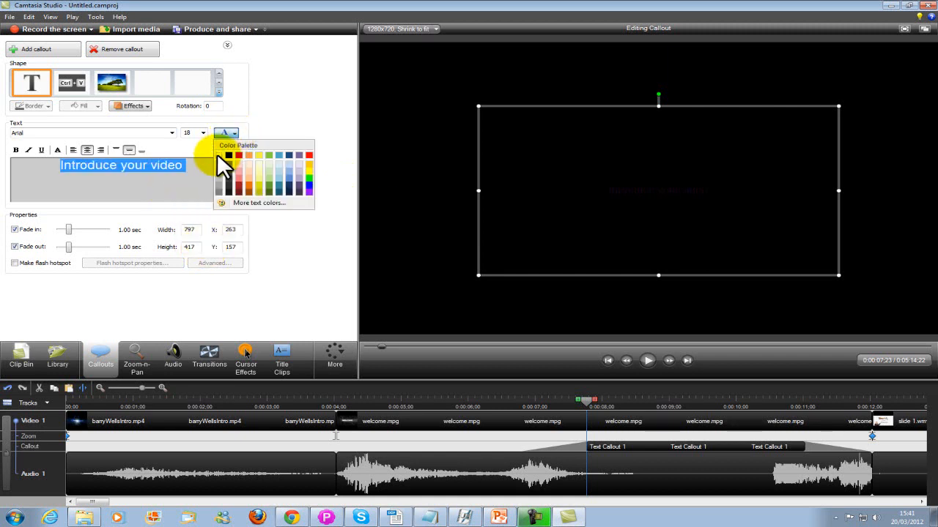
pyautogui.click(202, 132)
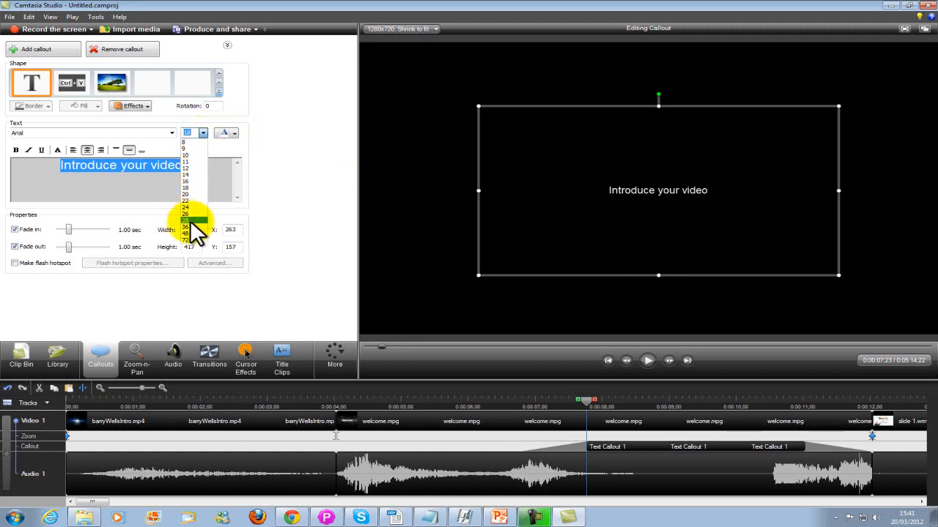
pyautogui.click(184, 229)
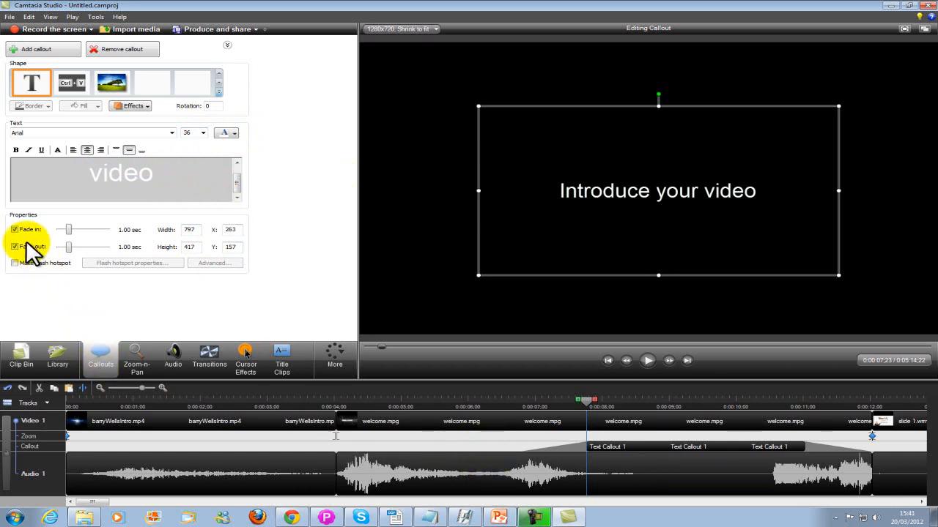
pyautogui.click(15, 228)
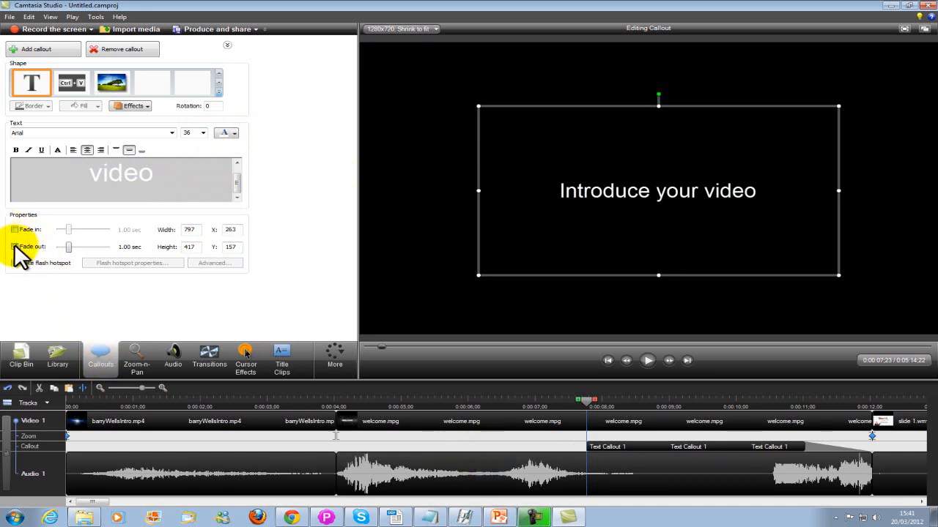
pyautogui.moveTo(667, 447)
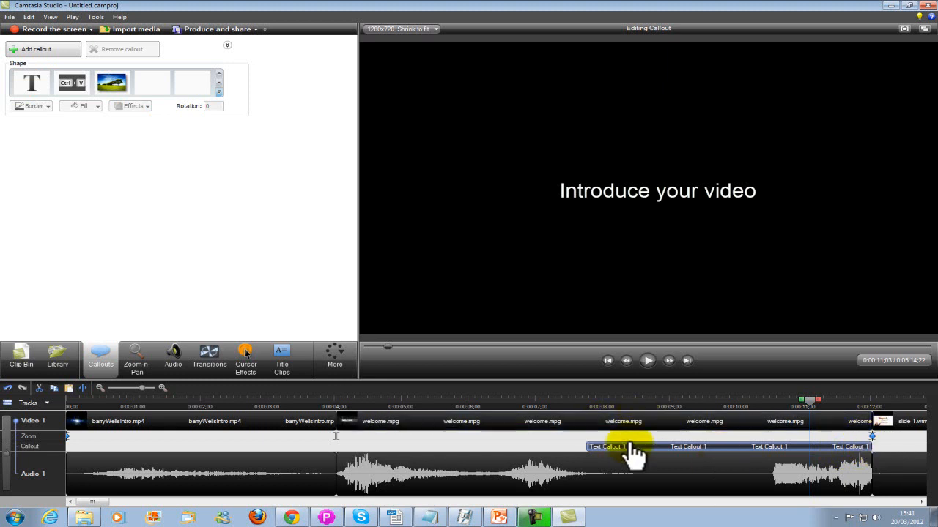
pyautogui.click(687, 360)
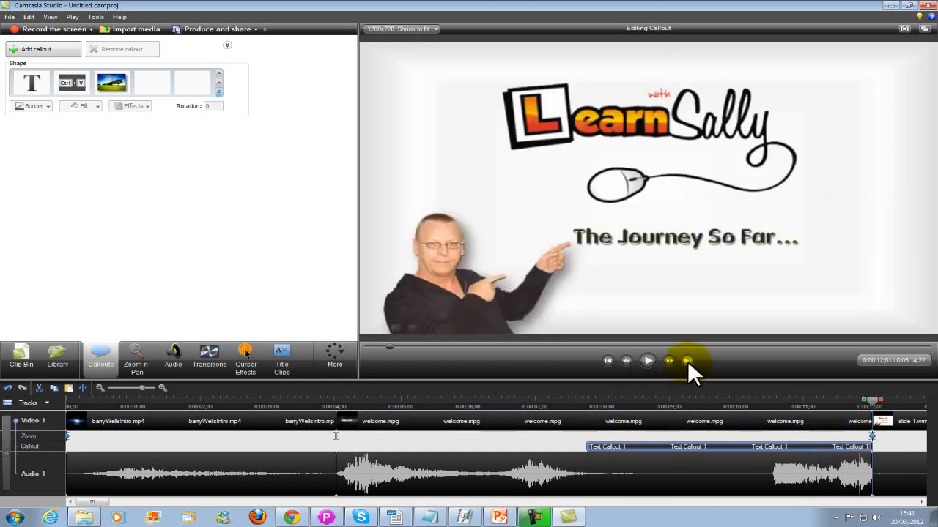
pyautogui.click(668, 361)
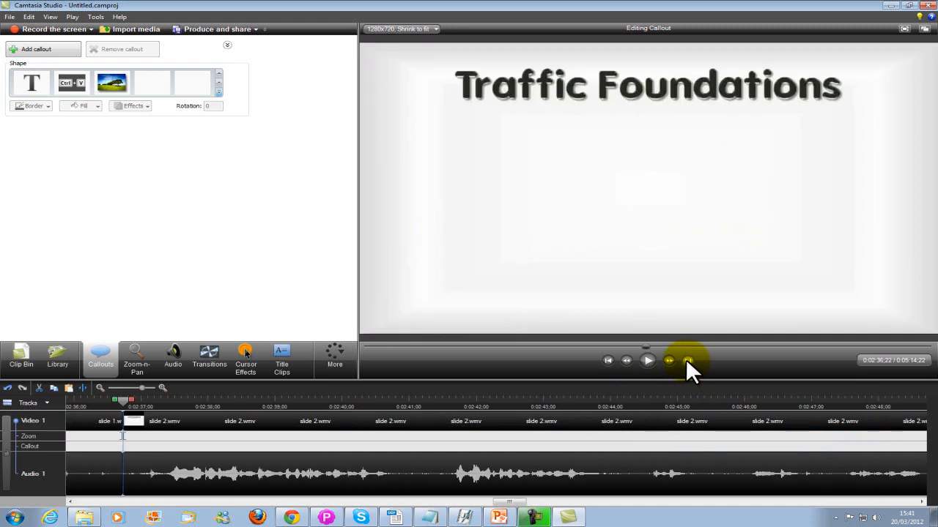
pyautogui.click(668, 361)
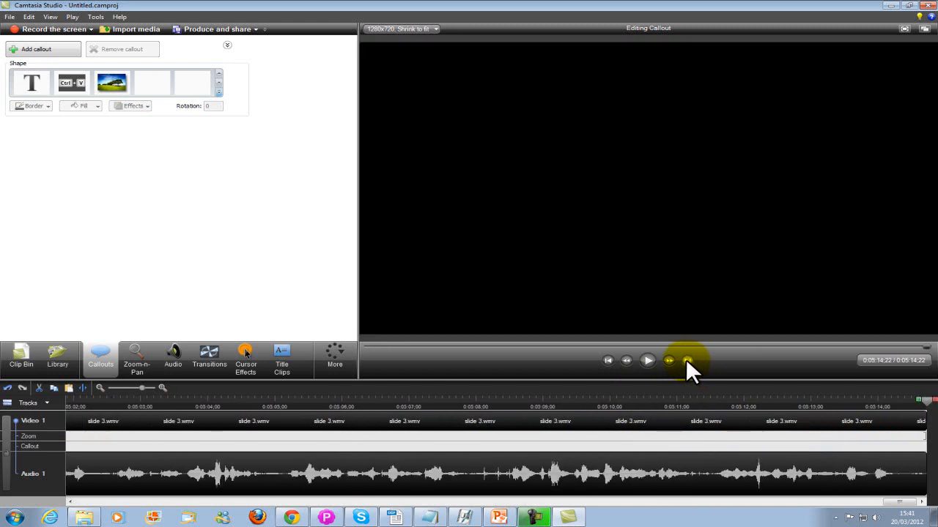
pyautogui.moveTo(46, 389)
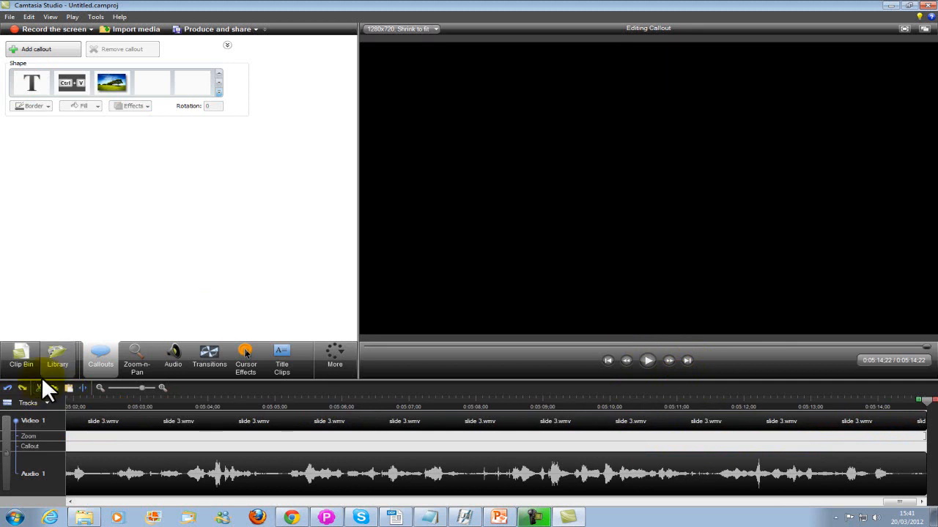
# Step: Add the take_action_now clip from the Library to the end of the timeline
pyautogui.click(57, 359)
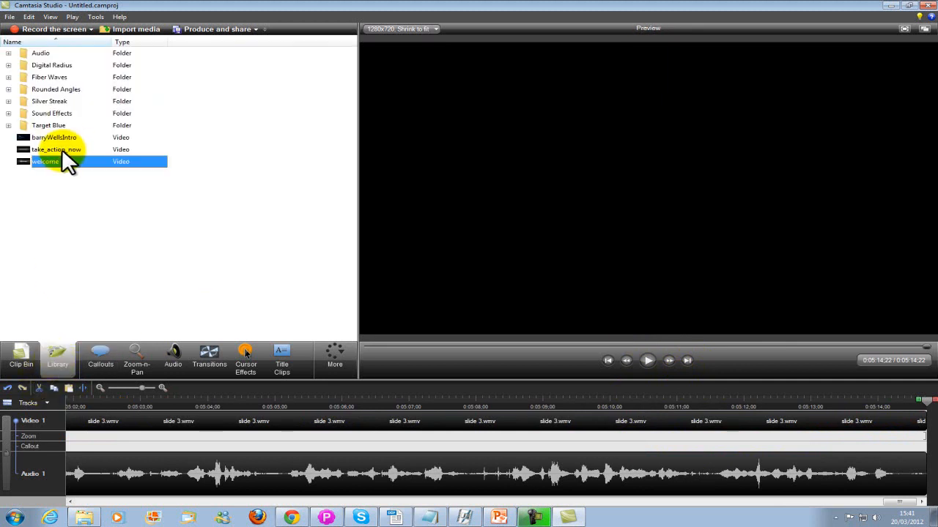
pyautogui.rightClick(56, 149)
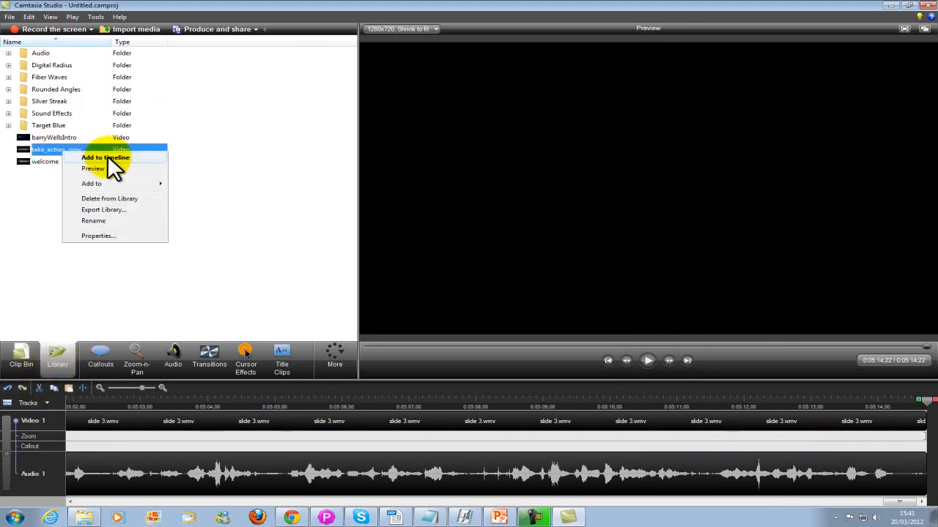
pyautogui.click(105, 158)
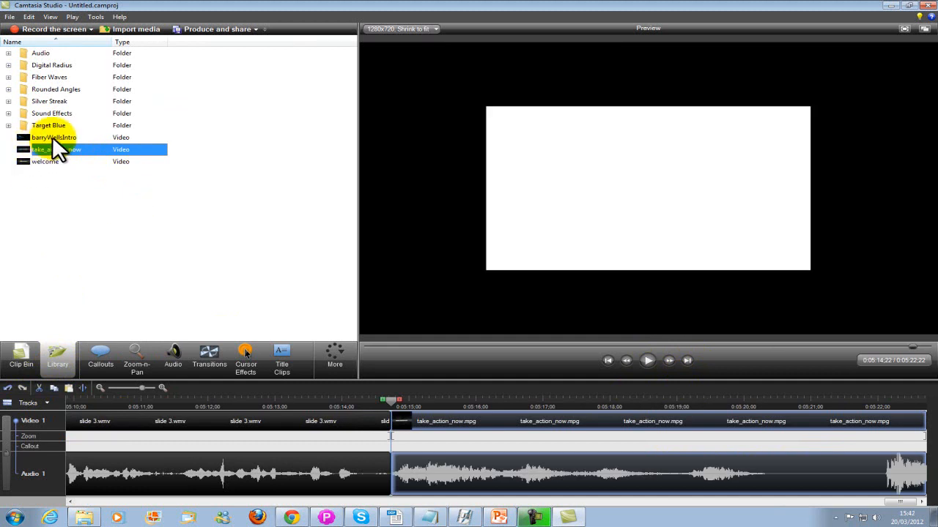
pyautogui.moveTo(70, 231)
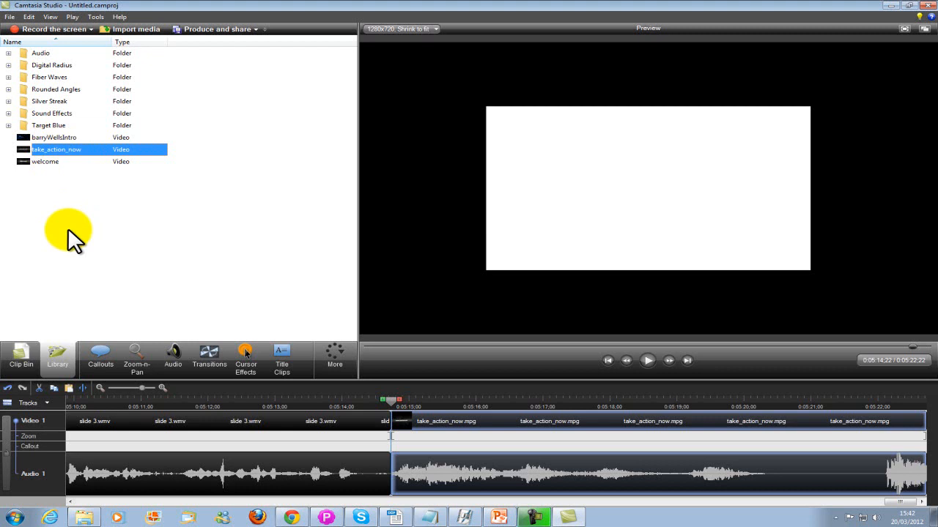
pyautogui.moveTo(109, 300)
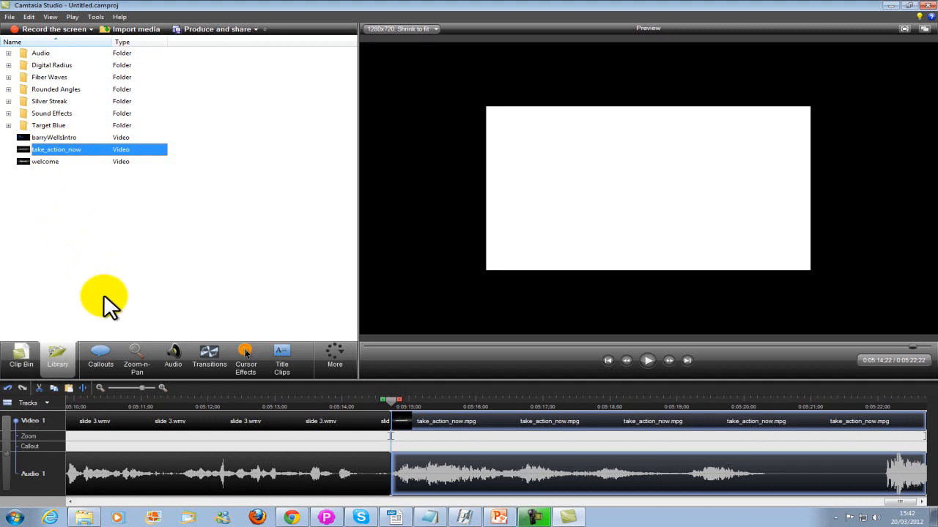
pyautogui.moveTo(131, 325)
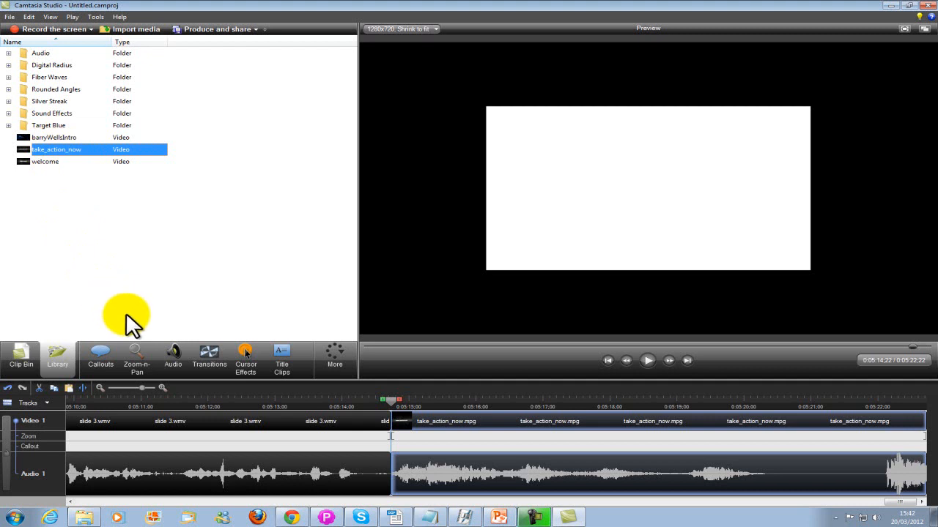
pyautogui.moveTo(136, 358)
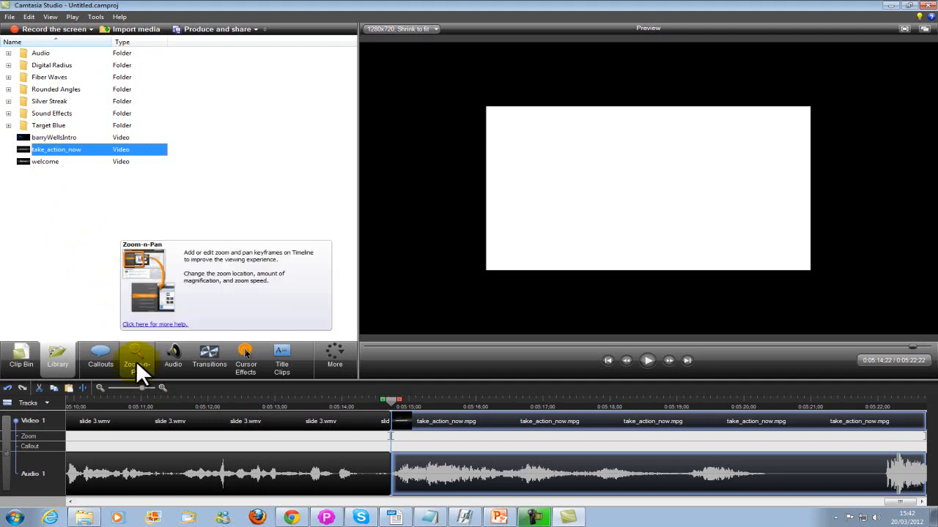
# Step: Start a new, empty text callout at the playhead over the take_action_now clip
pyautogui.click(138, 358)
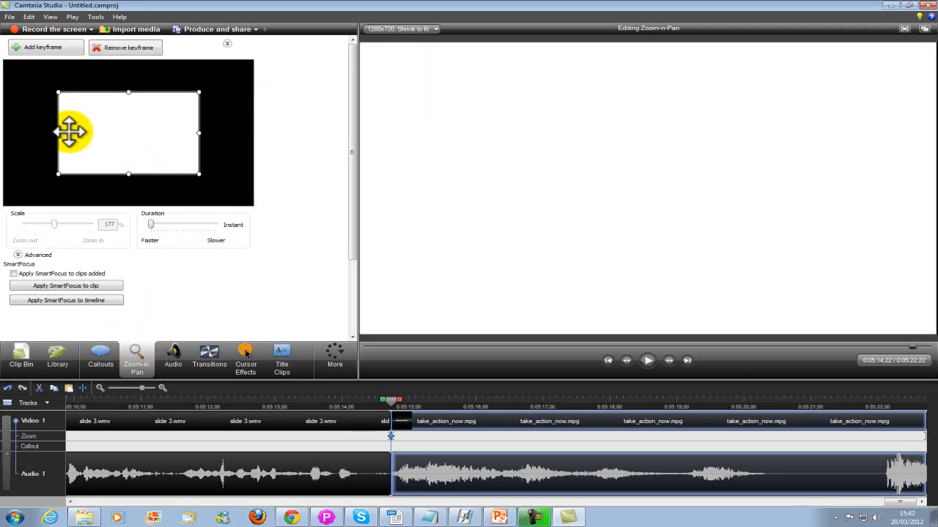
pyautogui.moveTo(686, 417)
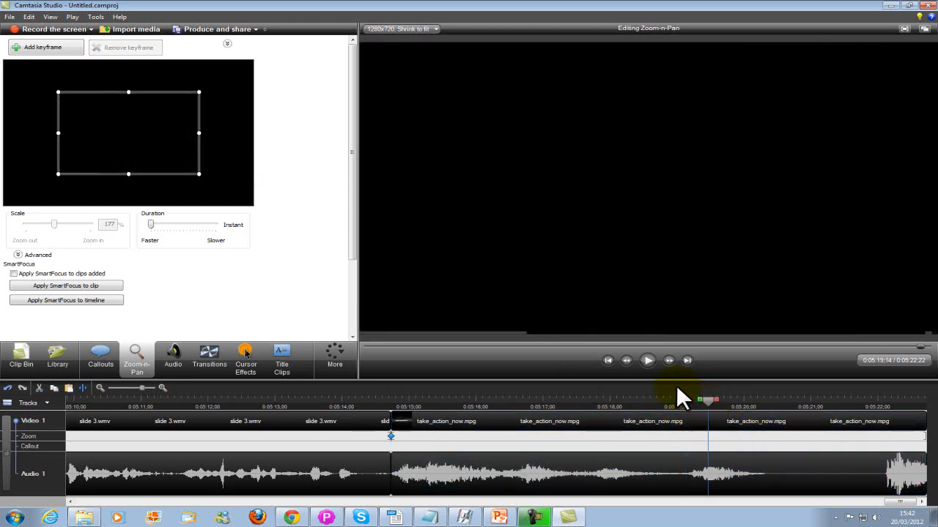
pyautogui.click(647, 360)
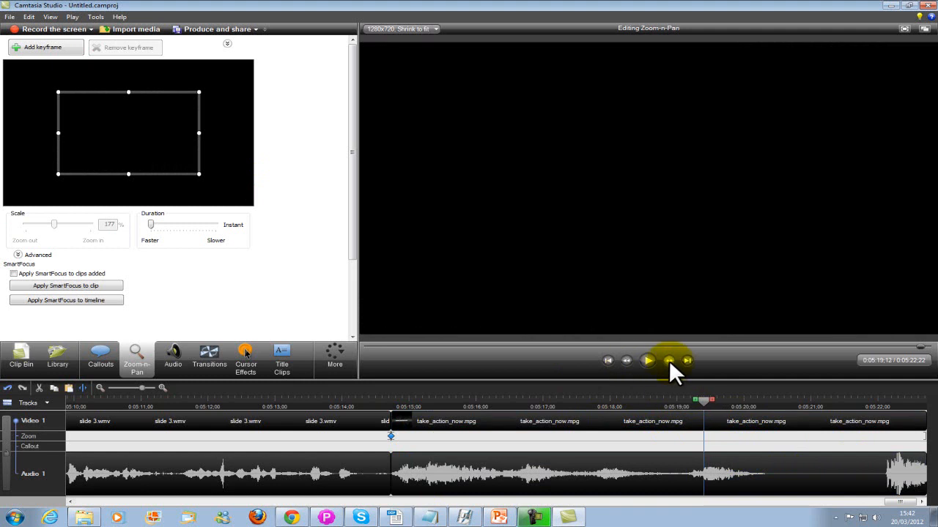
pyautogui.click(100, 358)
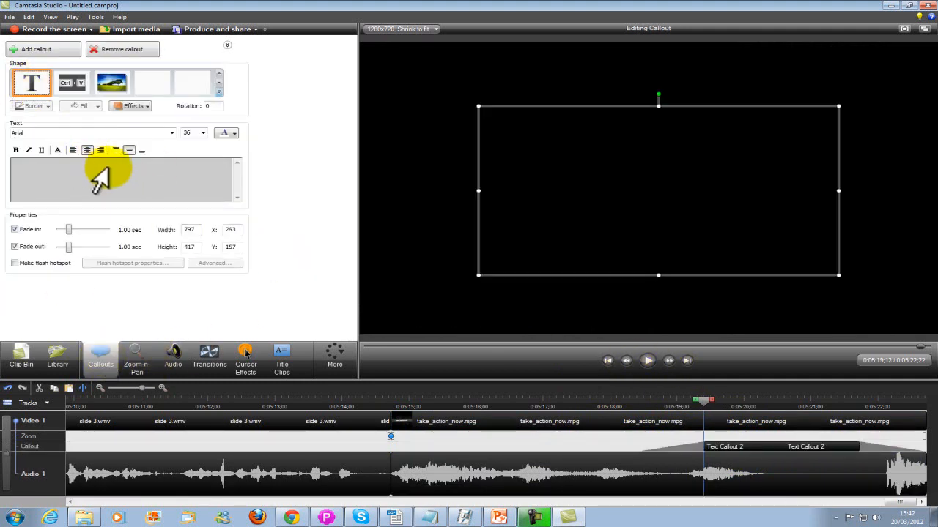
# Step: Enter 'Call to action' and a second line 'For more great videos visit', fixing a typo
pyautogui.write('Call')
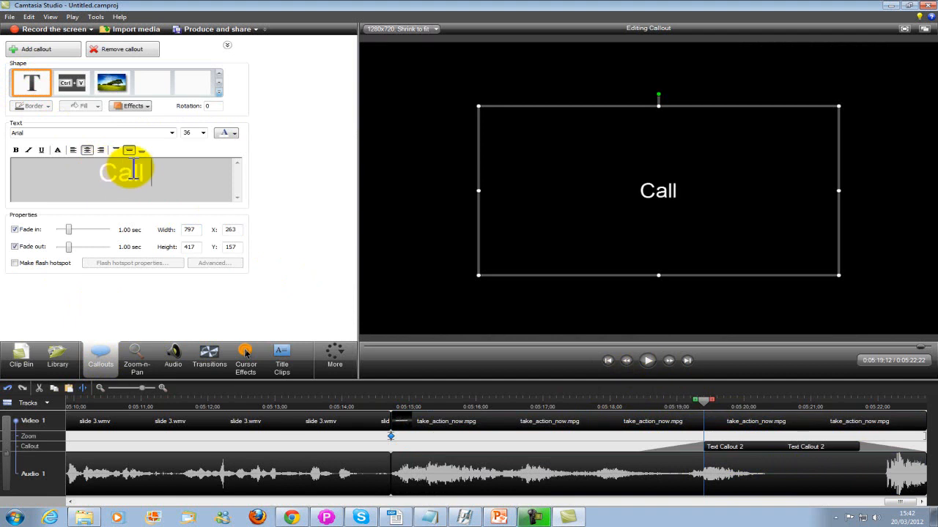
pyautogui.write('to action')
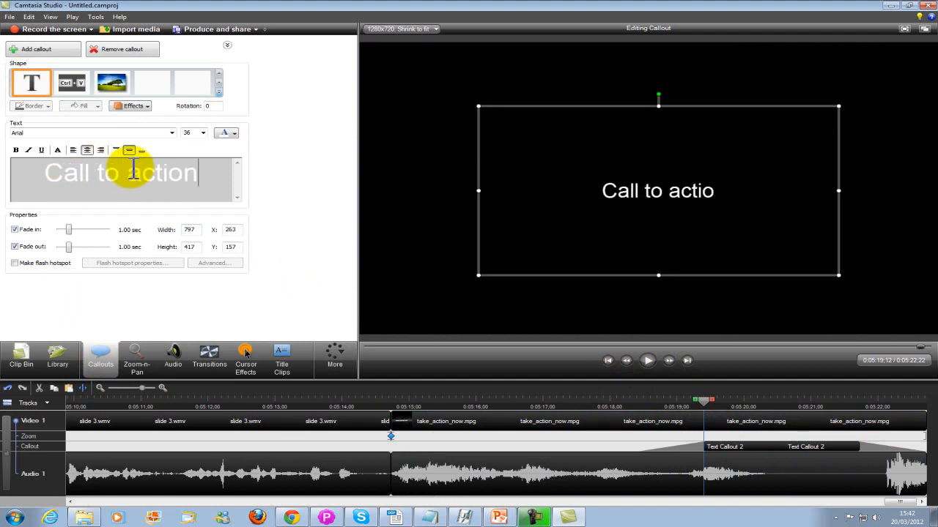
pyautogui.write('n')
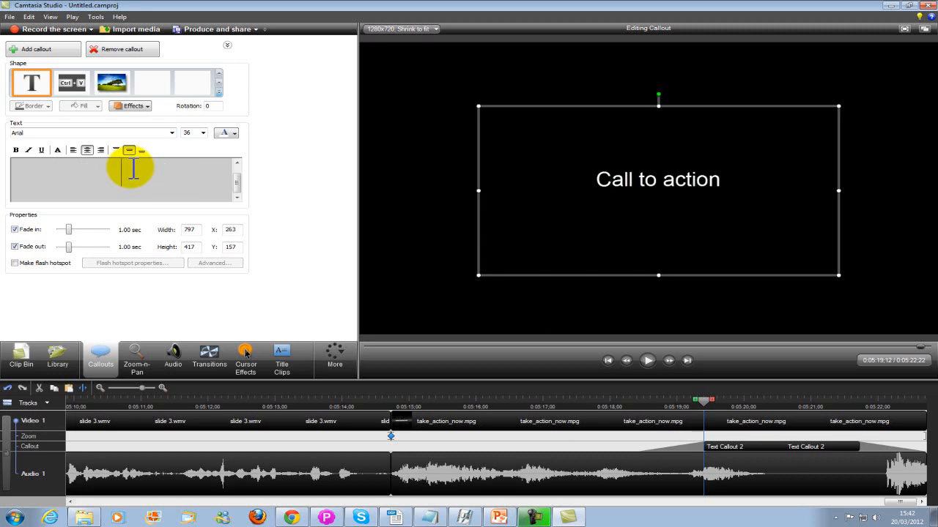
pyautogui.write('For')
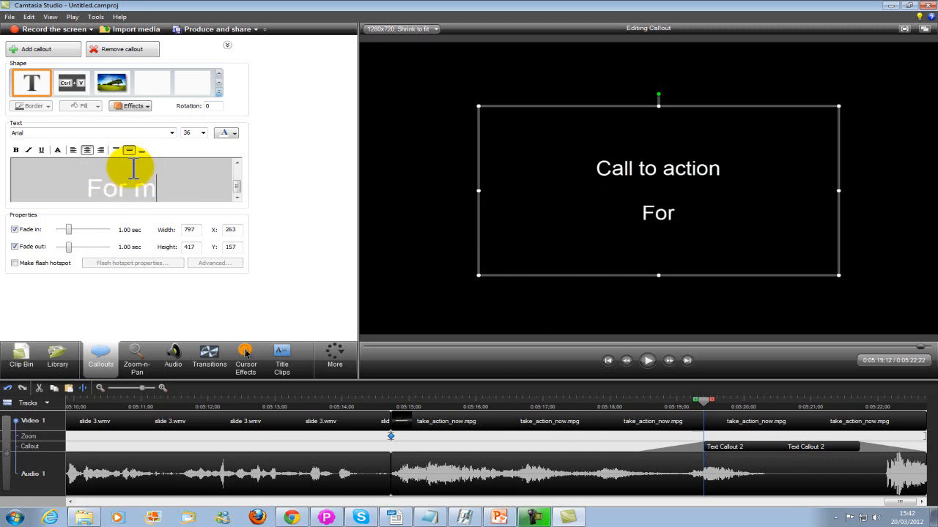
pyautogui.write('more great')
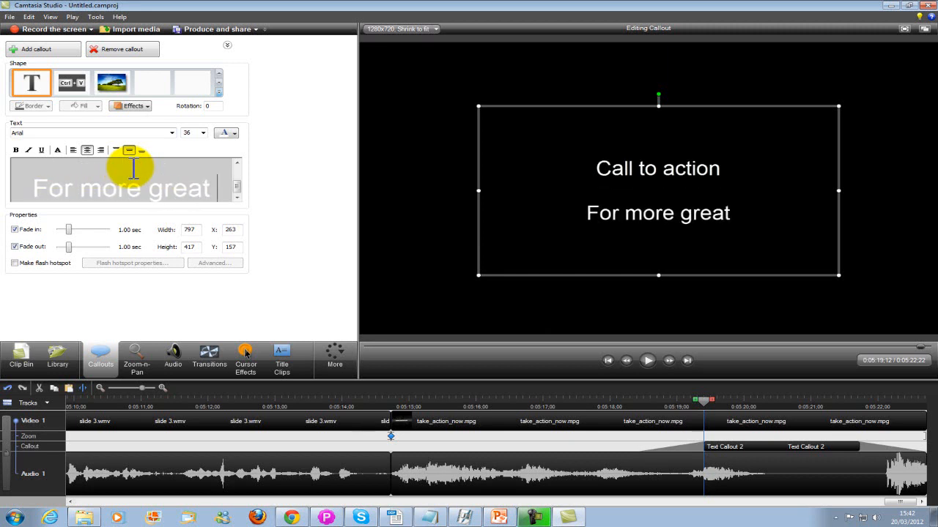
pyautogui.write('videos')
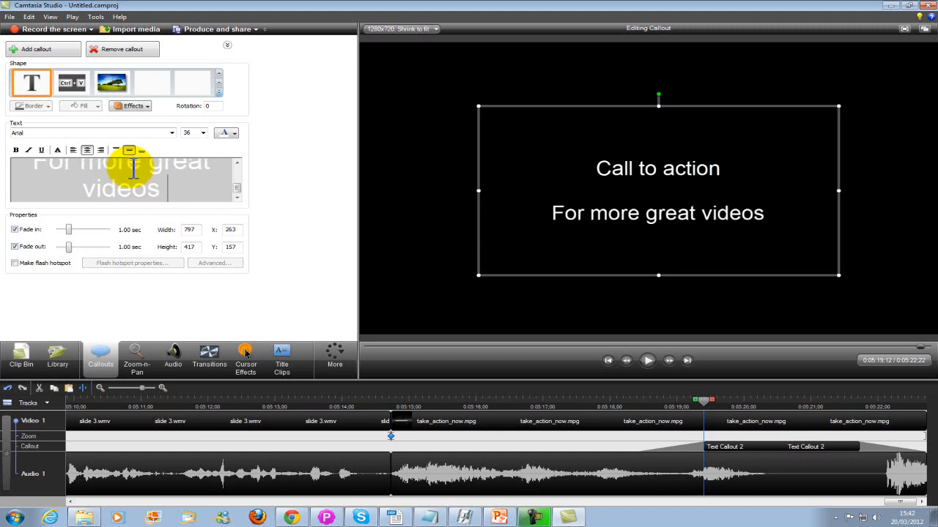
pyautogui.write('vitir')
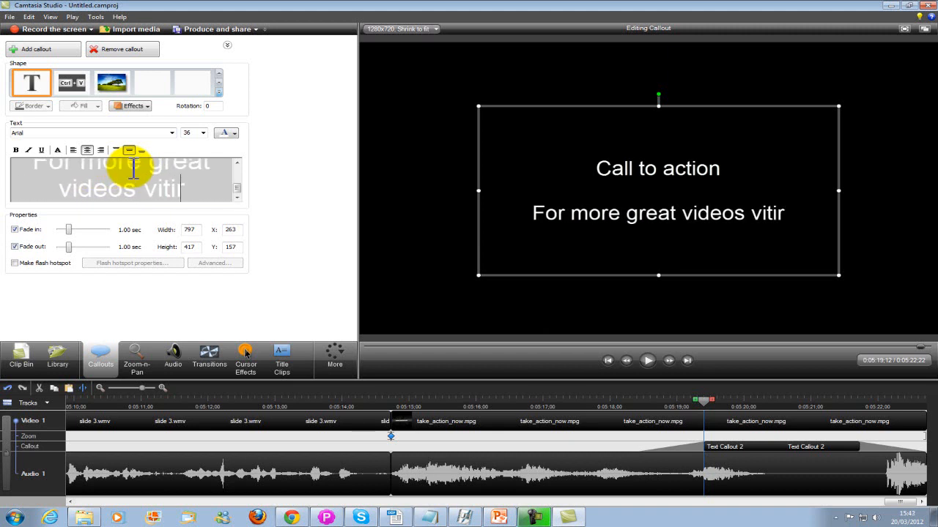
pyautogui.press('Backspace')
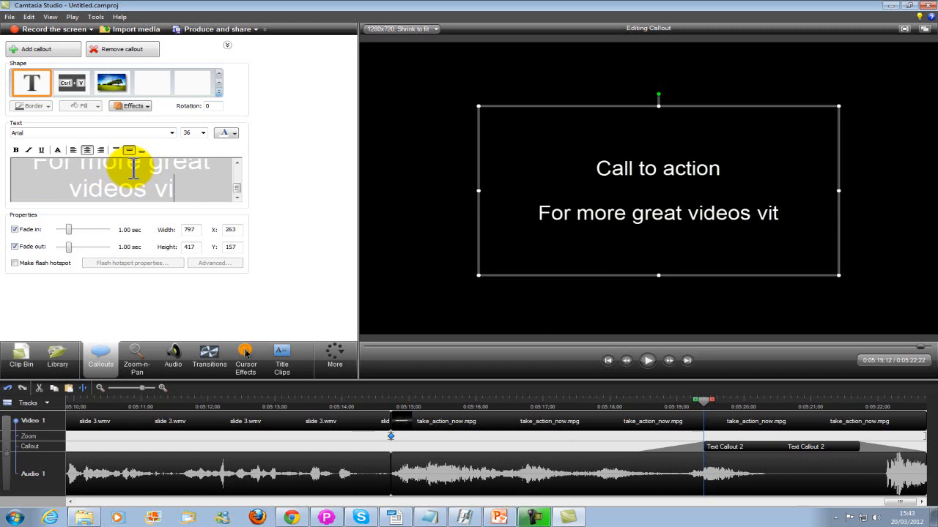
pyautogui.write('si')
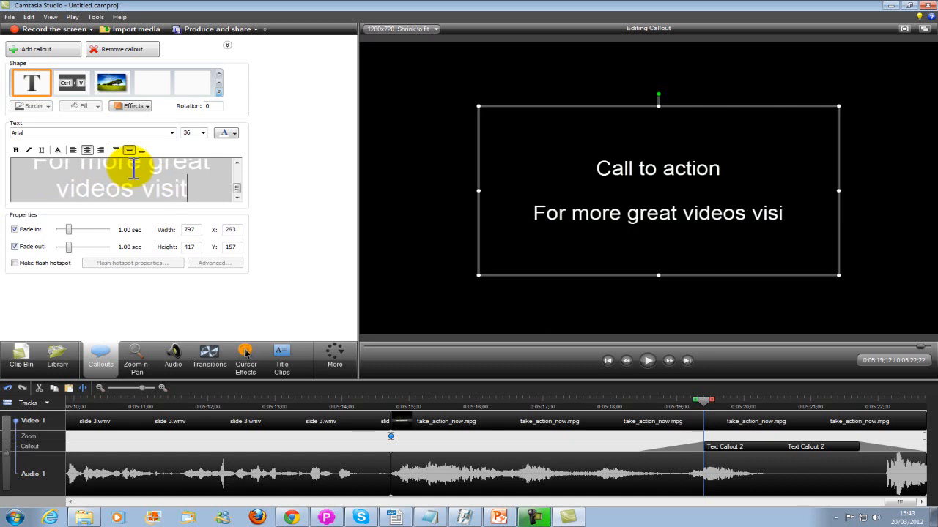
pyautogui.write('t')
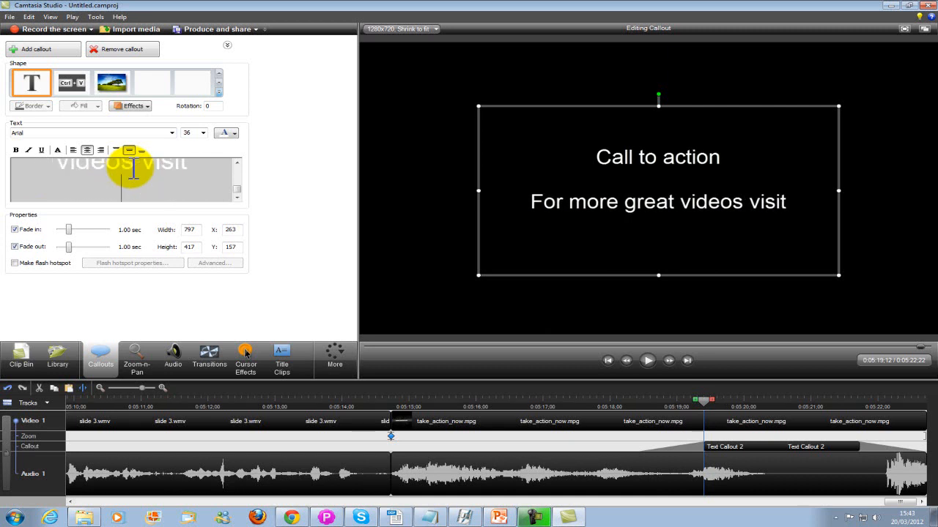
pyautogui.write('www')
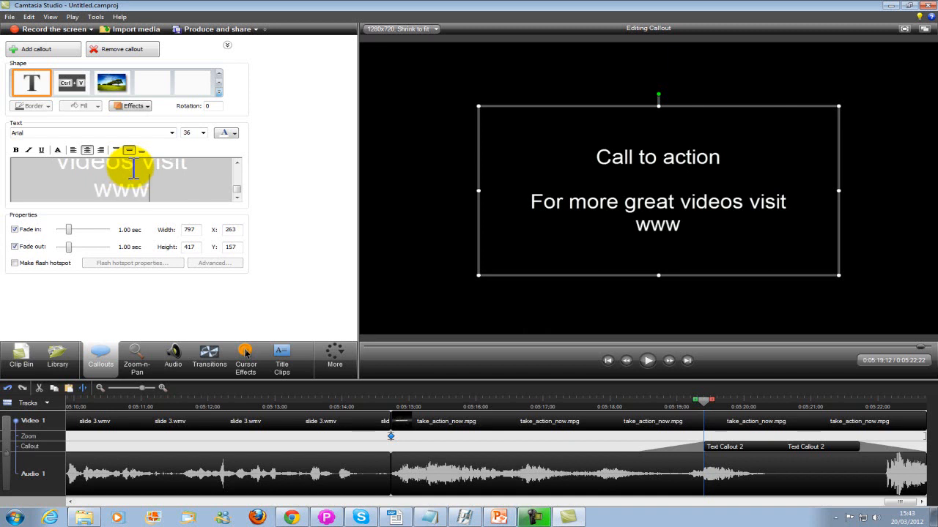
pyautogui.write('.barry-')
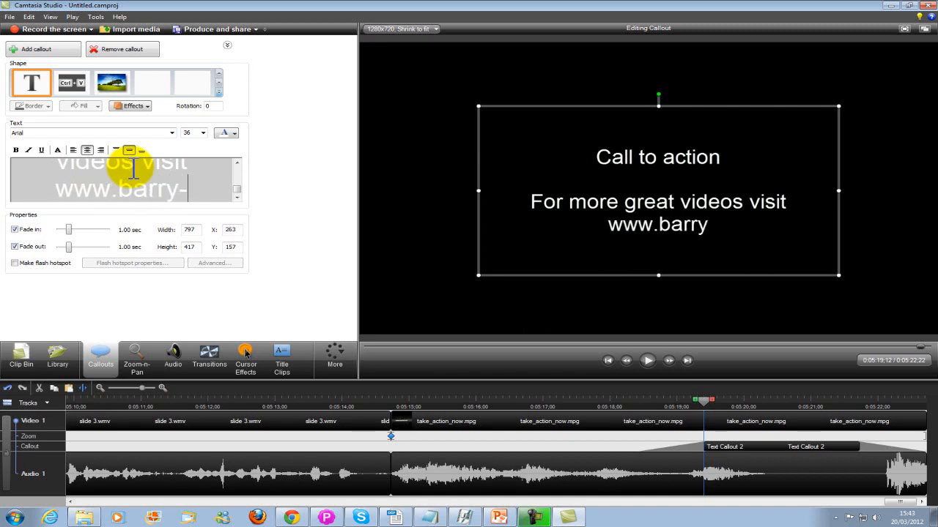
pyautogui.write('-we')
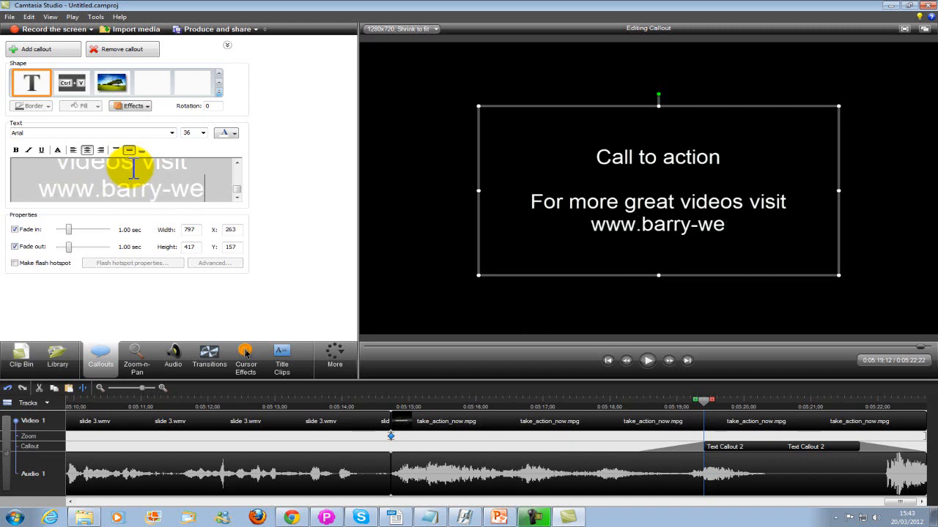
pyautogui.write('lls')
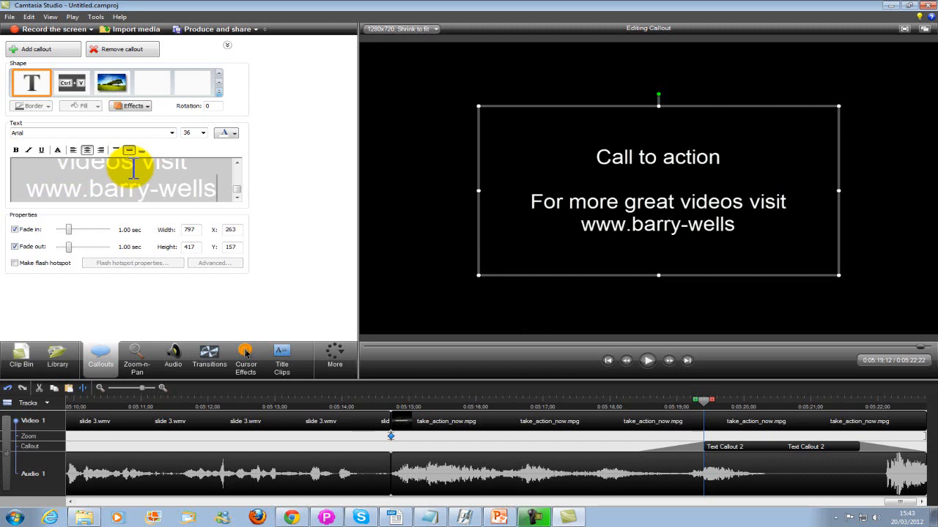
pyautogui.write('.com')
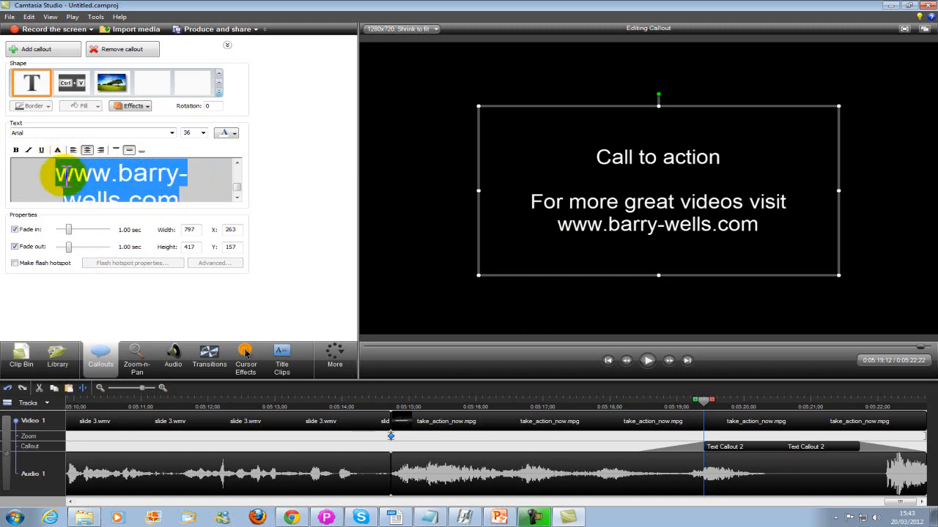
# Step: Make the web address yellow and bold, then close the callout editor
pyautogui.click(235, 133)
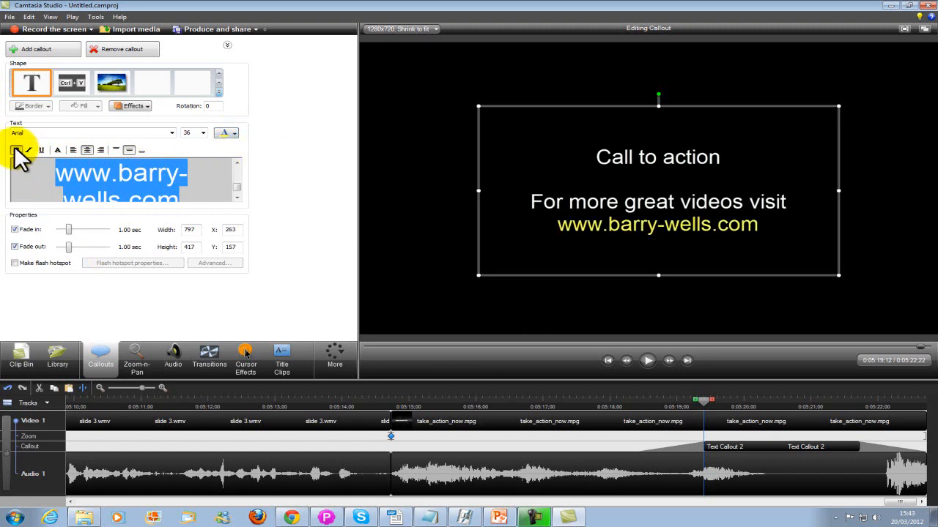
pyautogui.click(16, 149)
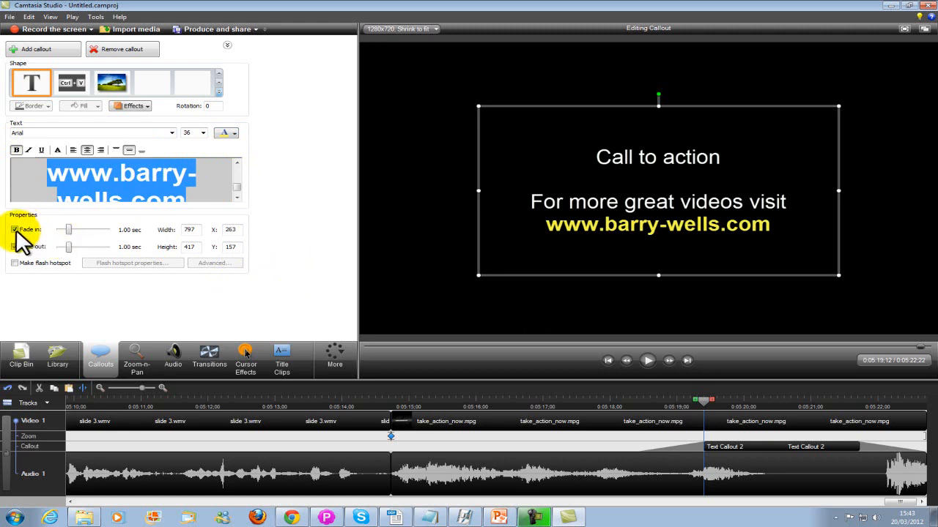
pyautogui.click(16, 229)
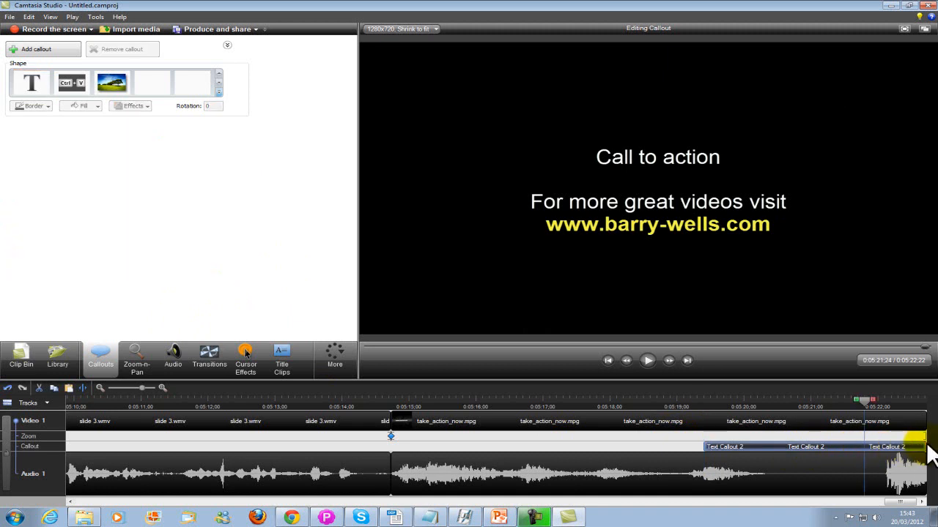
pyautogui.moveTo(208, 358)
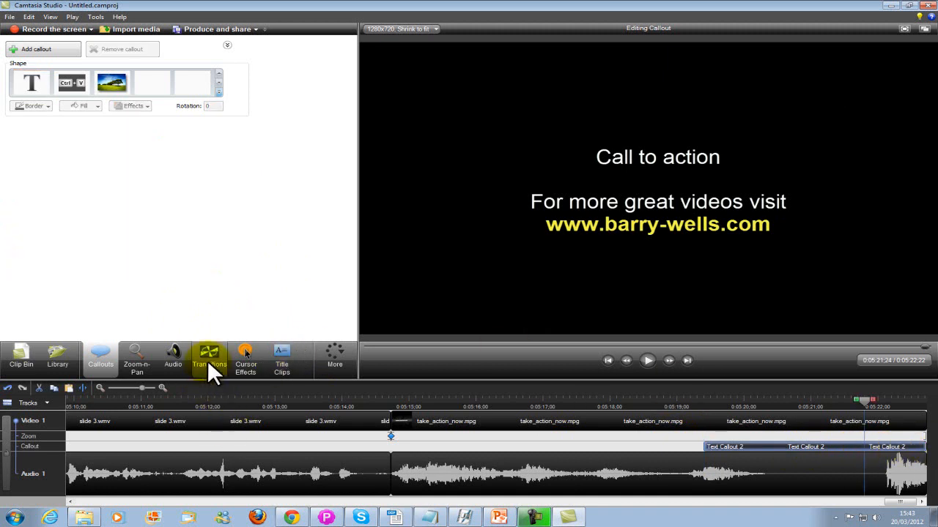
# Step: Place transitions between the welcome, slide 1–3 and take_action_now clips, then return to the timeline
pyautogui.click(208, 359)
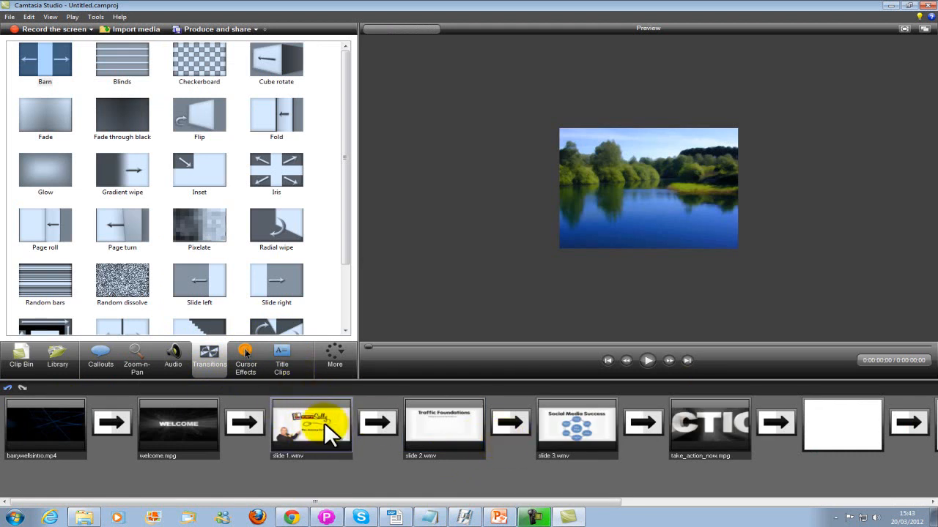
pyautogui.click(443, 428)
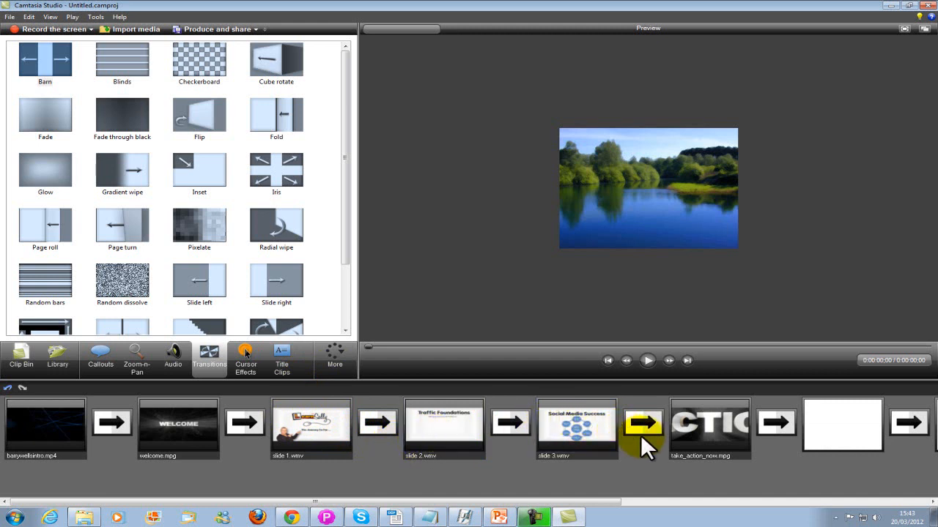
pyautogui.moveTo(344, 70)
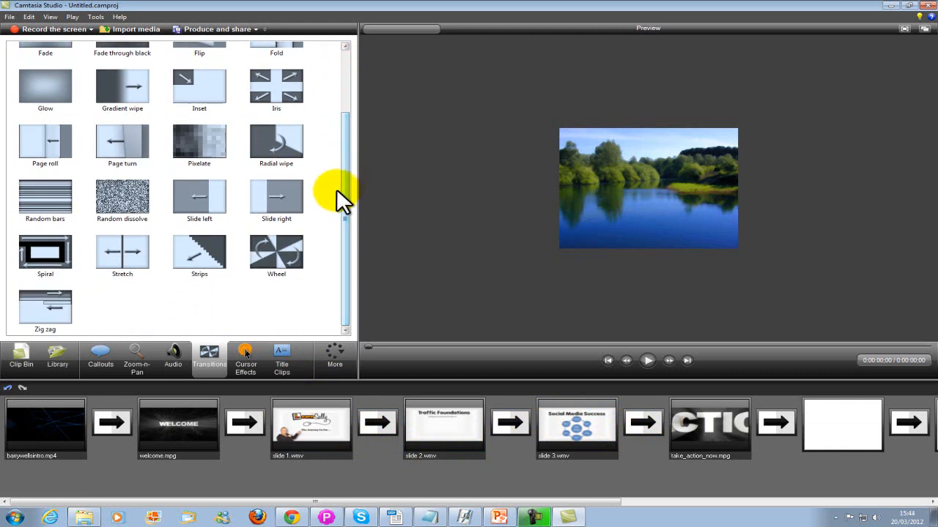
pyautogui.scroll(3)
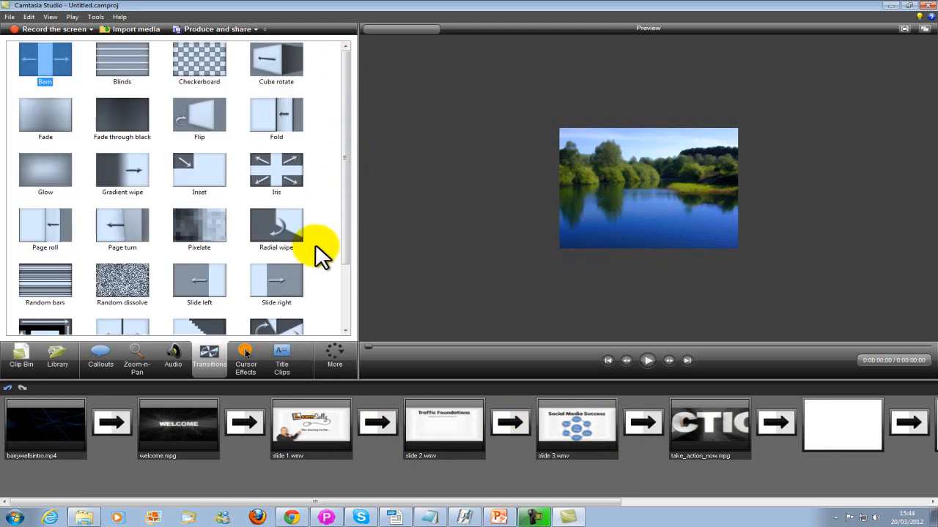
pyautogui.moveTo(135, 359)
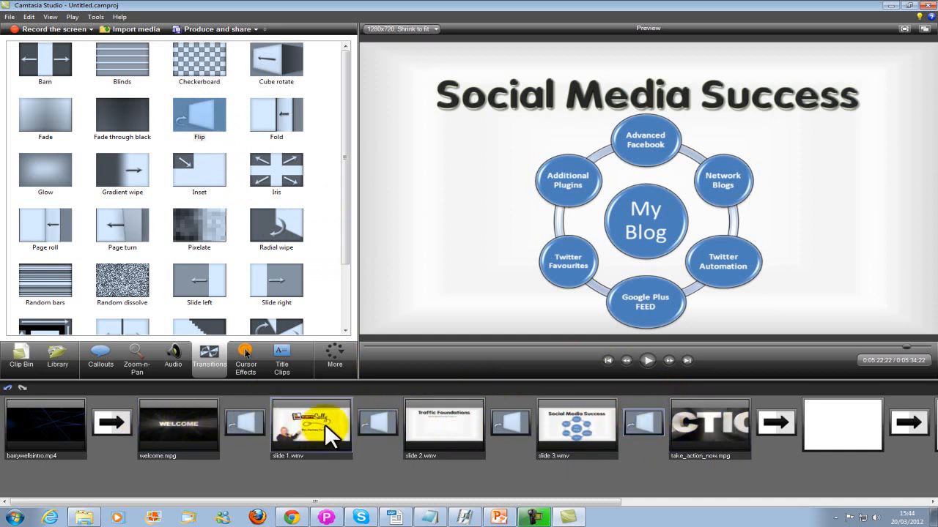
pyautogui.moveTo(513, 469)
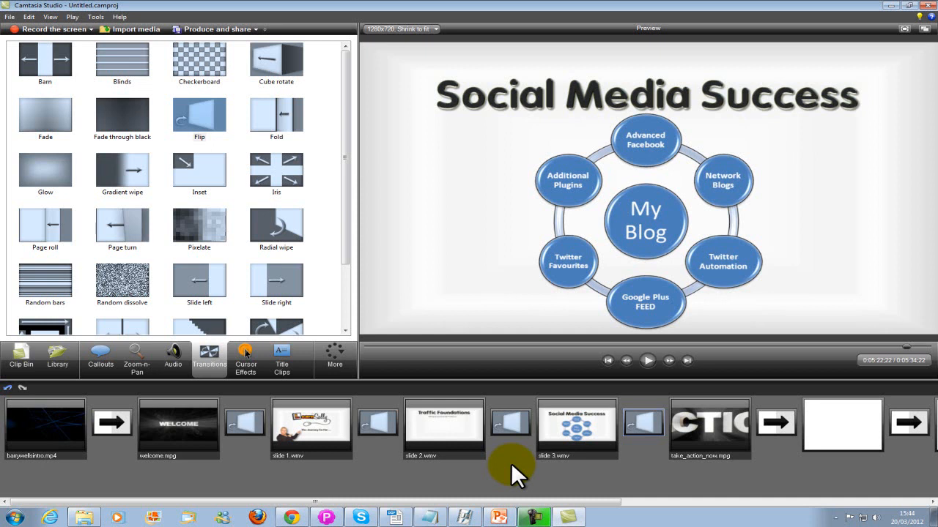
pyautogui.click(100, 357)
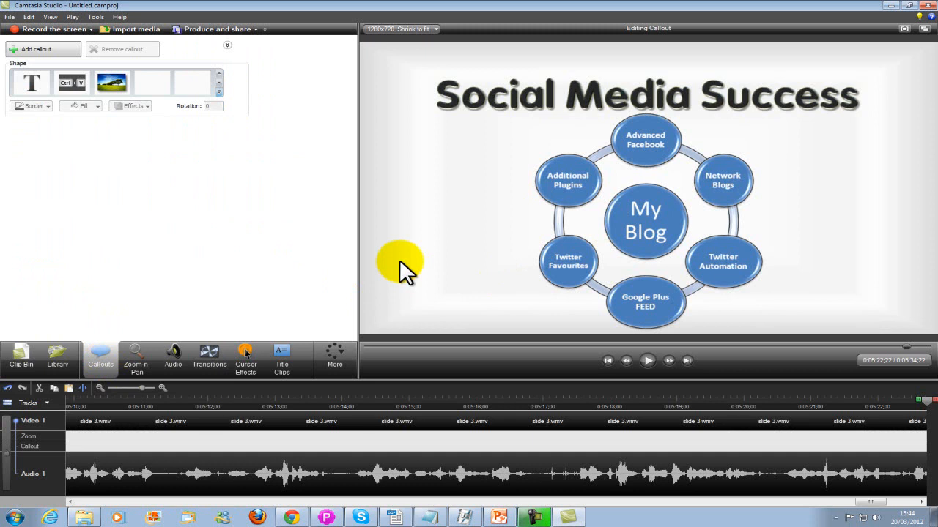
pyautogui.moveTo(407, 302)
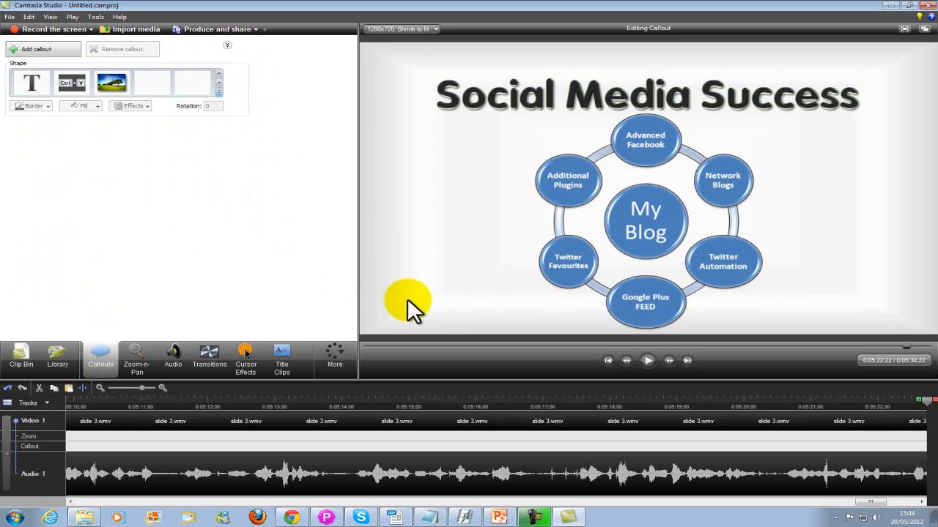
pyautogui.moveTo(750, 300)
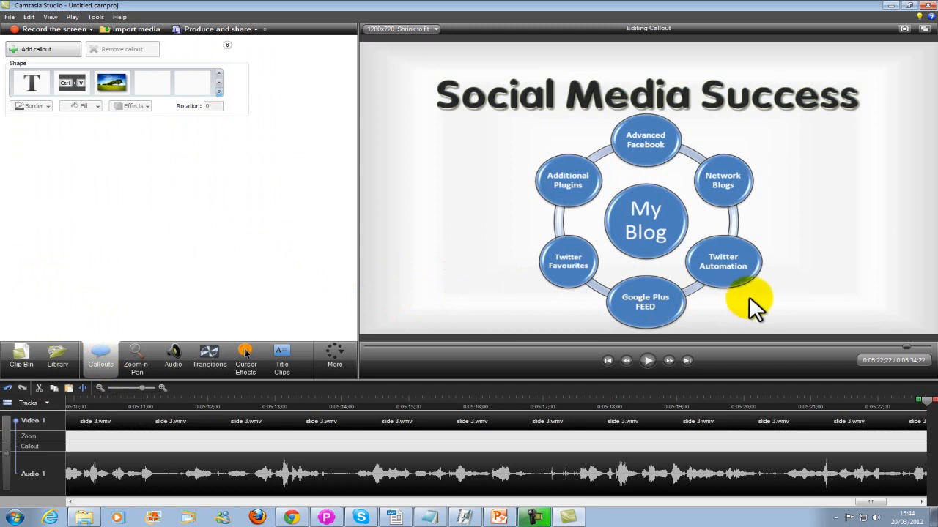
pyautogui.moveTo(100, 358)
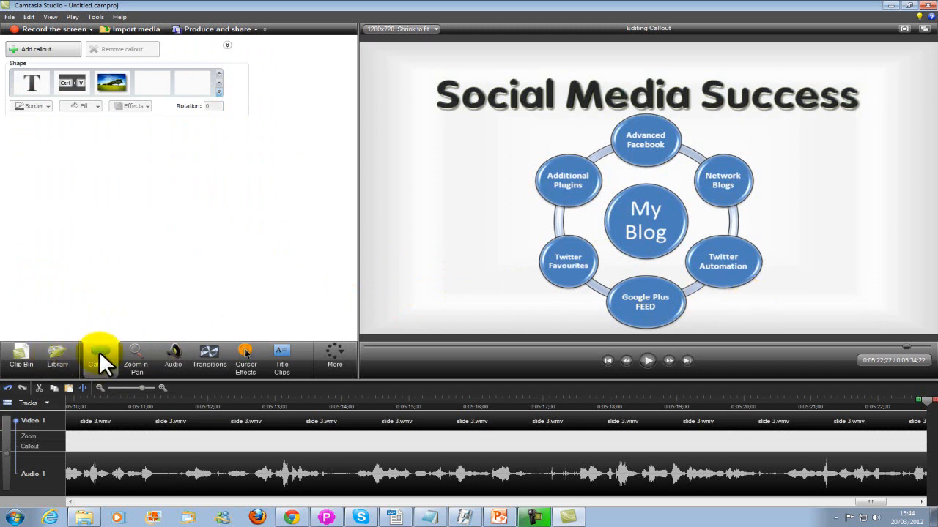
pyautogui.moveTo(222, 114)
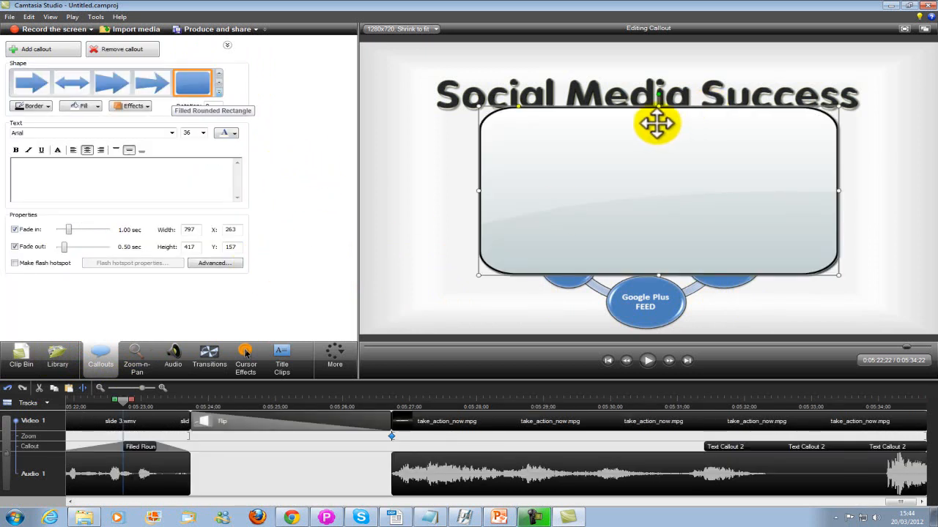
pyautogui.moveTo(657, 108)
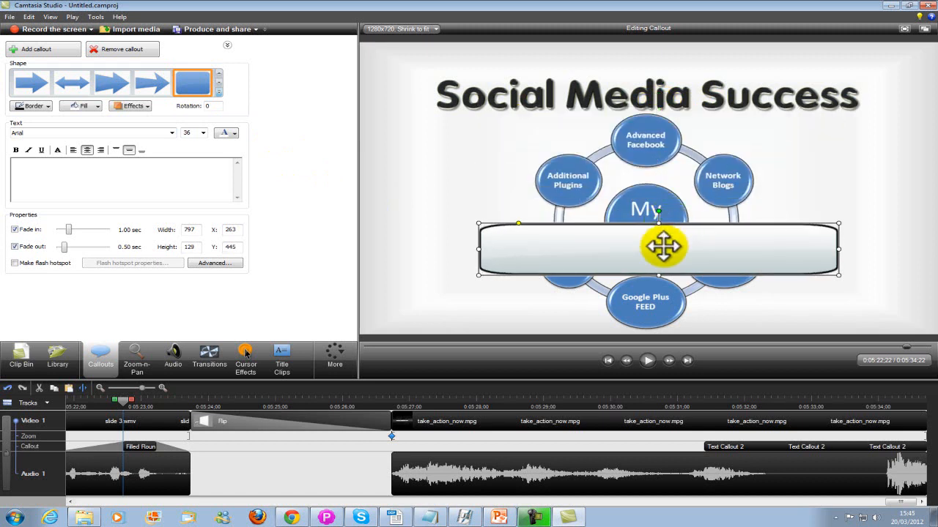
pyautogui.moveTo(665, 246); pyautogui.dragTo(758, 225)
pyautogui.write('www.sallyneill.com')
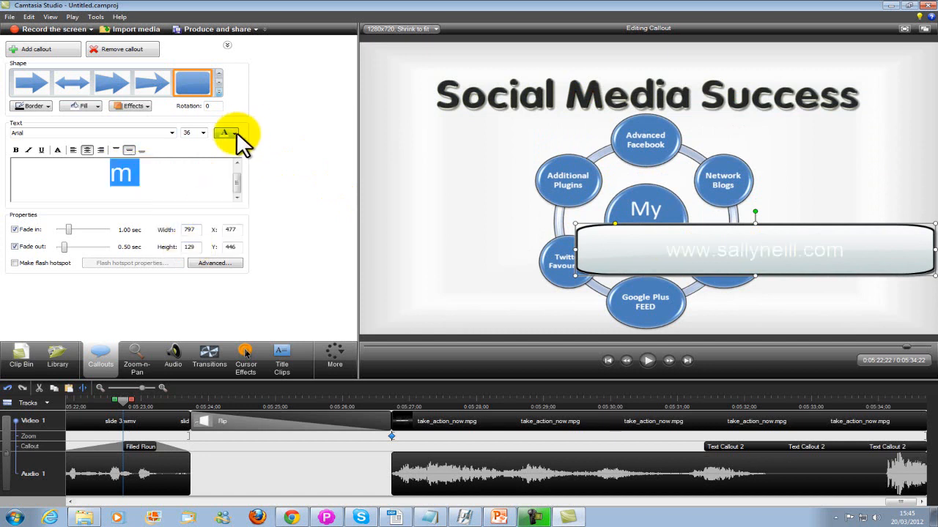
pyautogui.click(235, 132)
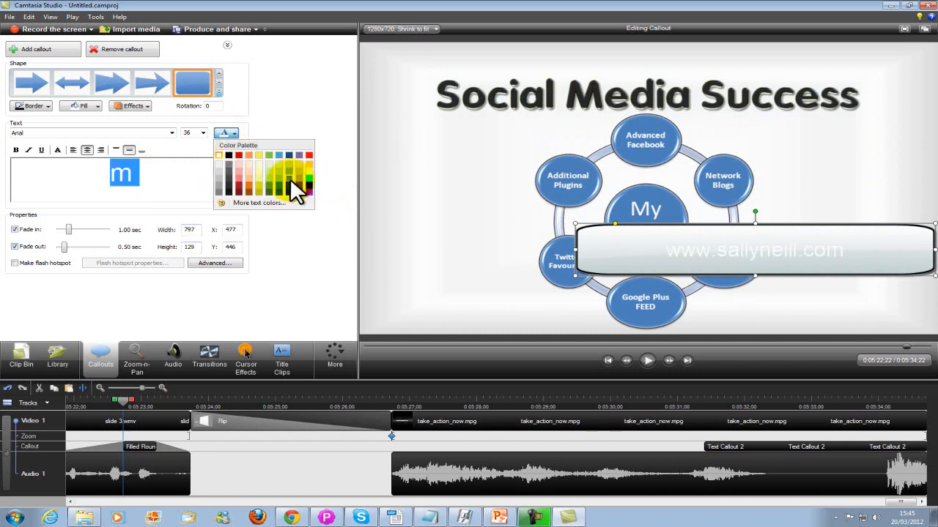
pyautogui.click(279, 175)
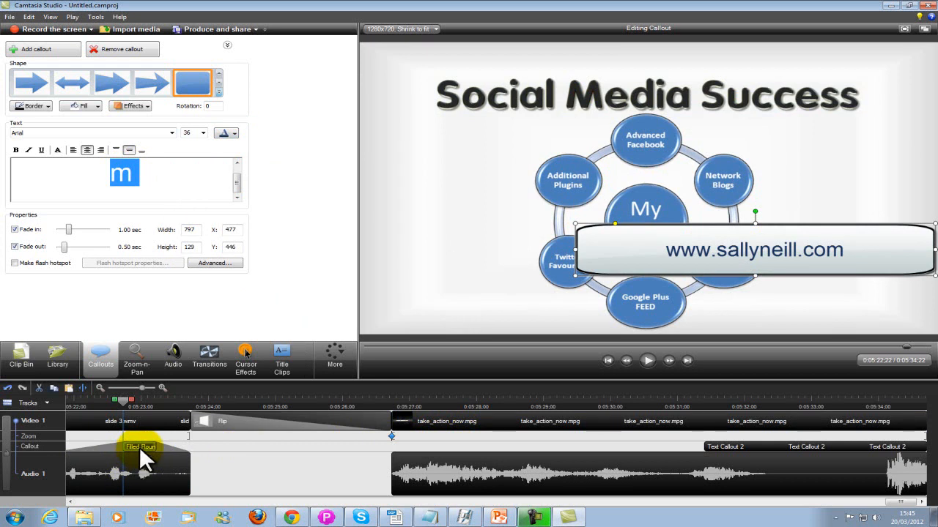
# Step: Remove the sallyneill.com callout clip from the timeline
pyautogui.rightClick(140, 447)
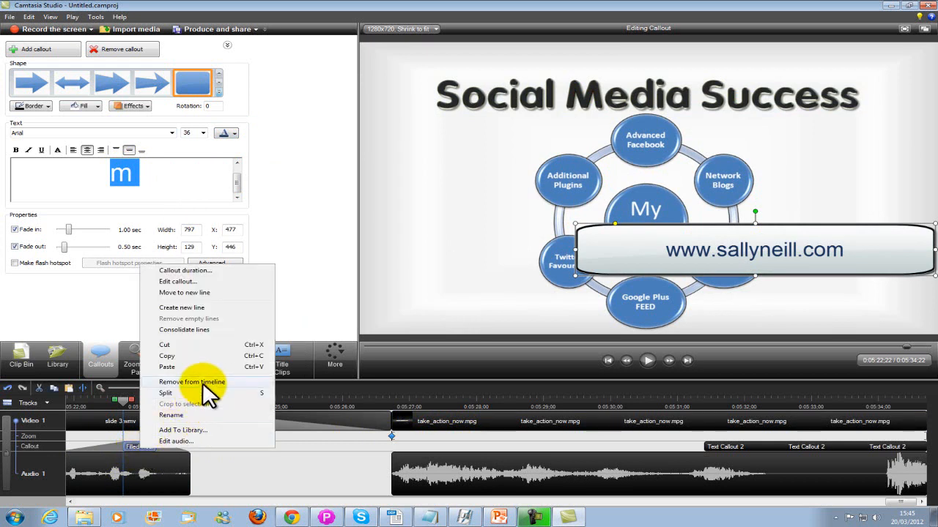
pyautogui.click(167, 366)
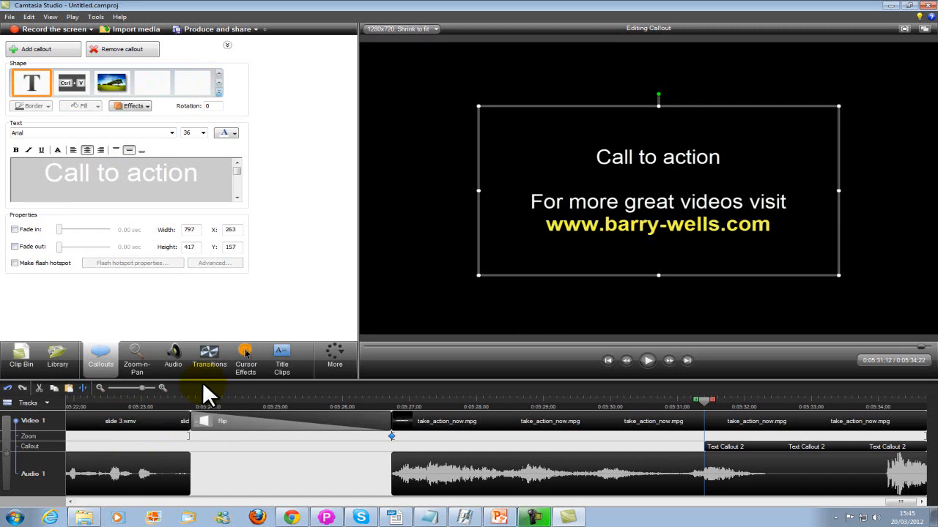
pyautogui.moveTo(334, 510)
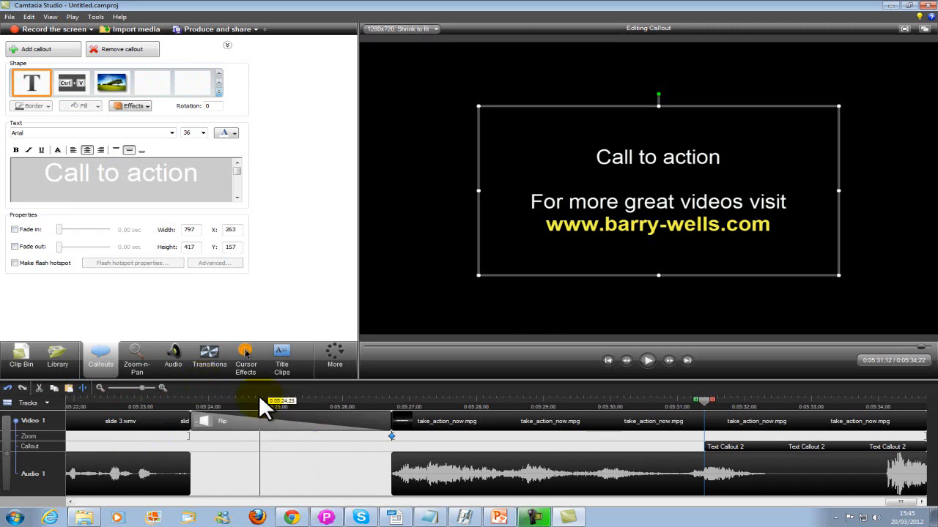
# Step: Enlarge the recorded cursor to about 2.76 and apply the Highlight effect around it
pyautogui.click(246, 356)
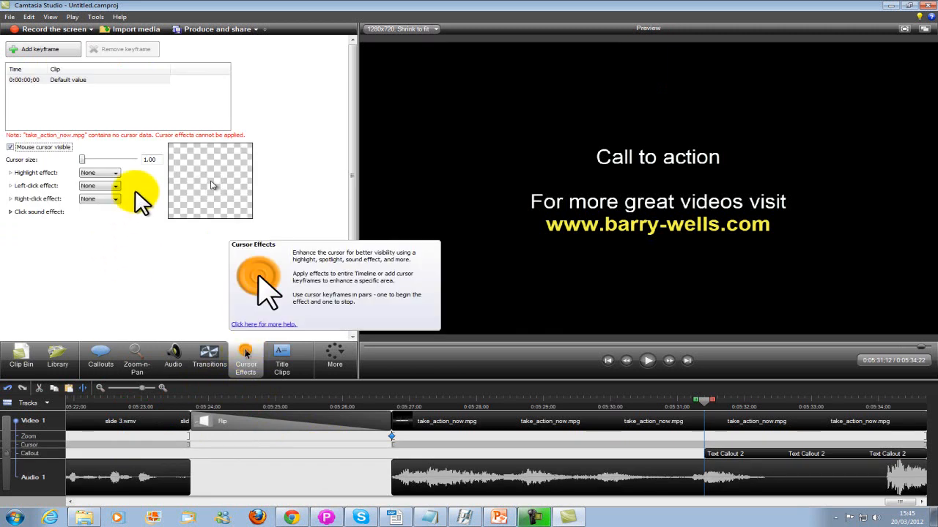
pyautogui.moveTo(82, 158); pyautogui.dragTo(95, 158)
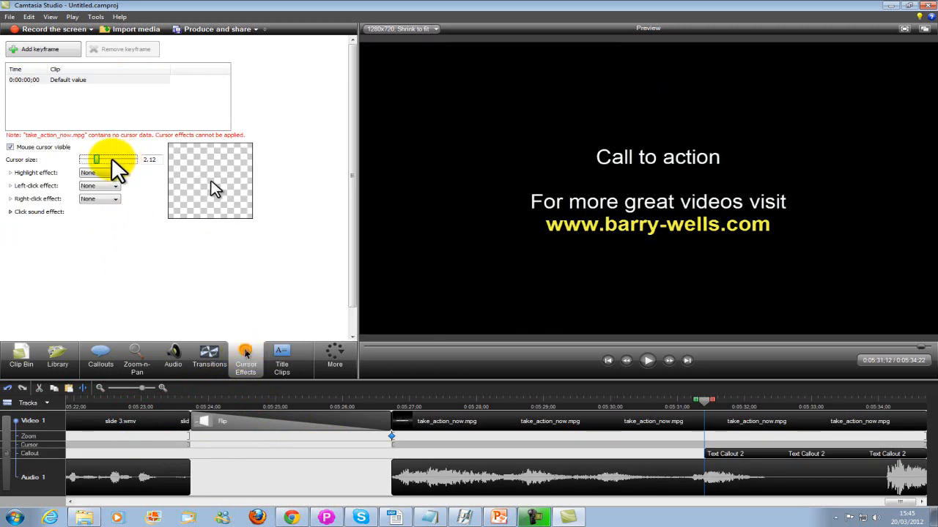
pyautogui.click(114, 173)
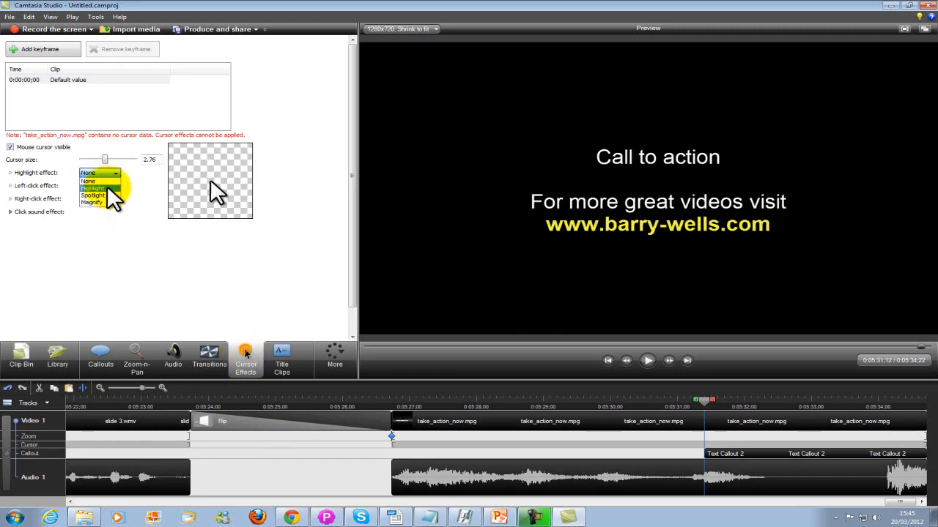
pyautogui.click(93, 188)
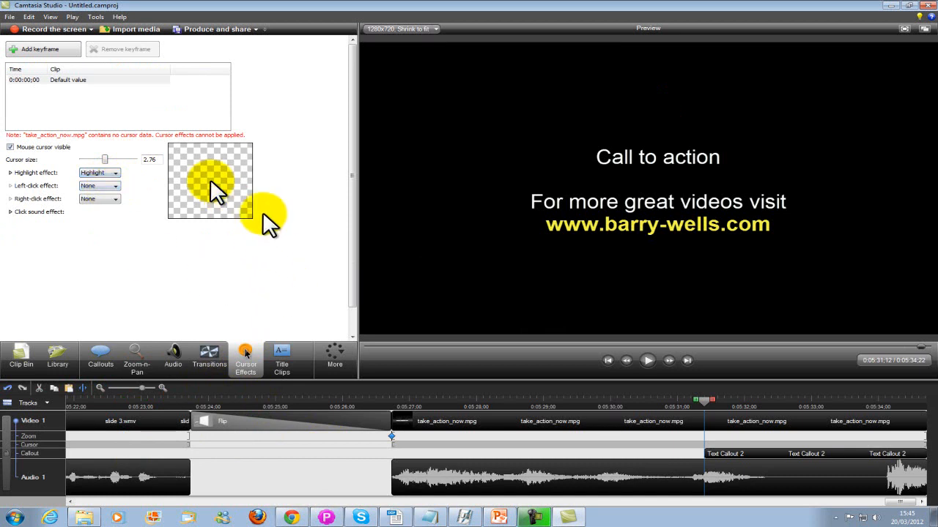
pyautogui.moveTo(183, 281)
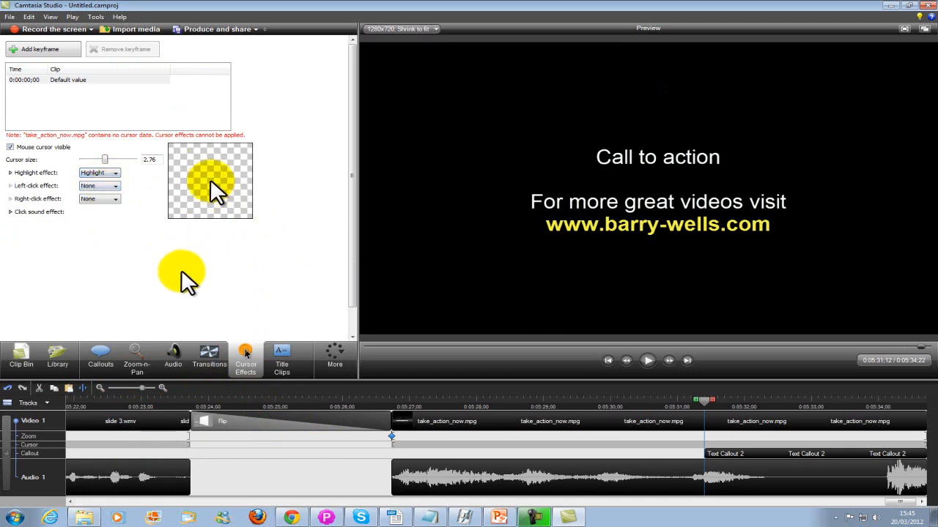
pyautogui.moveTo(57, 356)
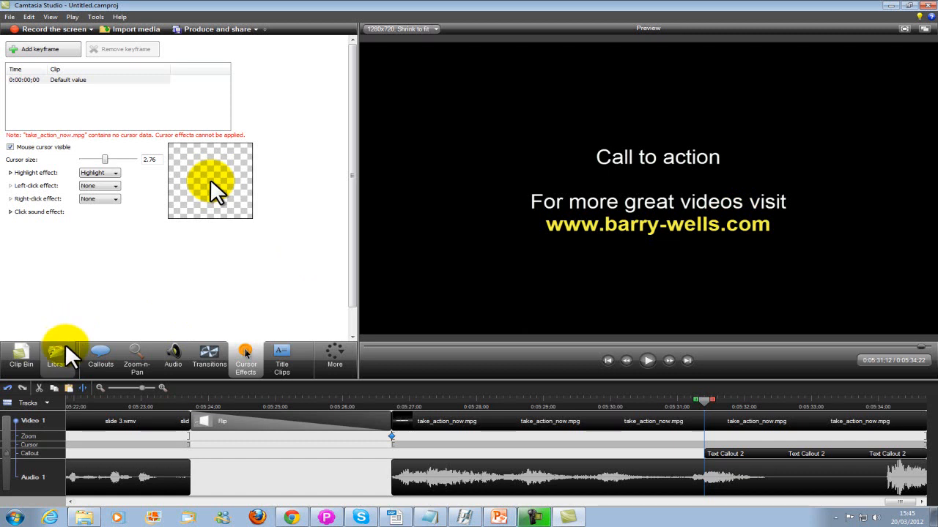
# Step: Show the media library and expand the Audio folder to see tracks like Come And Play and River Flow
pyautogui.click(56, 357)
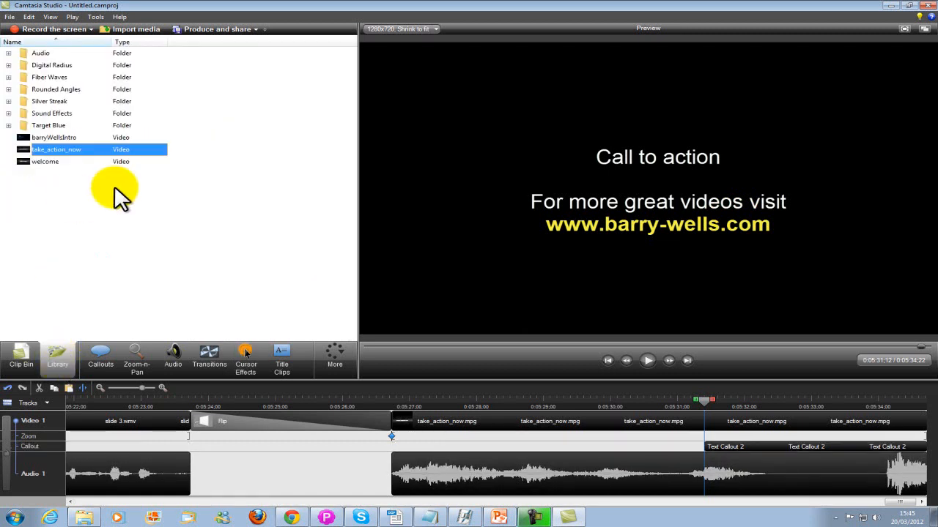
pyautogui.moveTo(44, 76)
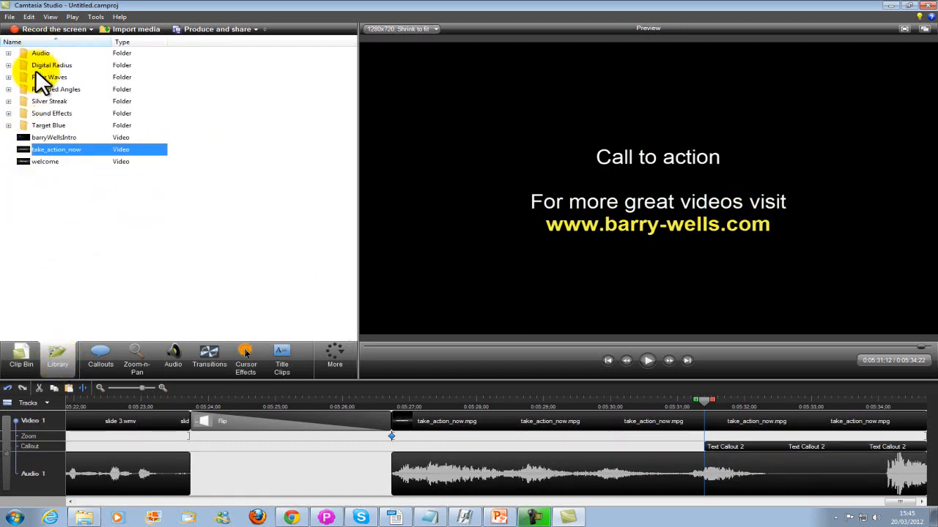
pyautogui.click(9, 53)
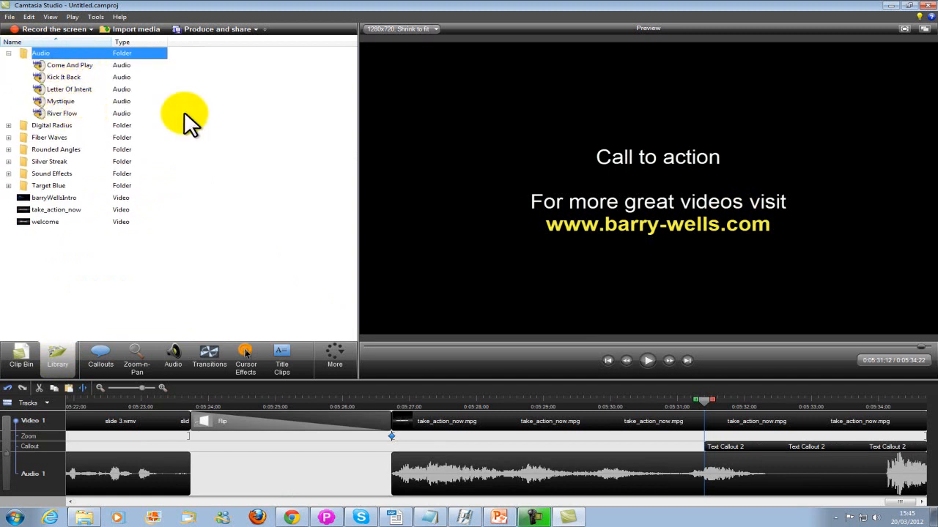
pyautogui.moveTo(154, 139)
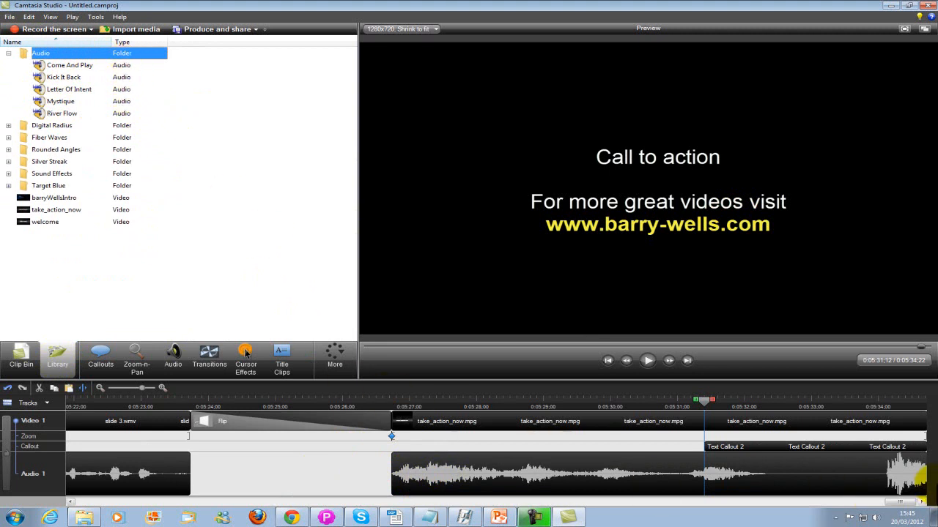
pyautogui.moveTo(18, 515)
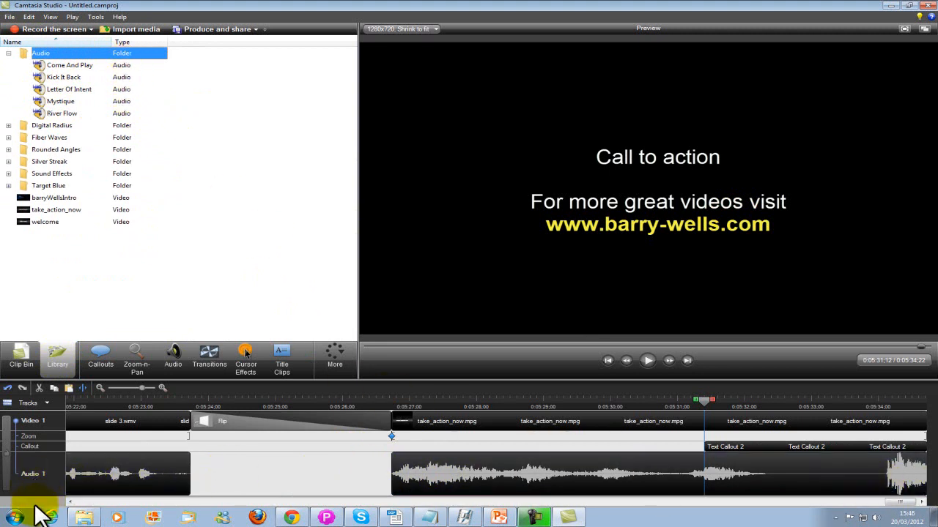
pyautogui.moveTo(853, 413)
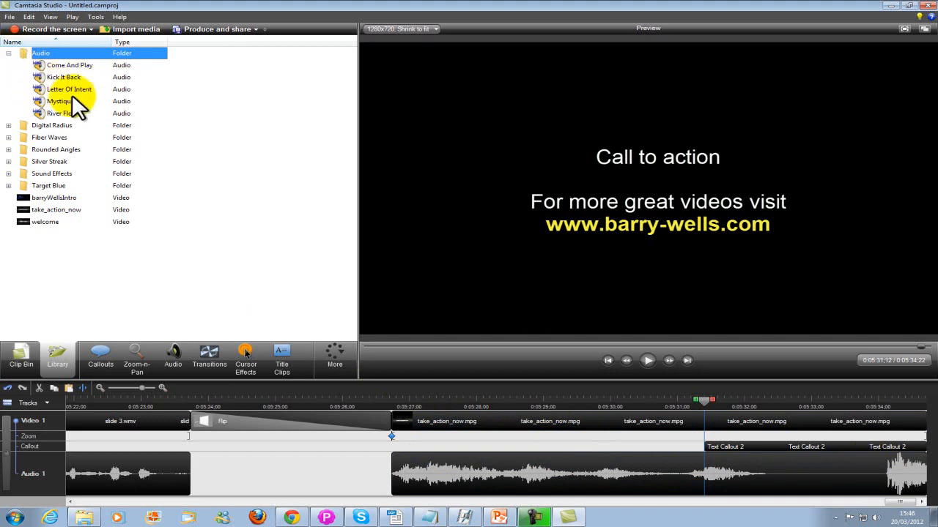
pyautogui.click(9, 53)
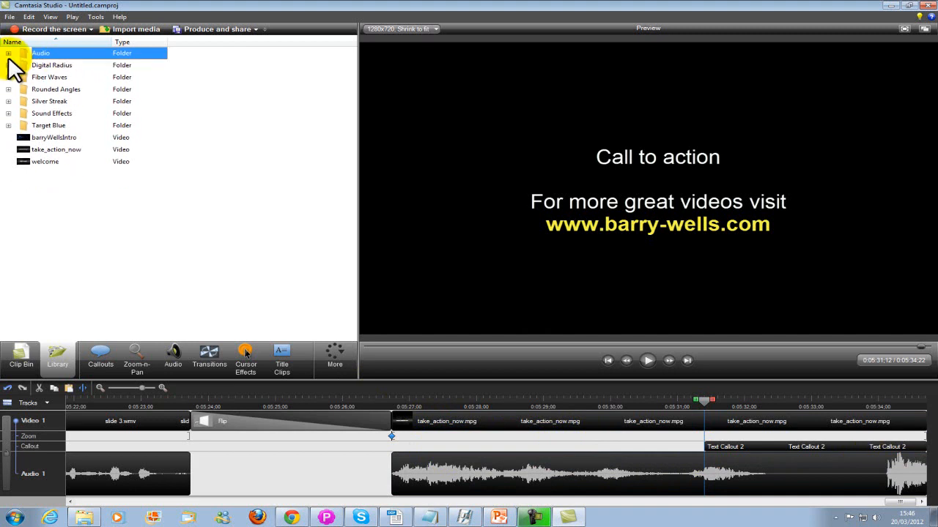
# Step: Expand the Digital Radius, Rounded Angles and Silver Streak theme folders and view the Silver Streak Background options
pyautogui.click(9, 64)
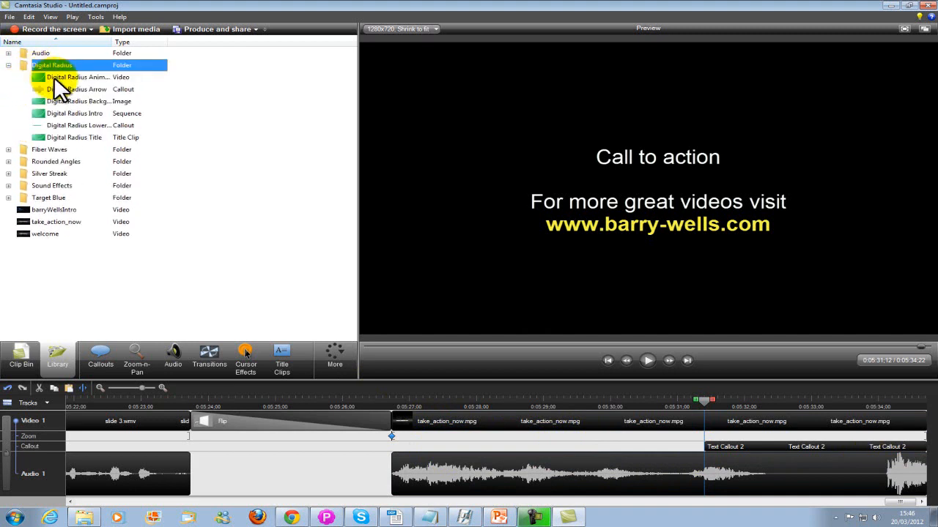
pyautogui.moveTo(129, 106)
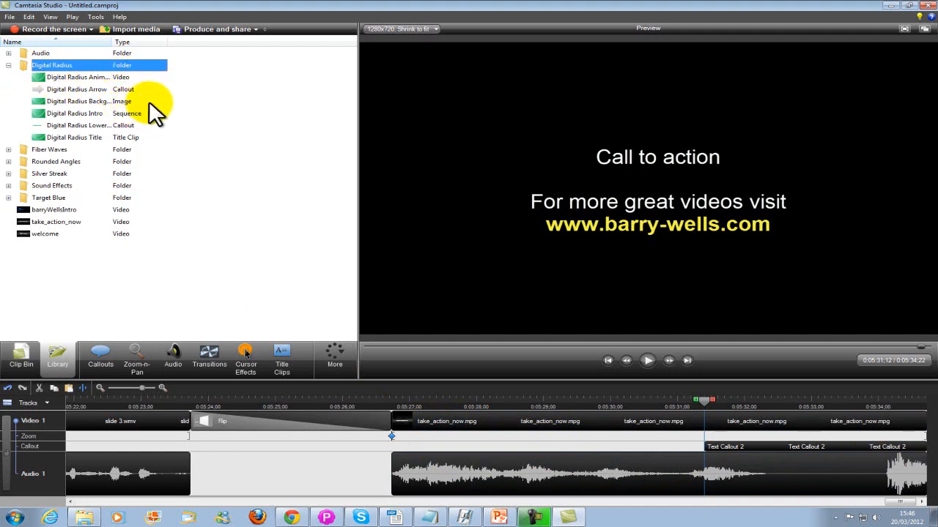
pyautogui.moveTo(18, 159)
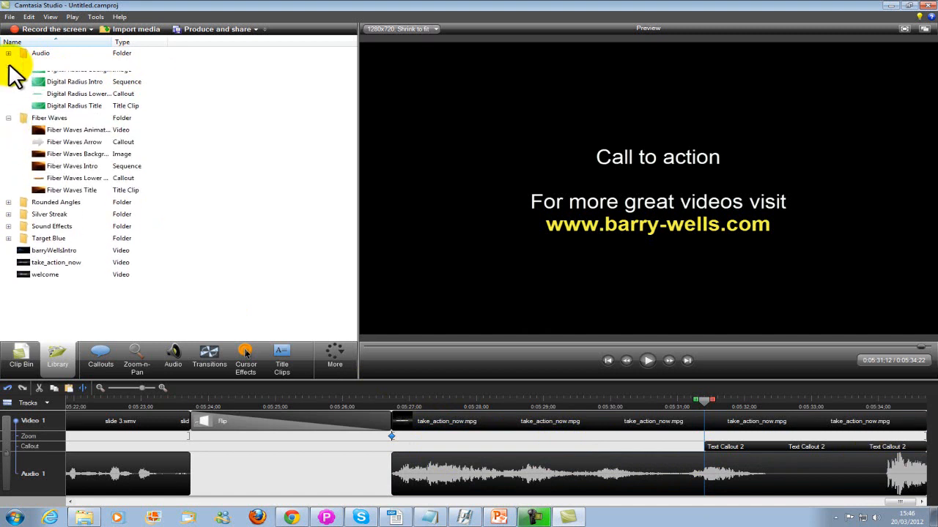
pyautogui.click(9, 117)
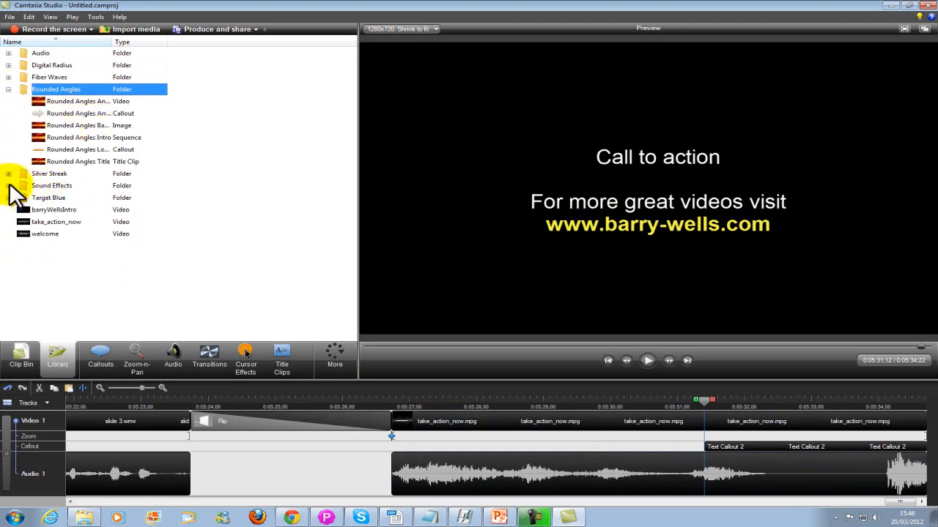
pyautogui.click(9, 173)
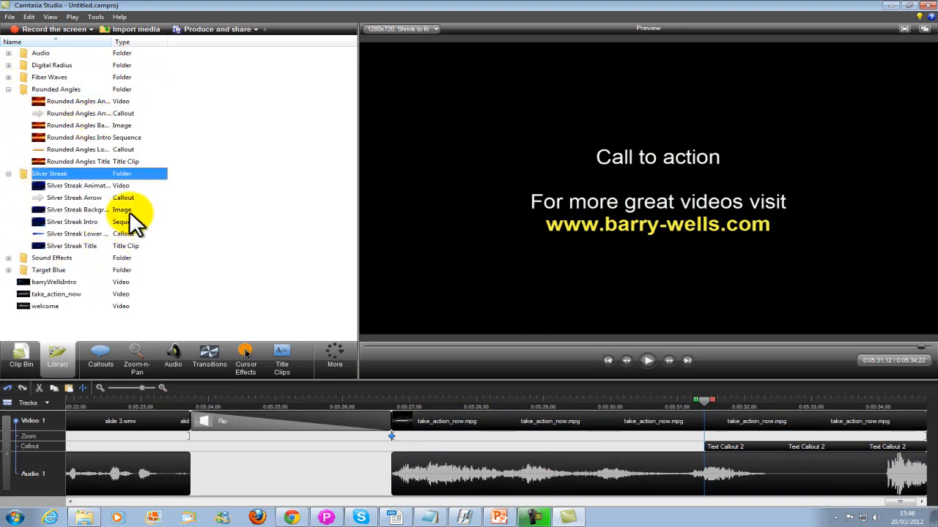
pyautogui.rightClick(77, 210)
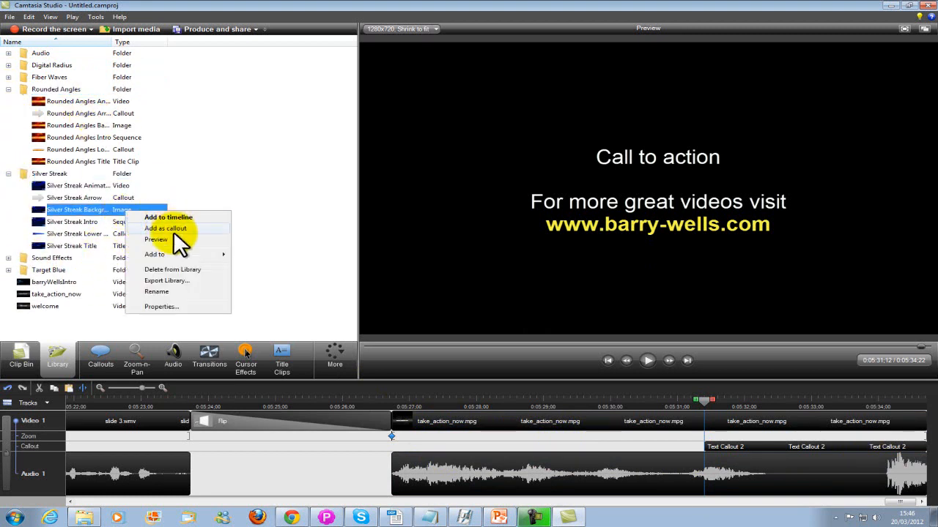
pyautogui.click(156, 240)
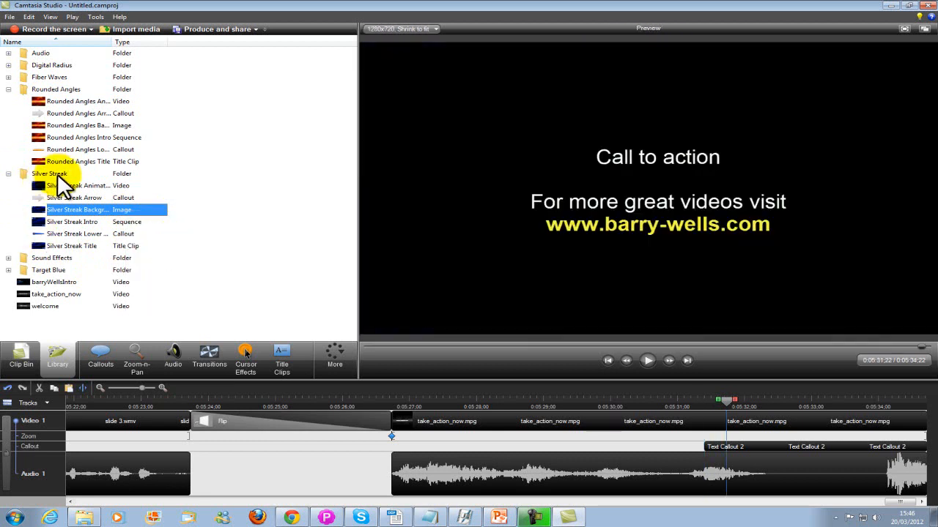
pyautogui.moveTo(196, 284)
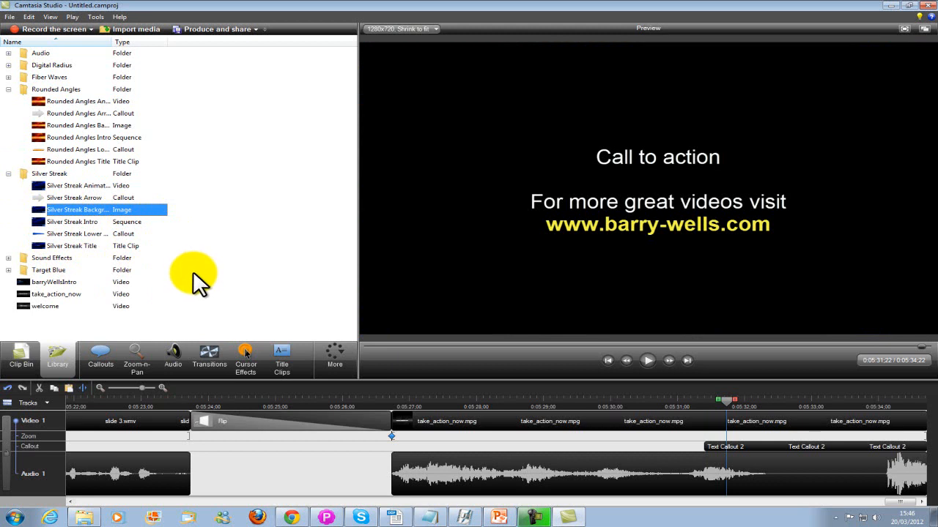
pyautogui.moveTo(110, 212)
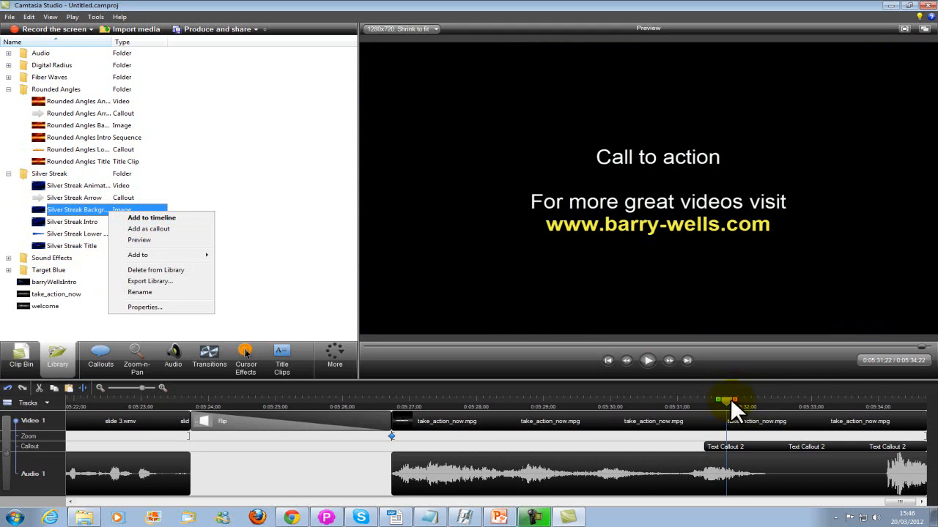
pyautogui.moveTo(398, 410)
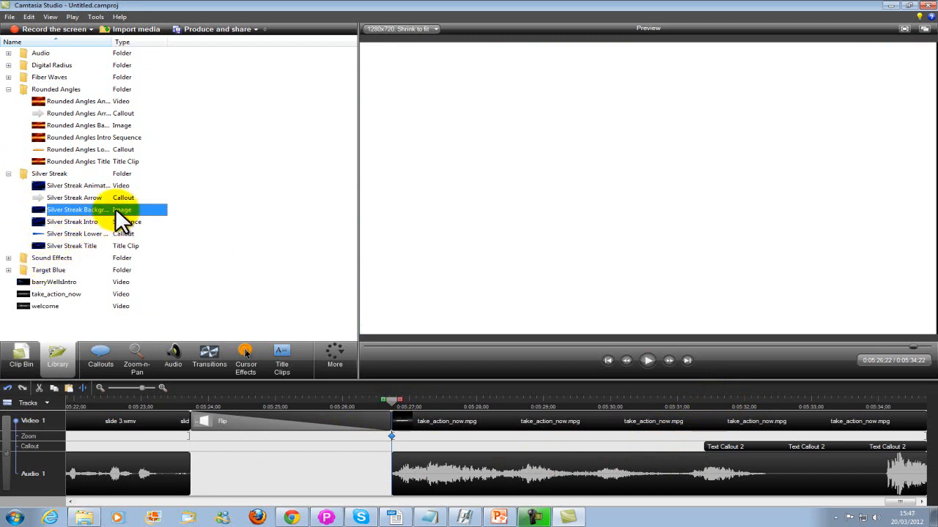
pyautogui.moveTo(110, 356)
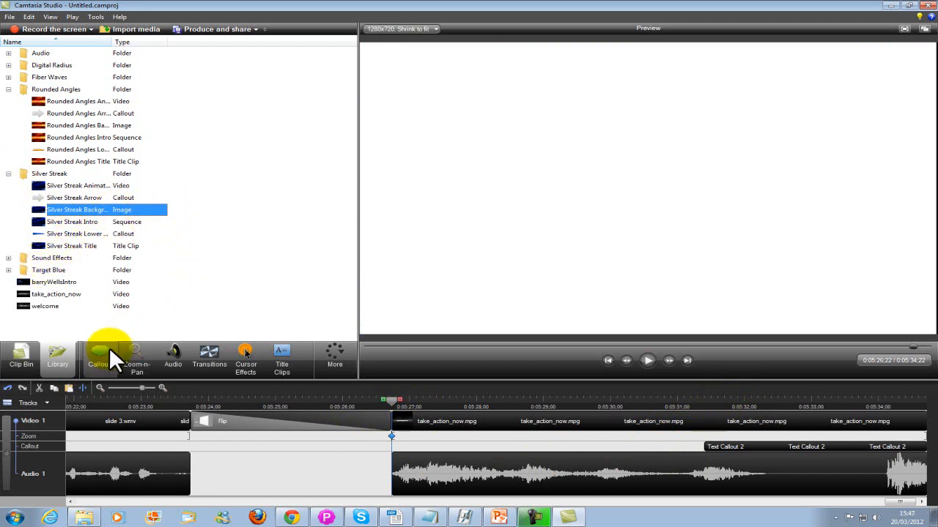
# Step: Show the callout options and rewind playback to the very start where the intro clip appears
pyautogui.click(97, 357)
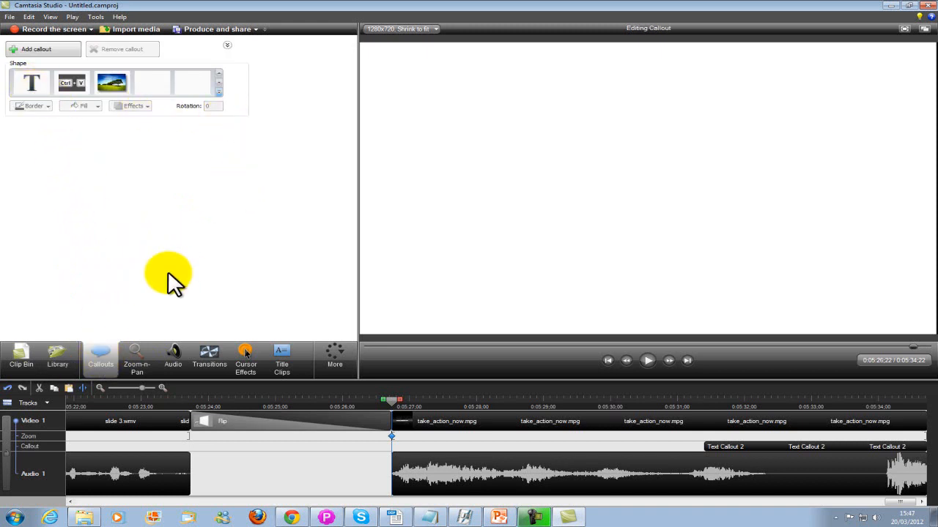
pyautogui.moveTo(183, 257)
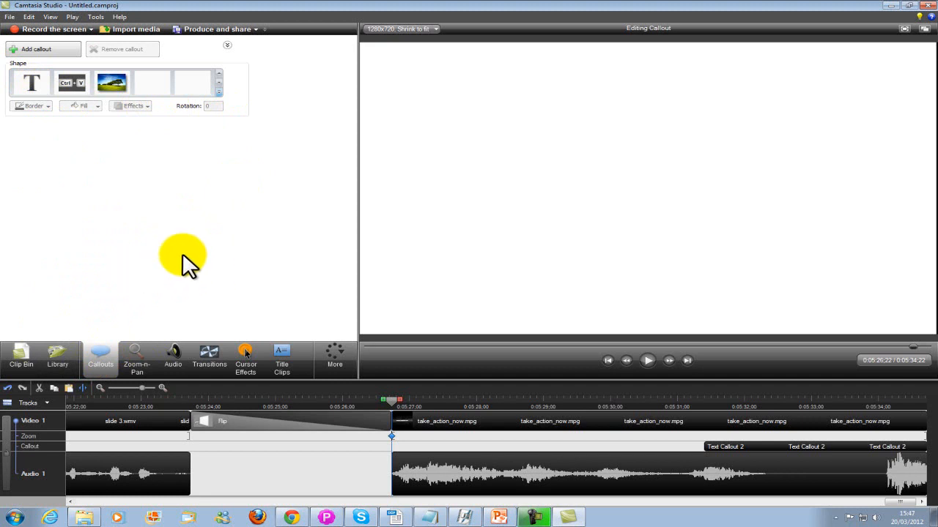
pyautogui.moveTo(632, 378)
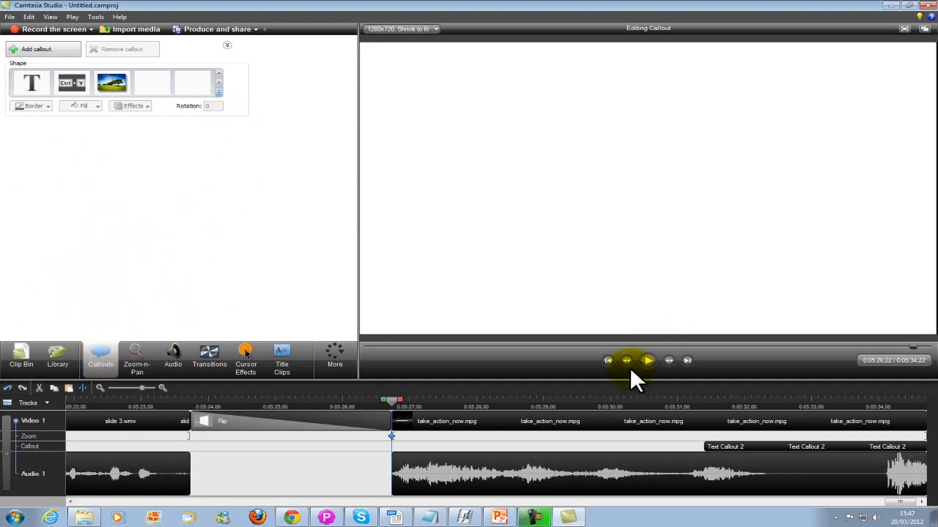
pyautogui.click(608, 360)
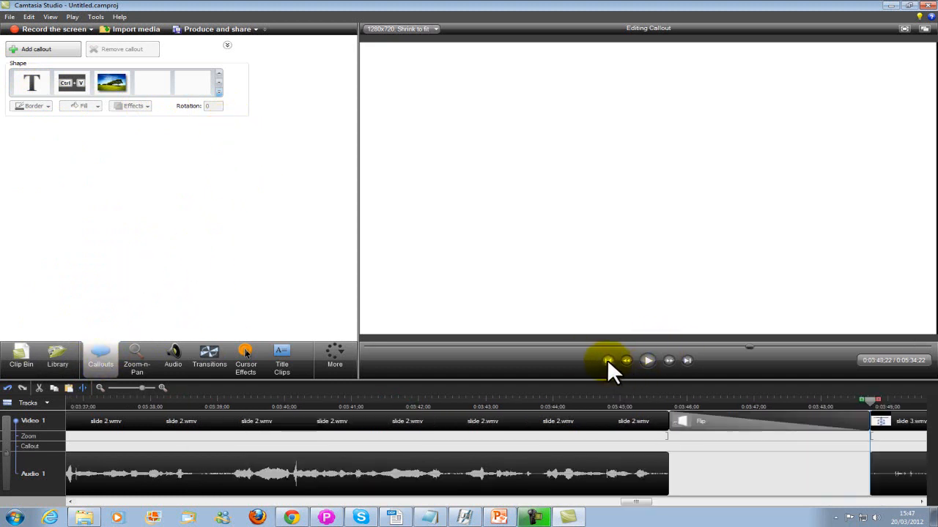
pyautogui.click(608, 360)
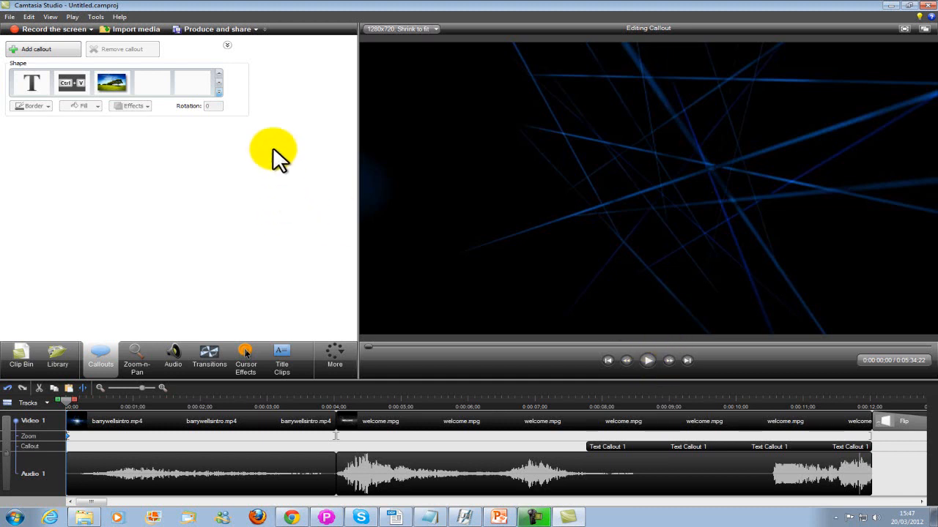
# Step: Launch the Production Wizard with Custom production settings and reach the file format page with WMV selected
pyautogui.click(216, 29)
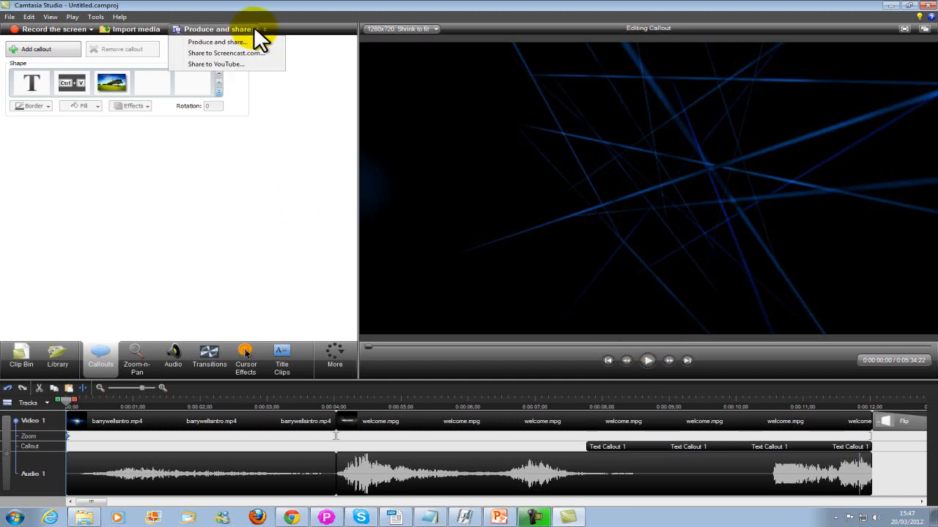
pyautogui.click(215, 41)
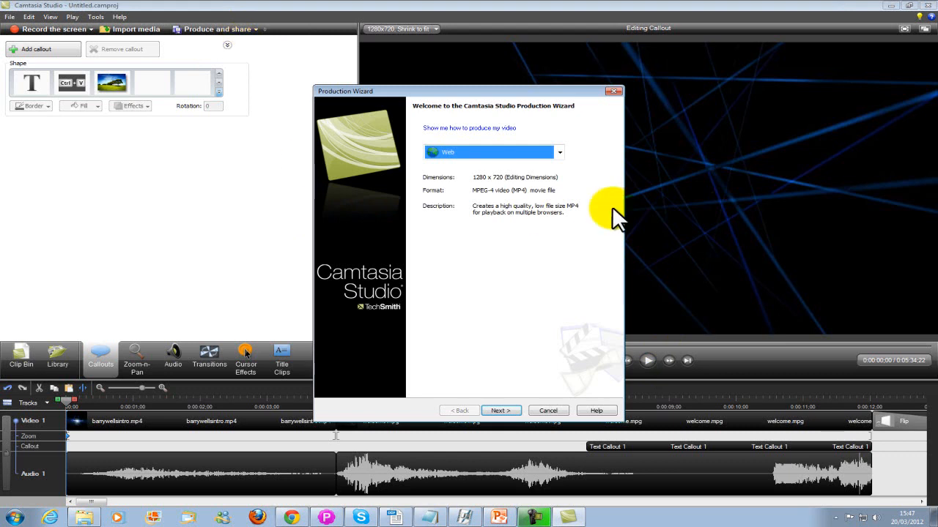
pyautogui.click(560, 151)
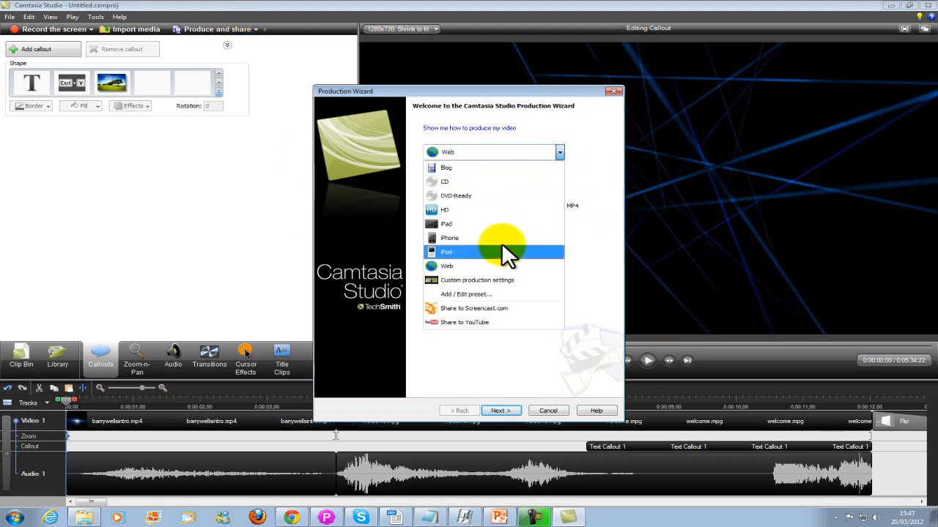
pyautogui.moveTo(501, 284)
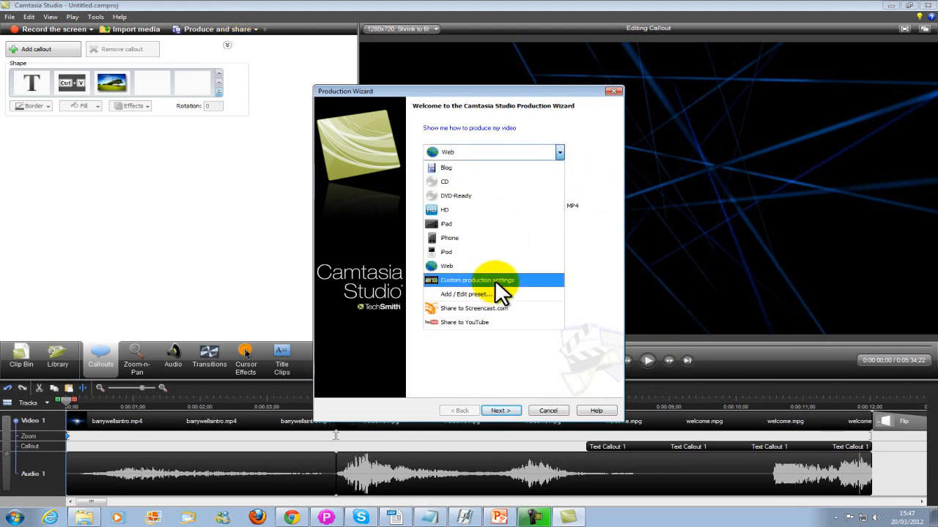
pyautogui.click(477, 280)
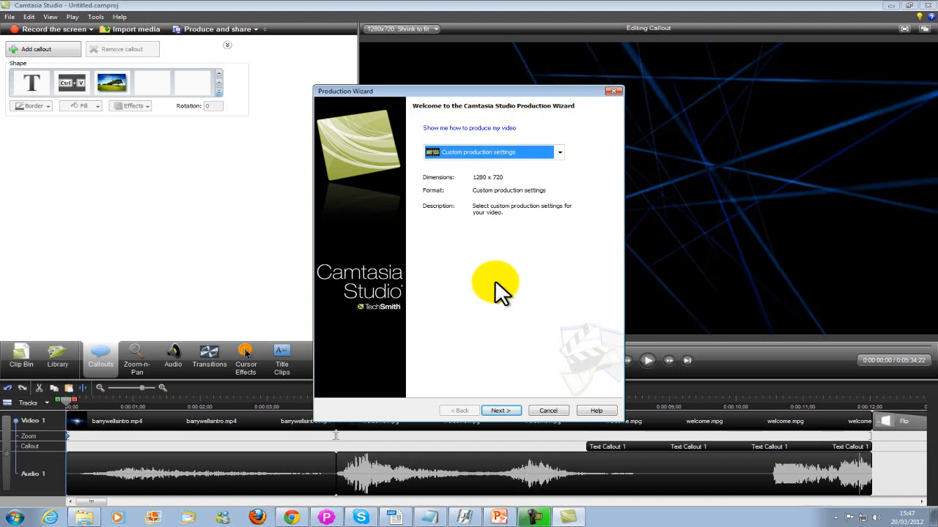
pyautogui.moveTo(505, 187)
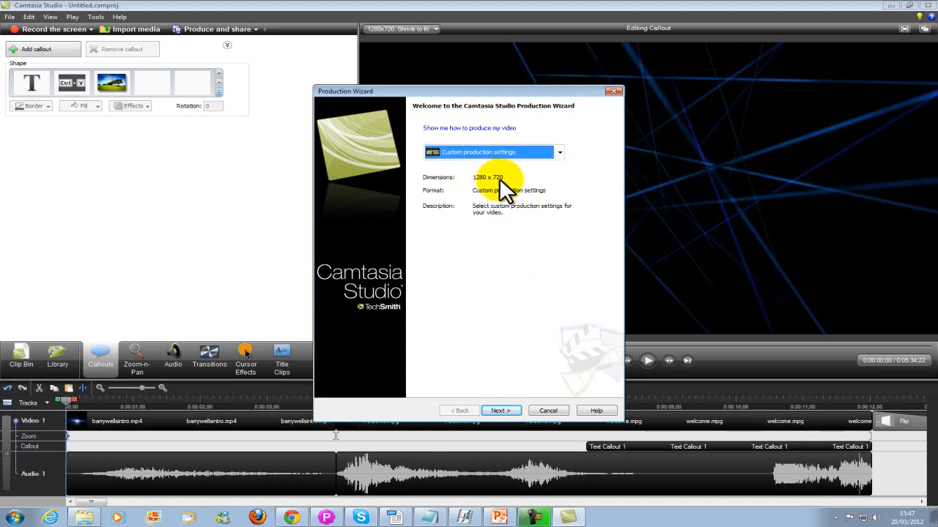
pyautogui.moveTo(516, 443)
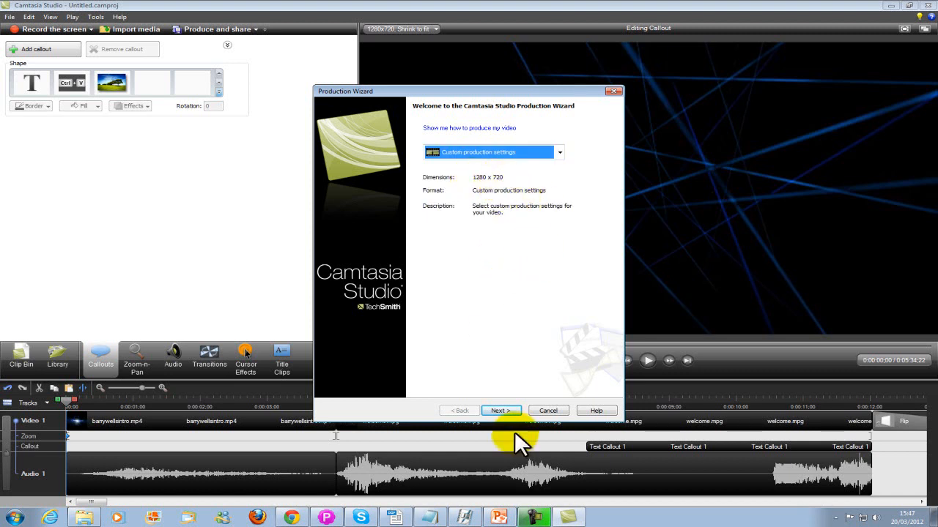
pyautogui.click(501, 410)
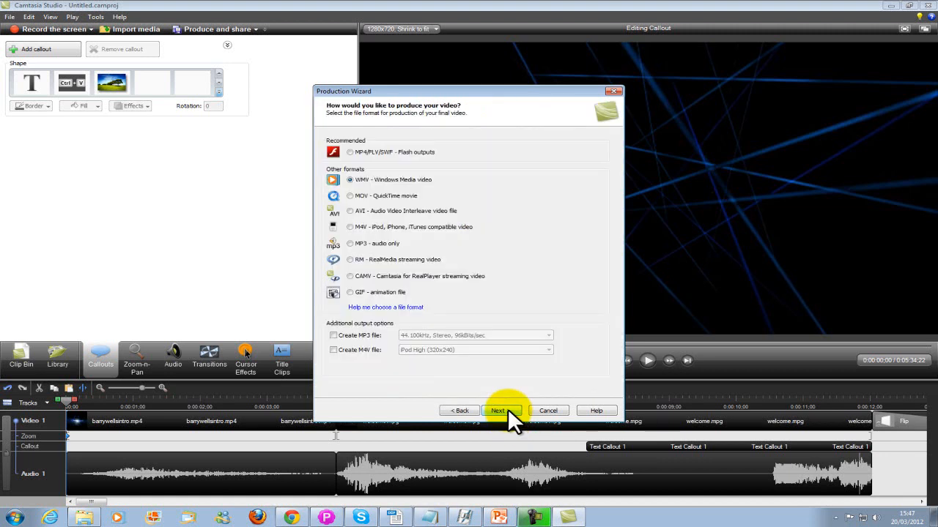
pyautogui.moveTo(381, 187)
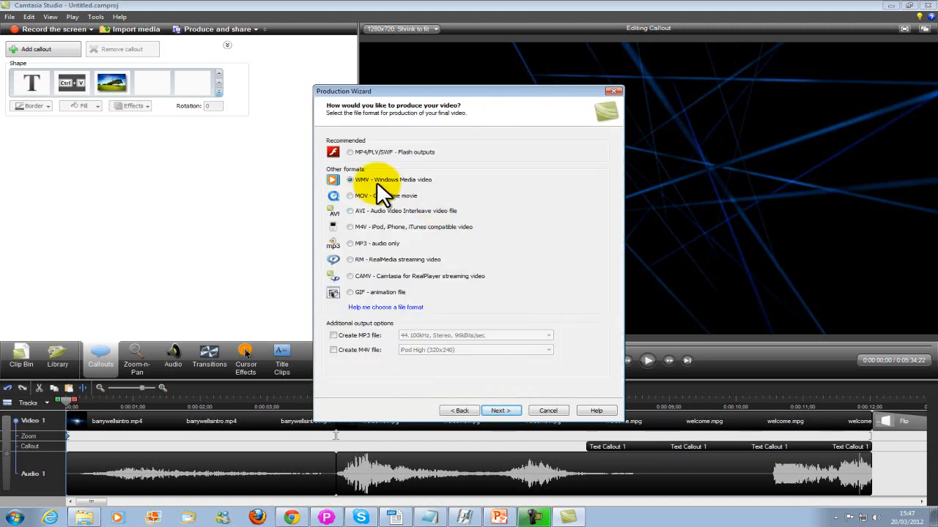
pyautogui.moveTo(424, 192)
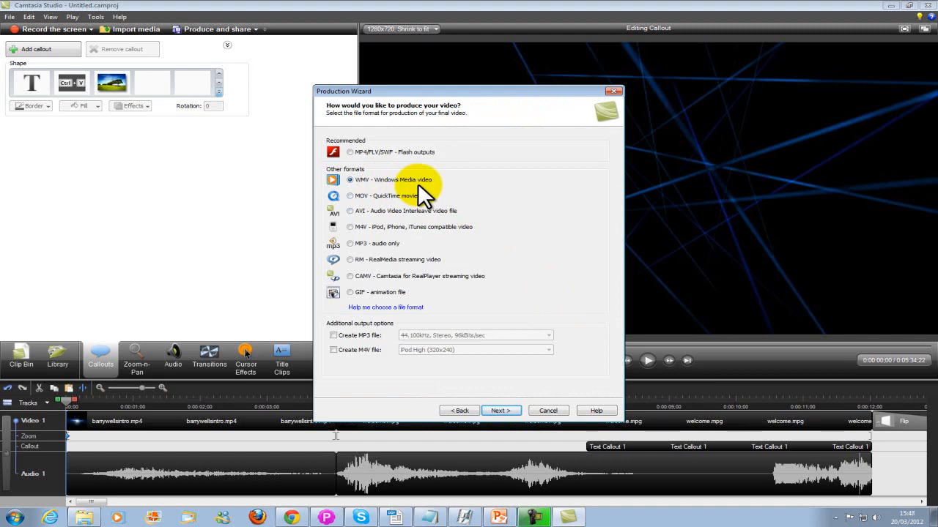
pyautogui.moveTo(447, 227)
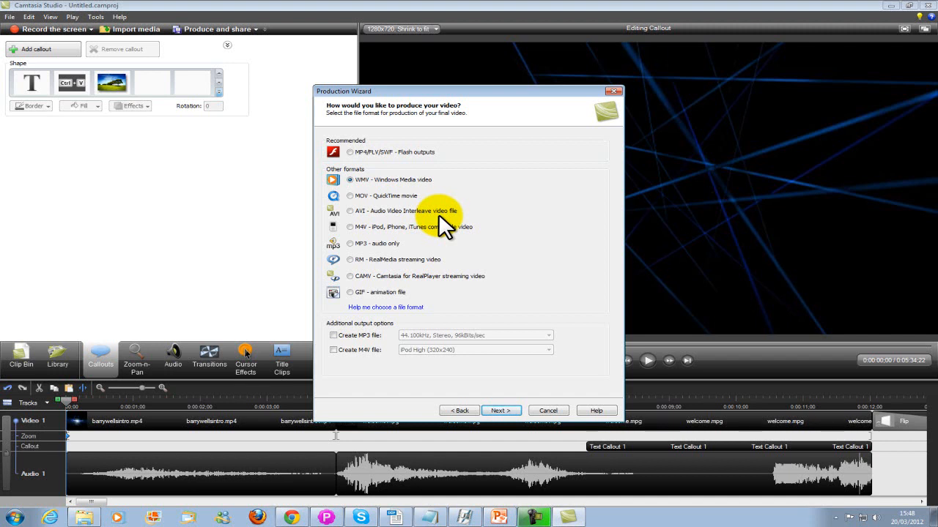
pyautogui.moveTo(454, 202)
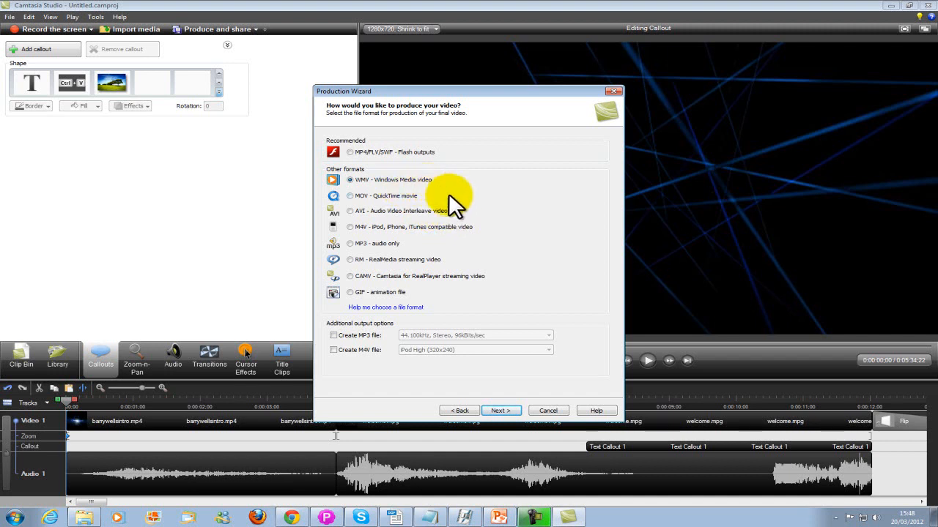
pyautogui.moveTo(469, 212)
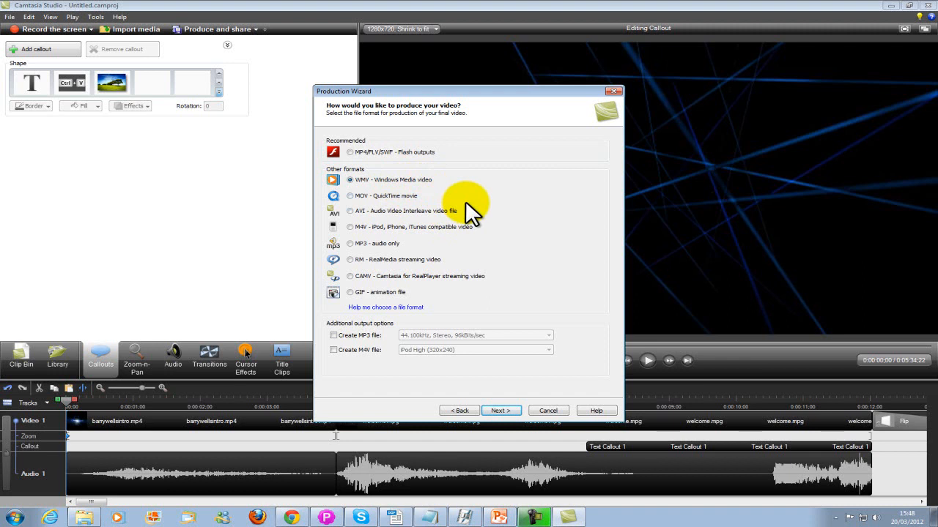
pyautogui.moveTo(501, 231)
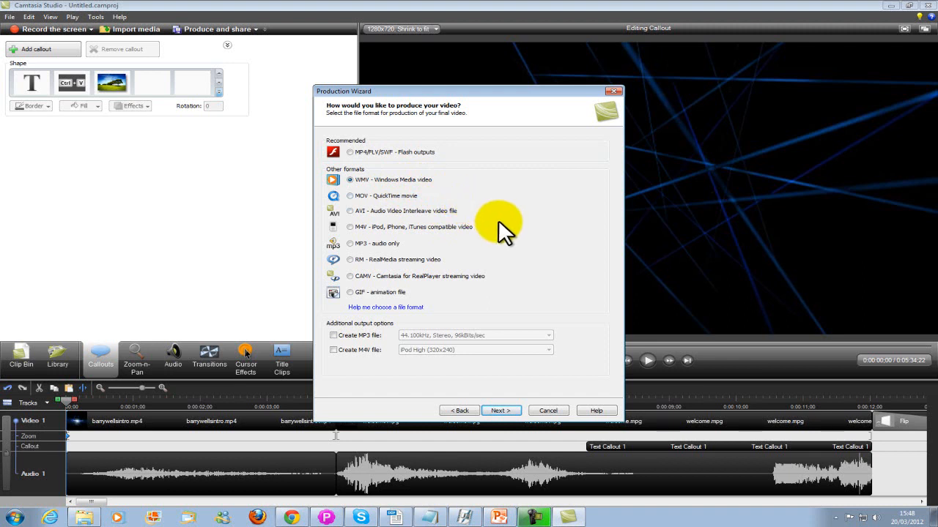
pyautogui.moveTo(388, 193)
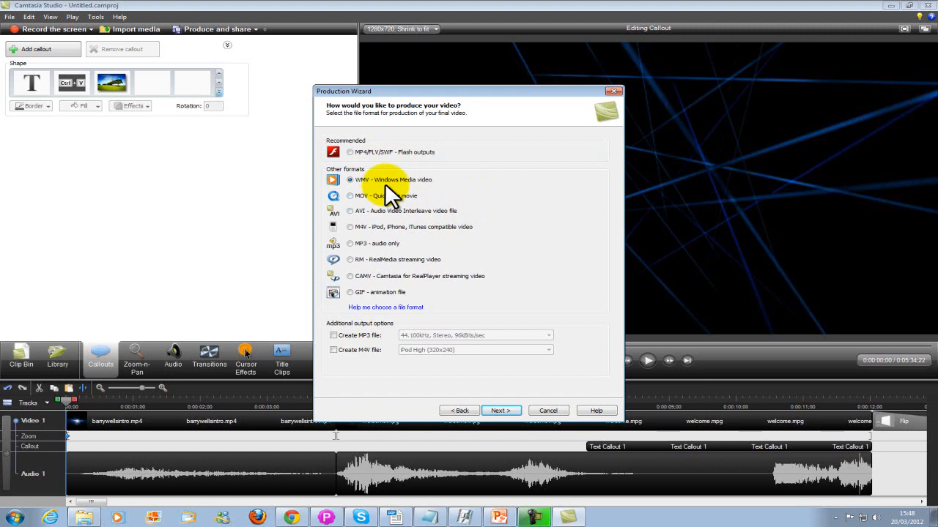
pyautogui.moveTo(468, 198)
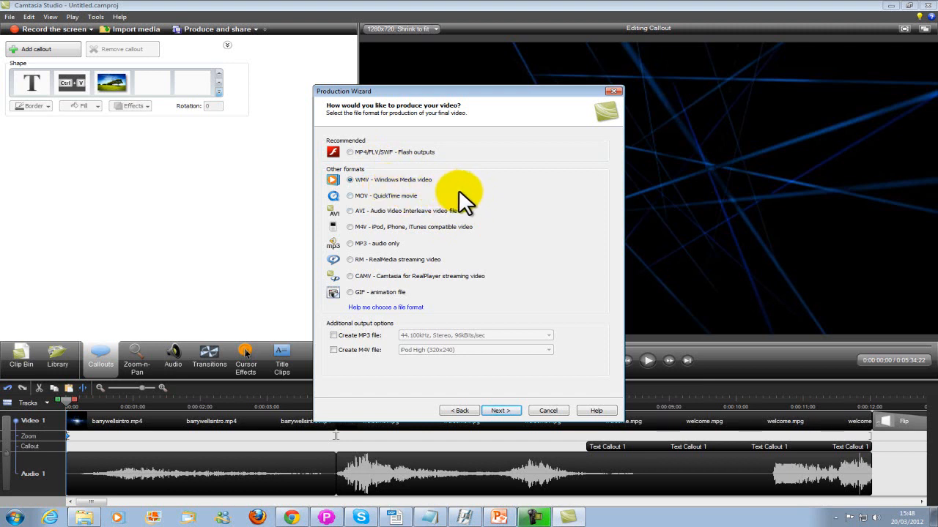
pyautogui.moveTo(491, 407)
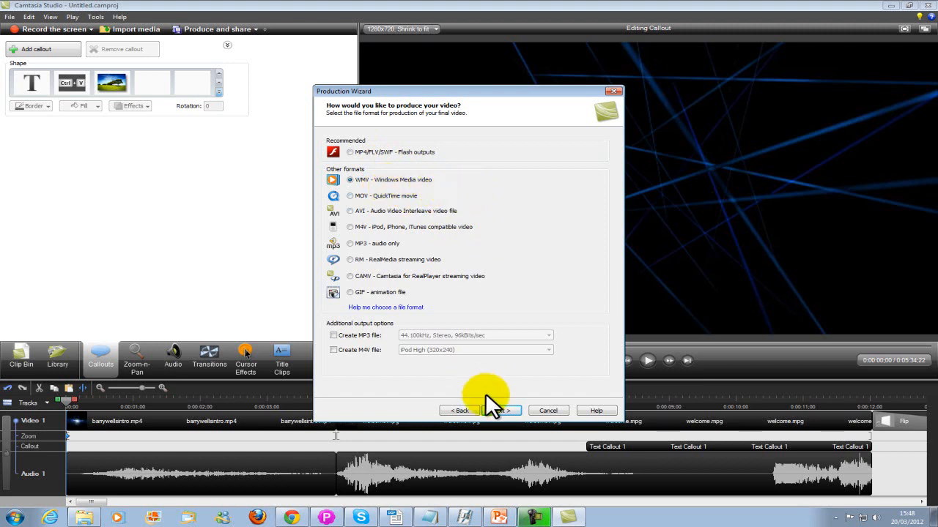
# Step: Keep WMV, its encoding profile, 1280 x 720 size and default video options, reaching the Marker options page
pyautogui.click(501, 410)
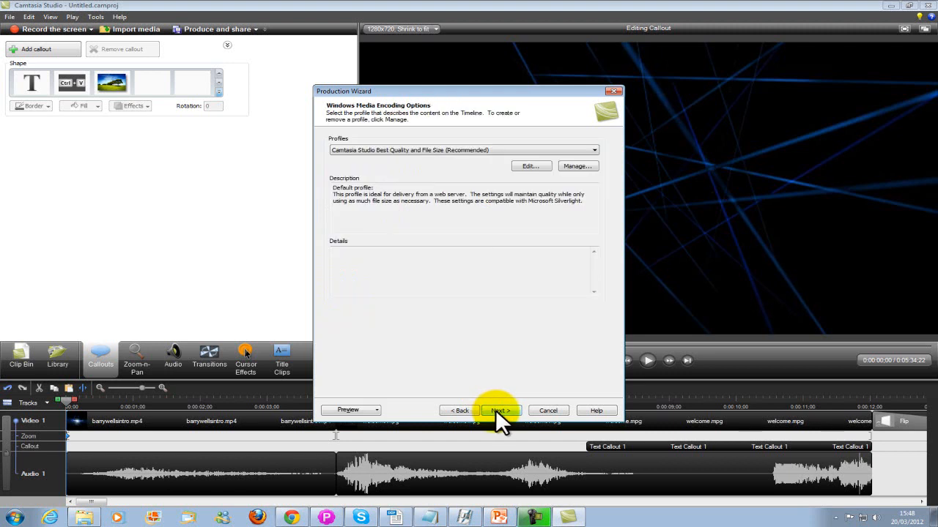
pyautogui.click(501, 410)
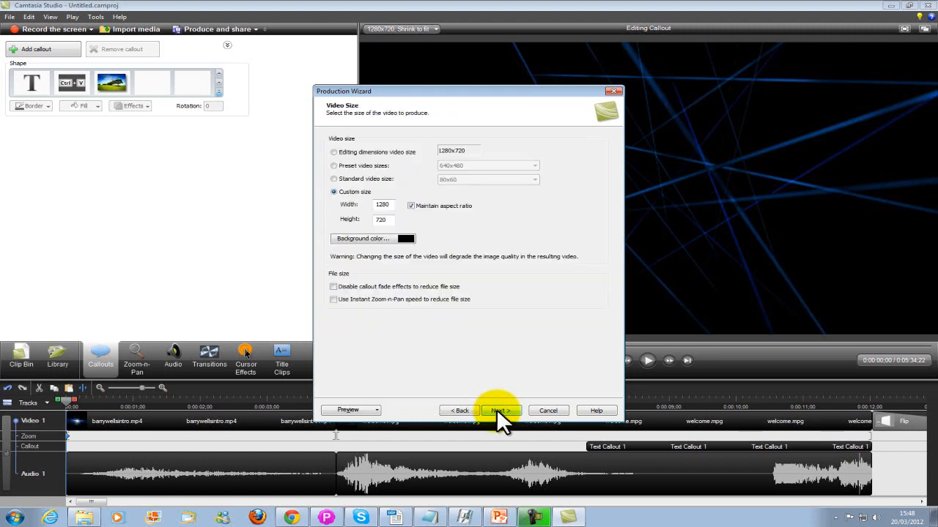
pyautogui.click(501, 410)
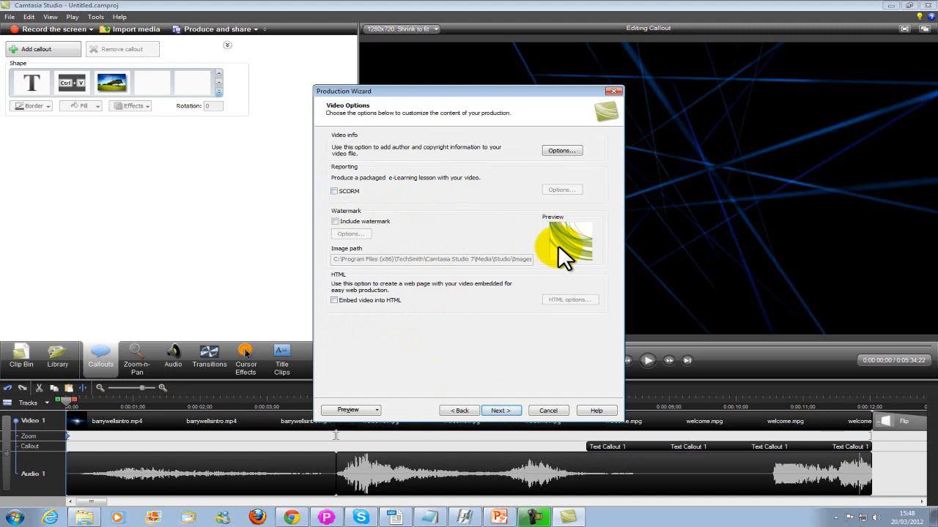
pyautogui.moveTo(908, 329)
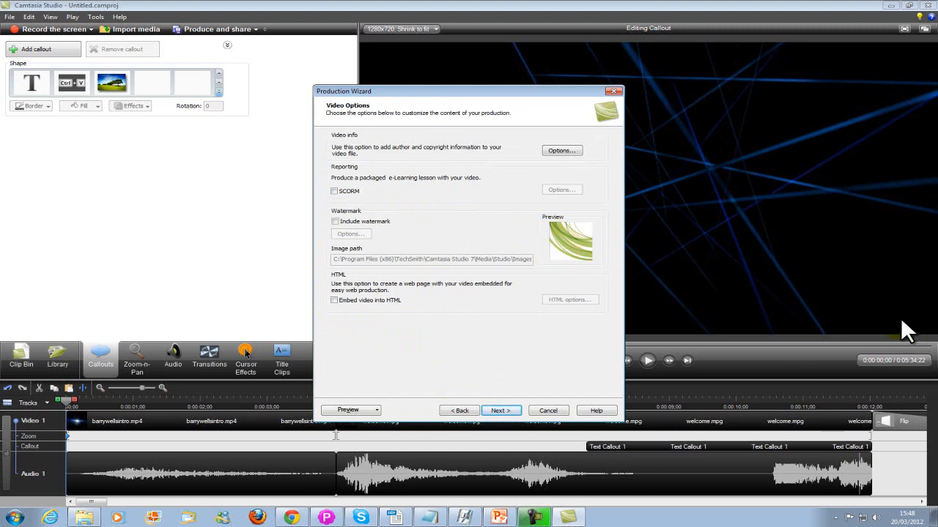
pyautogui.moveTo(902, 304)
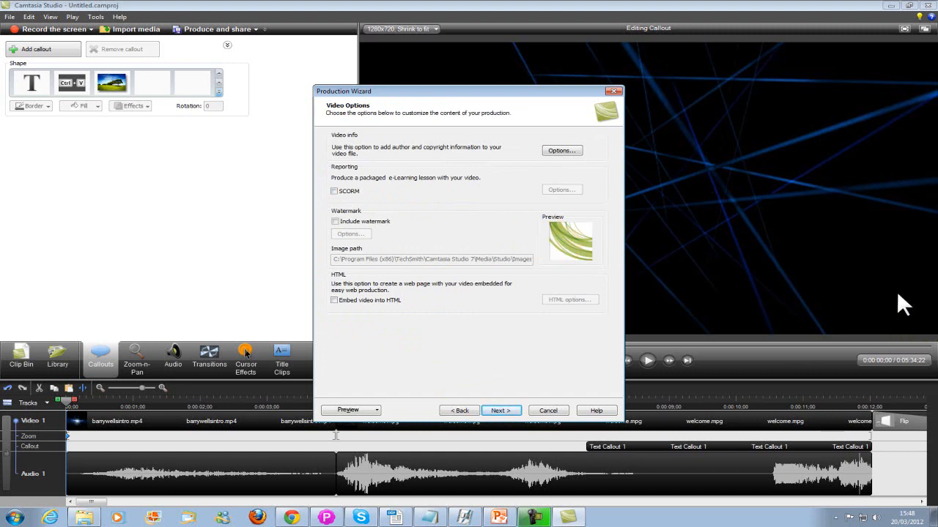
pyautogui.moveTo(622, 264)
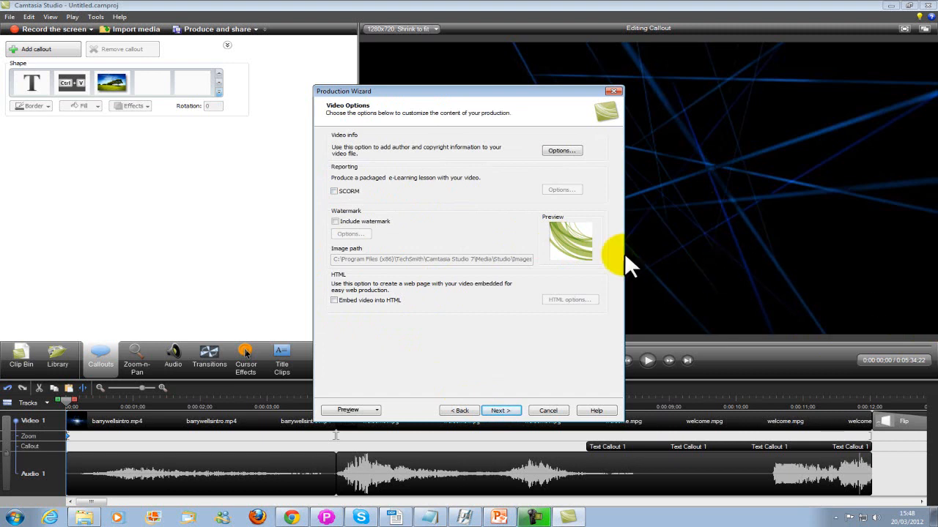
pyautogui.moveTo(486, 267)
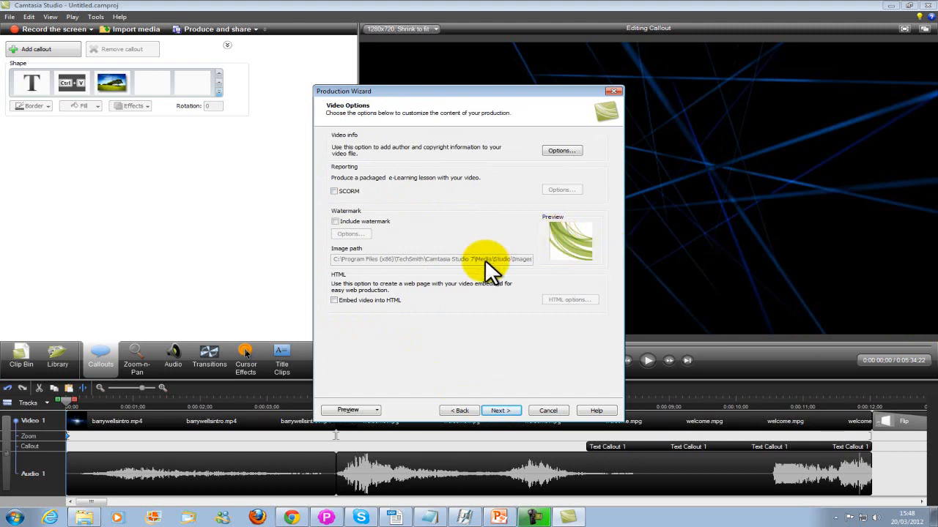
pyautogui.moveTo(358, 271)
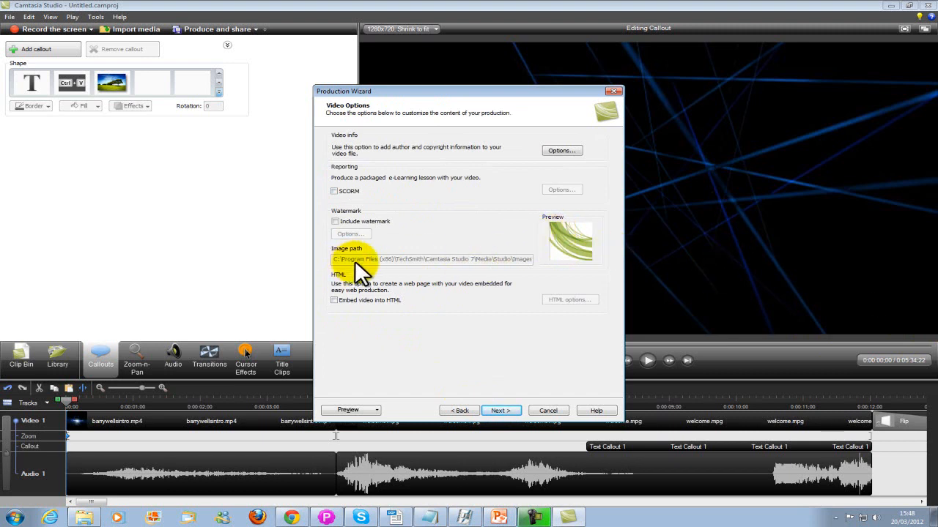
pyautogui.moveTo(398, 277)
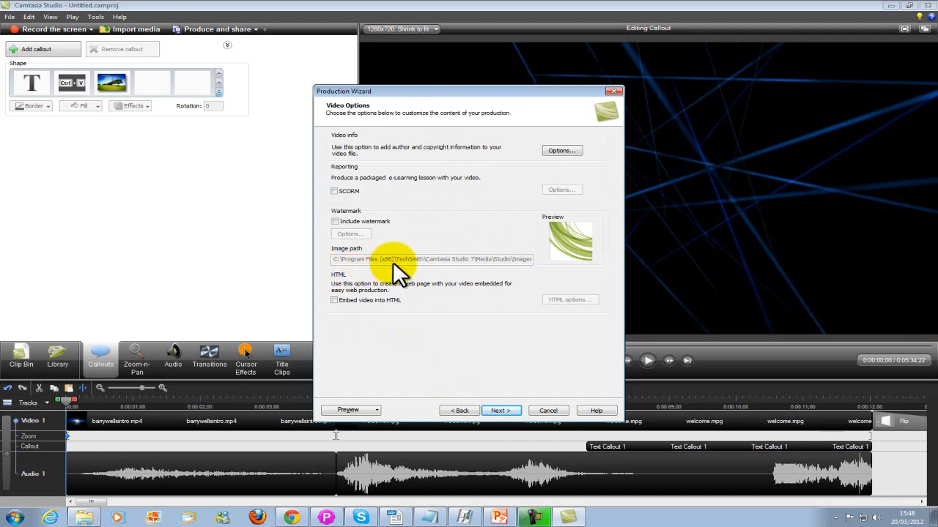
pyautogui.moveTo(432, 275)
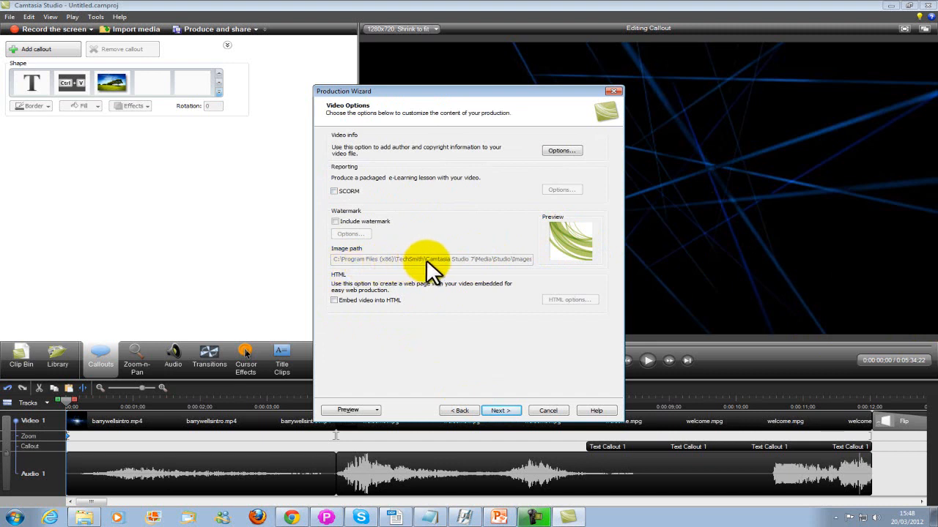
pyautogui.moveTo(396, 271)
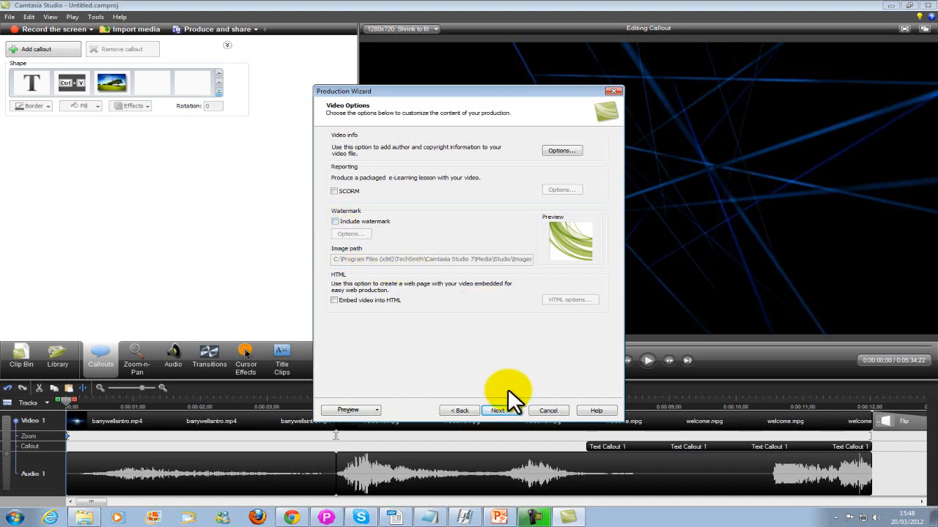
pyautogui.click(498, 411)
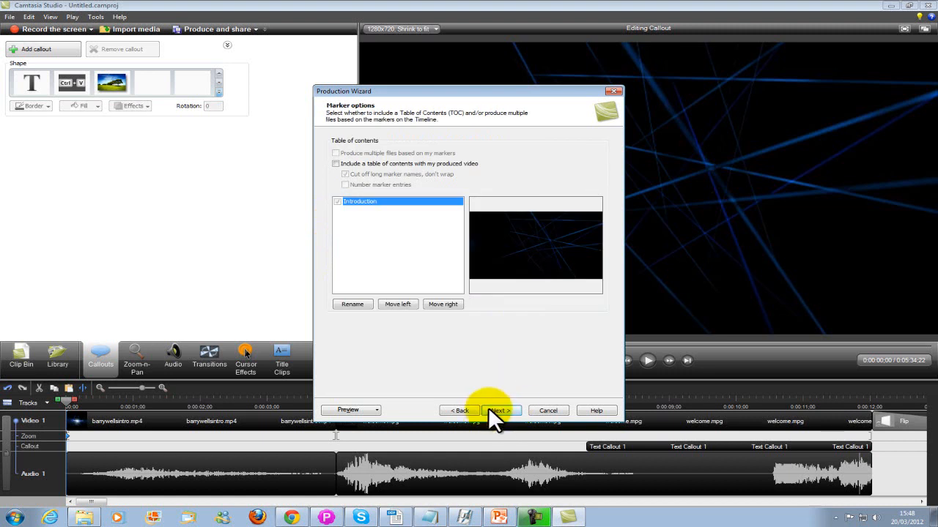
# Step: Advance to the Produce Video page showing folder 'vid challenge 2012' and file name Untitled
pyautogui.click(501, 411)
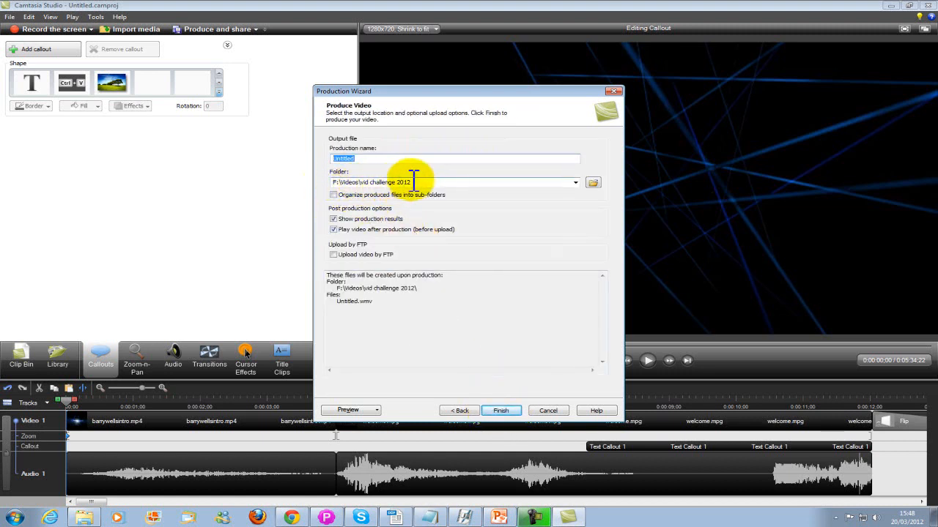
pyautogui.moveTo(364, 159)
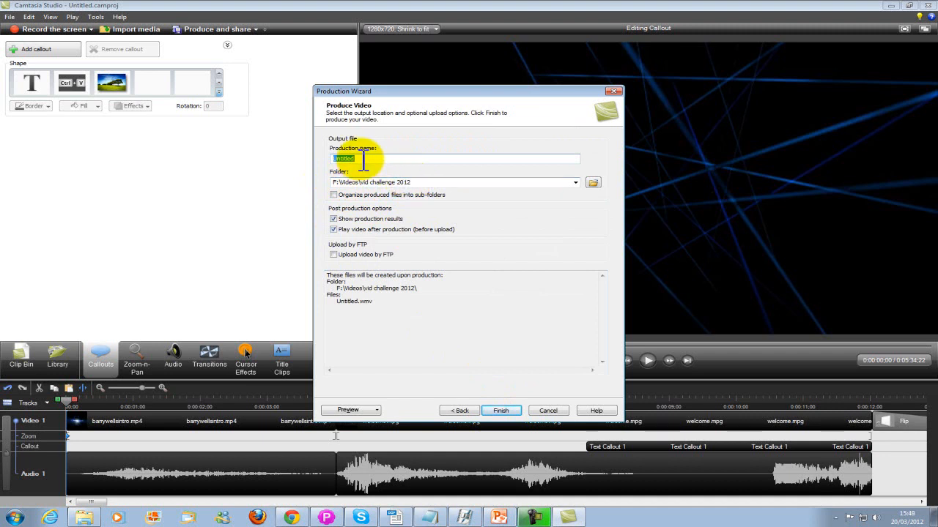
pyautogui.moveTo(498, 418)
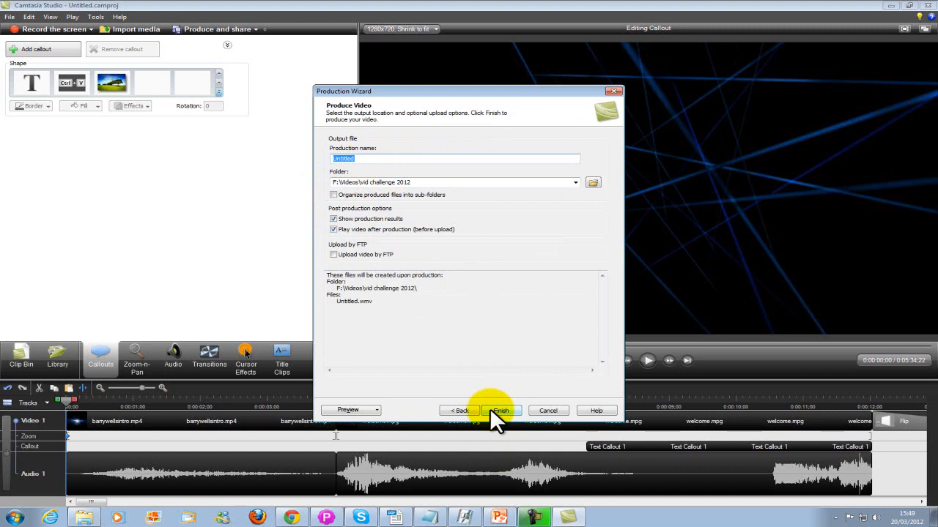
pyautogui.moveTo(478, 185)
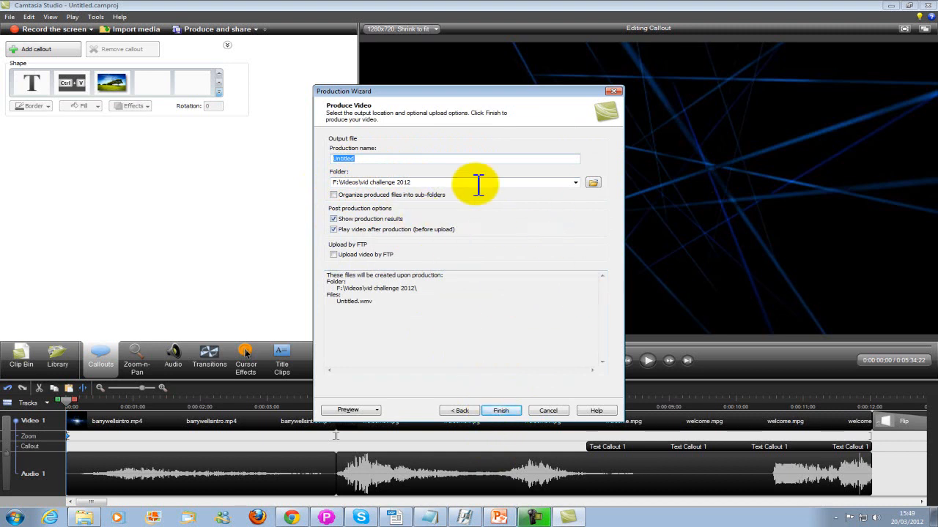
pyautogui.moveTo(457, 220)
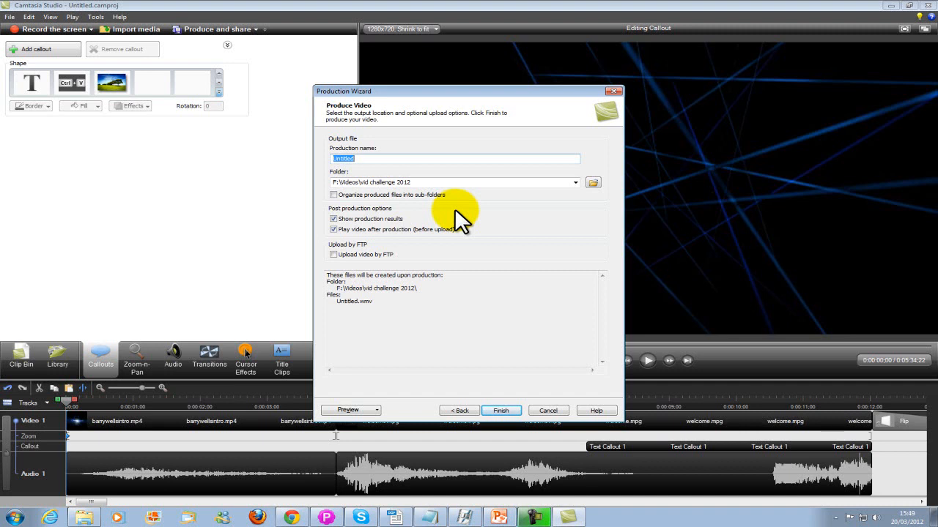
pyautogui.moveTo(476, 462)
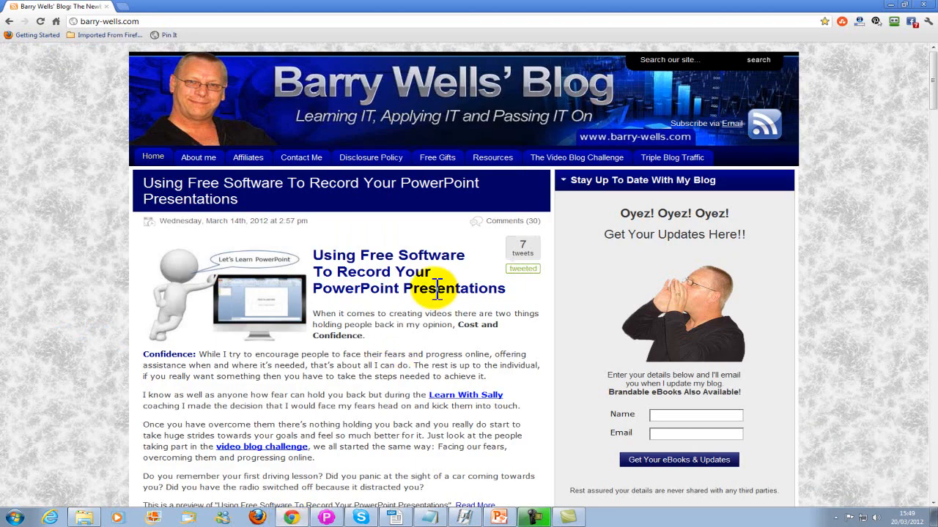
# Step: Go to The Video Blog Challenge page on Barry Wells' Blog and browse its list of participants' video posts
pyautogui.click(577, 158)
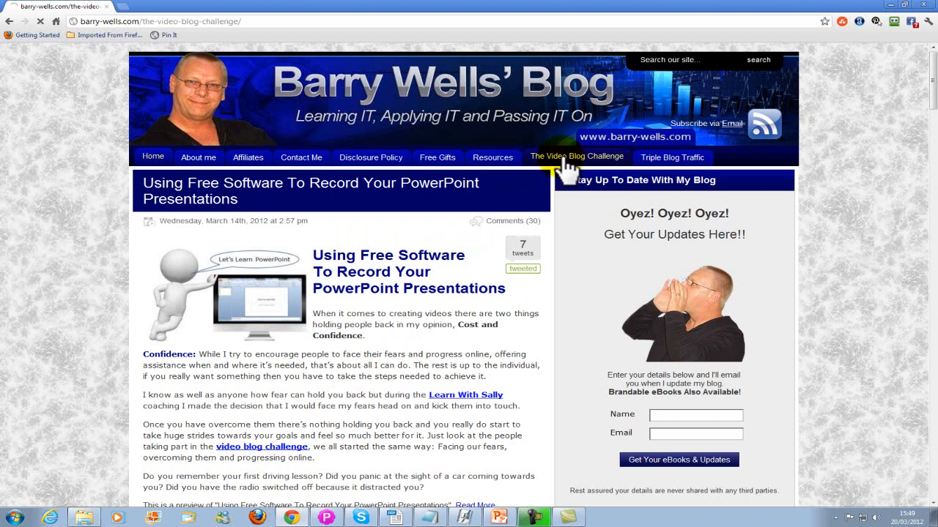
pyautogui.click(577, 157)
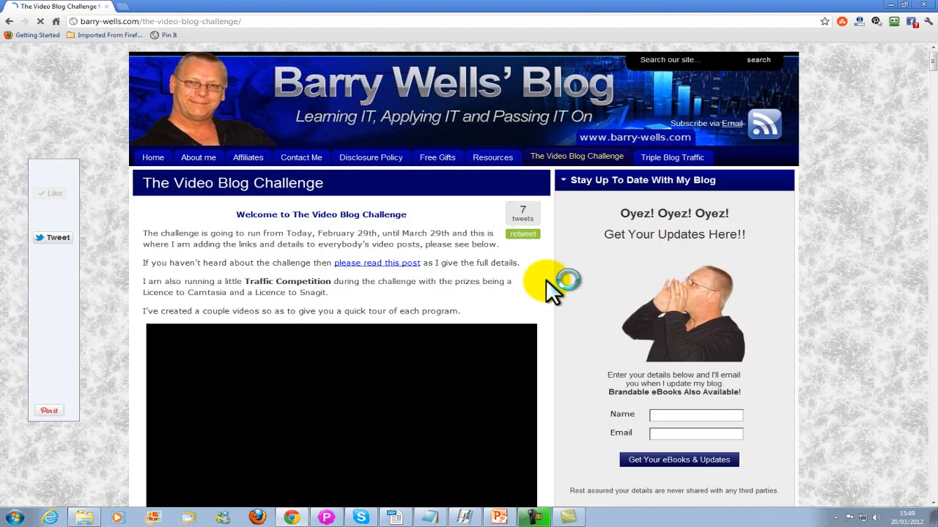
pyautogui.scroll(-3)
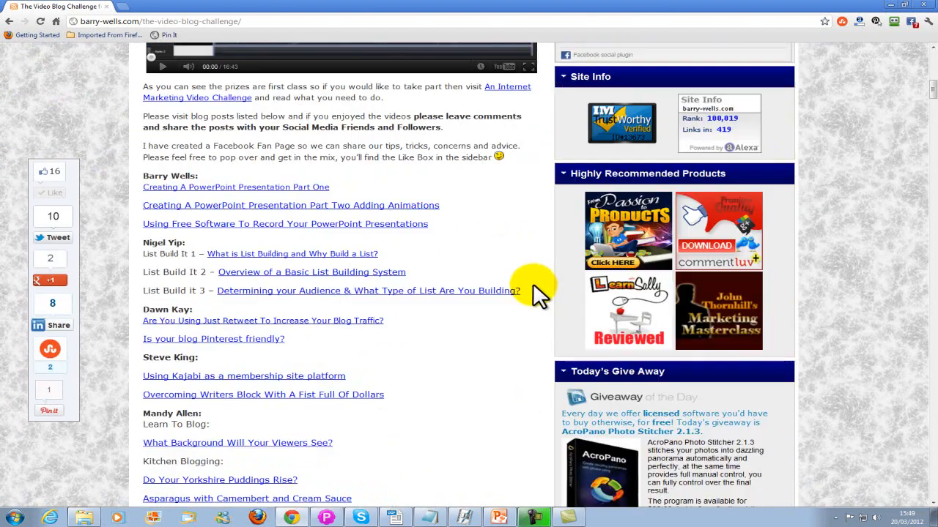
pyautogui.scroll(-3)
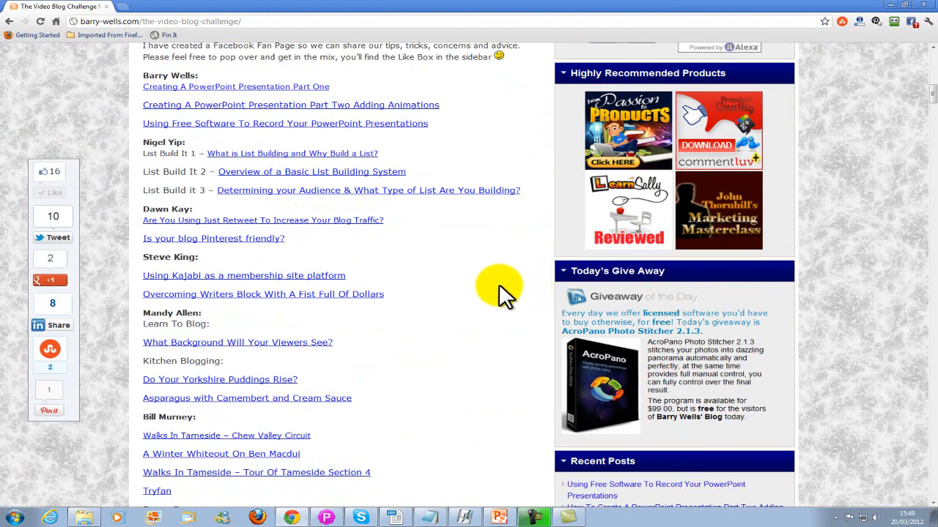
pyautogui.scroll(-3)
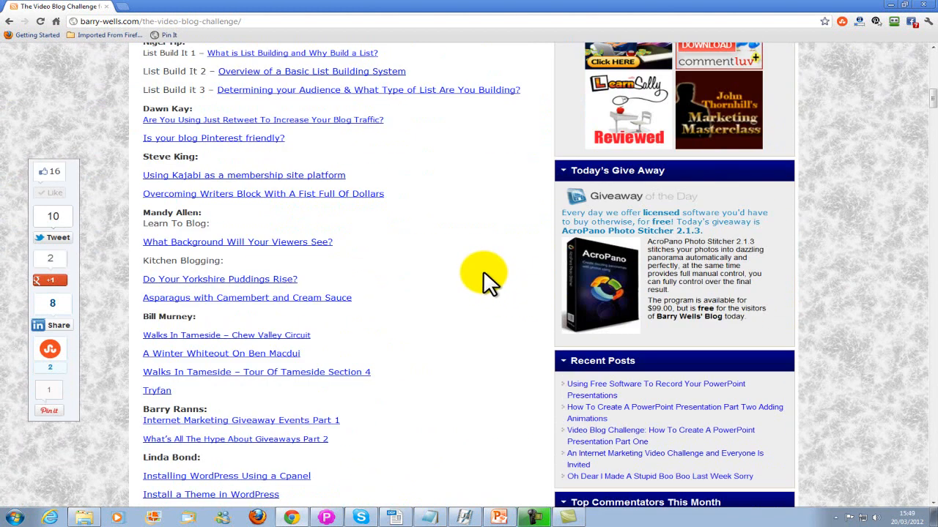
pyautogui.scroll(-3)
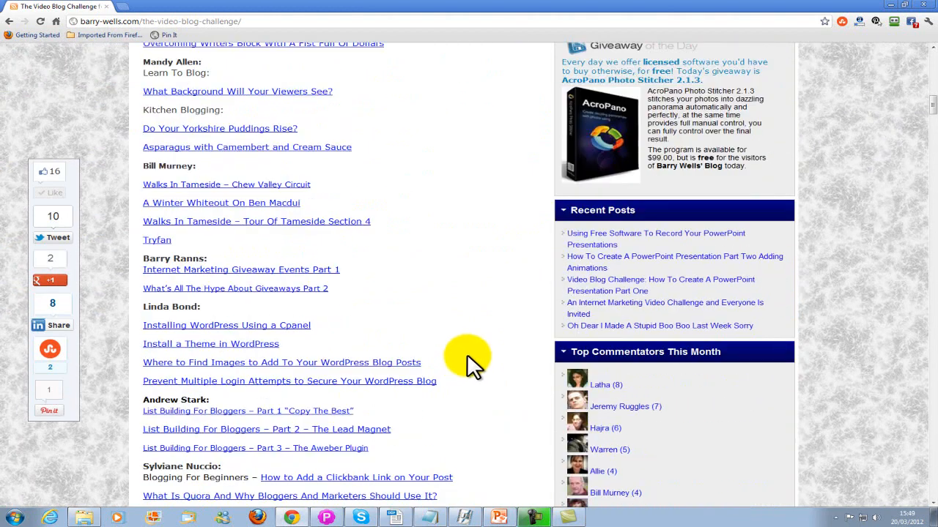
pyautogui.scroll(-3)
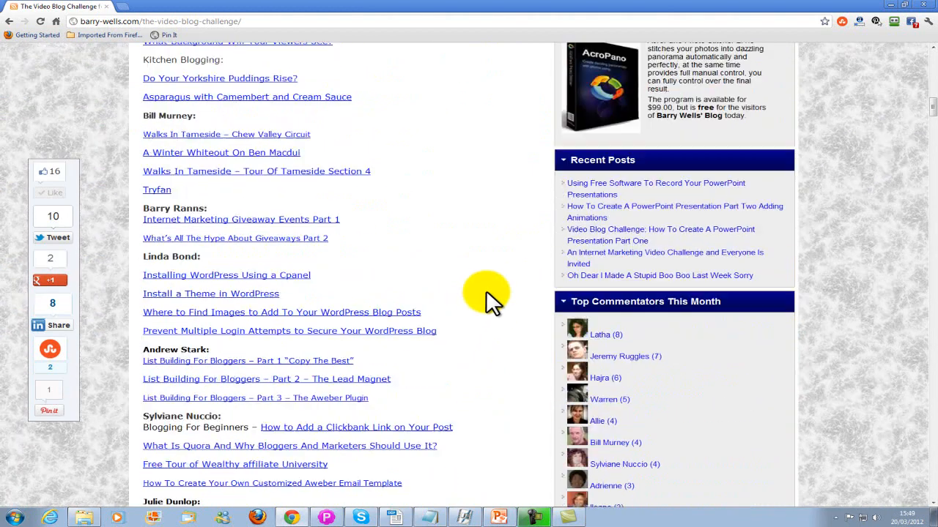
pyautogui.scroll(-3)
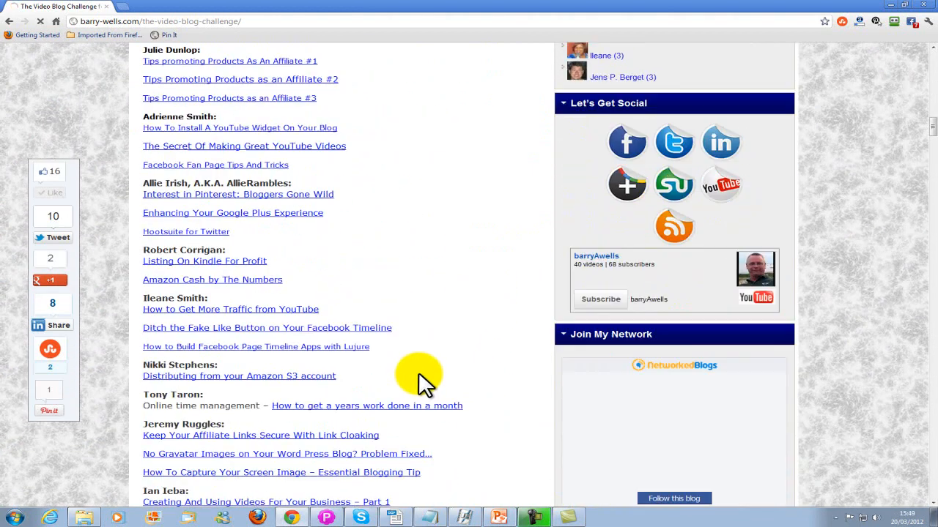
pyautogui.scroll(3)
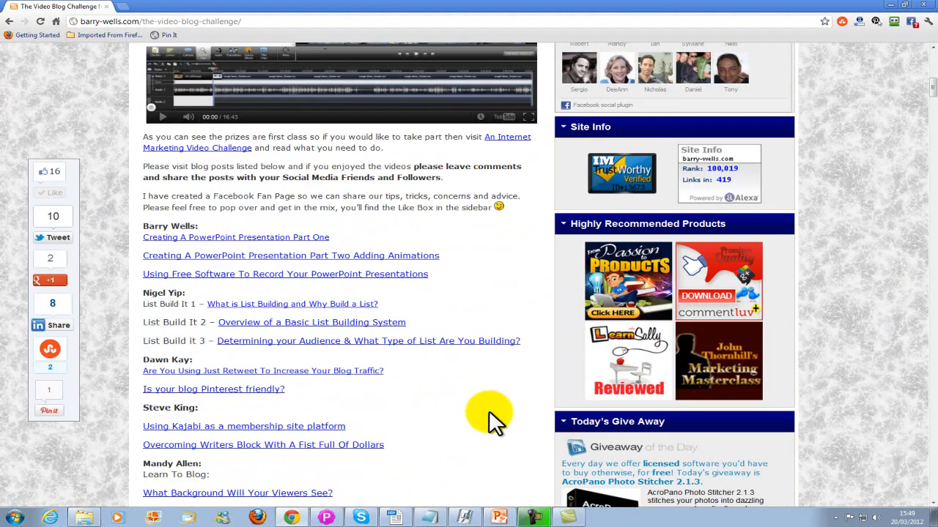
pyautogui.scroll(3)
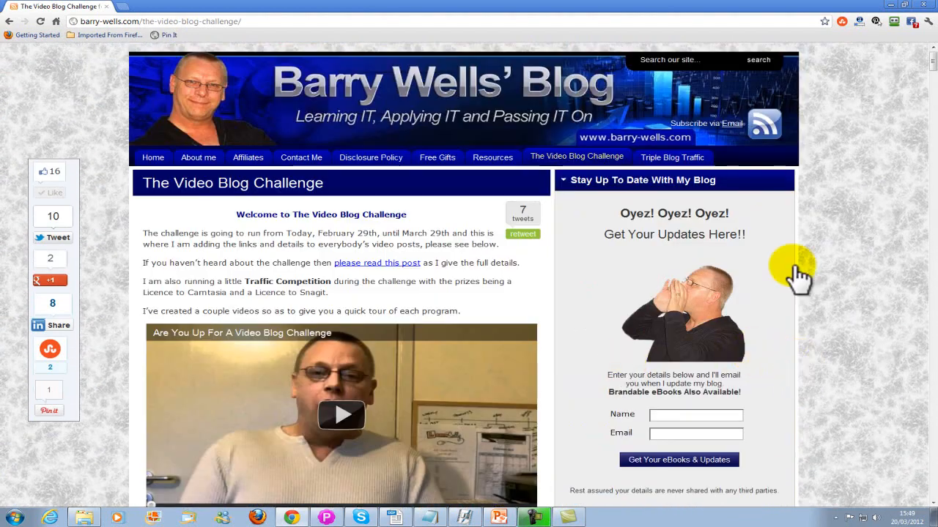
pyautogui.moveTo(865, 352)
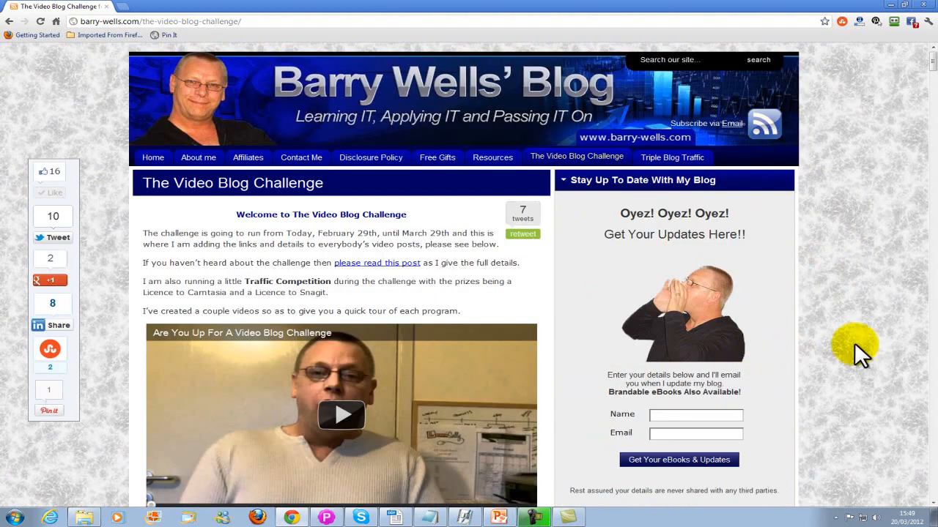
pyautogui.scroll(-3)
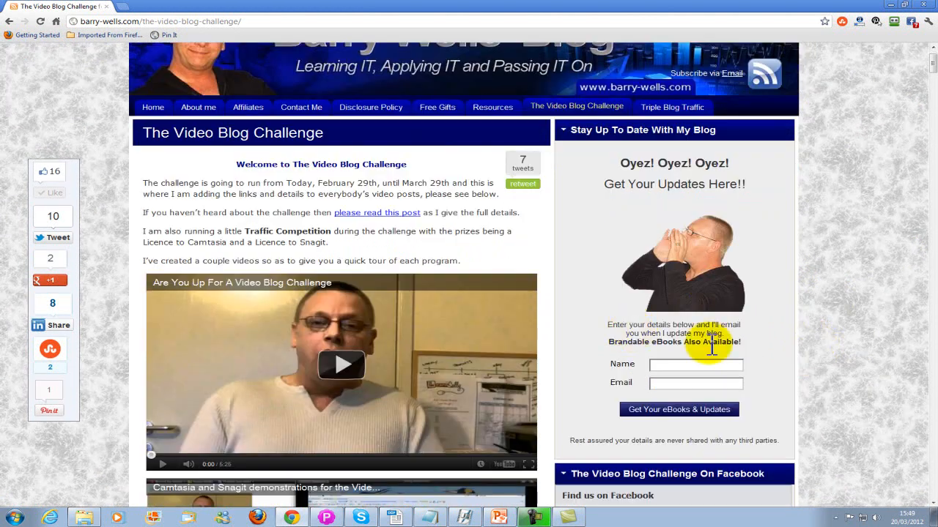
pyautogui.scroll(-3)
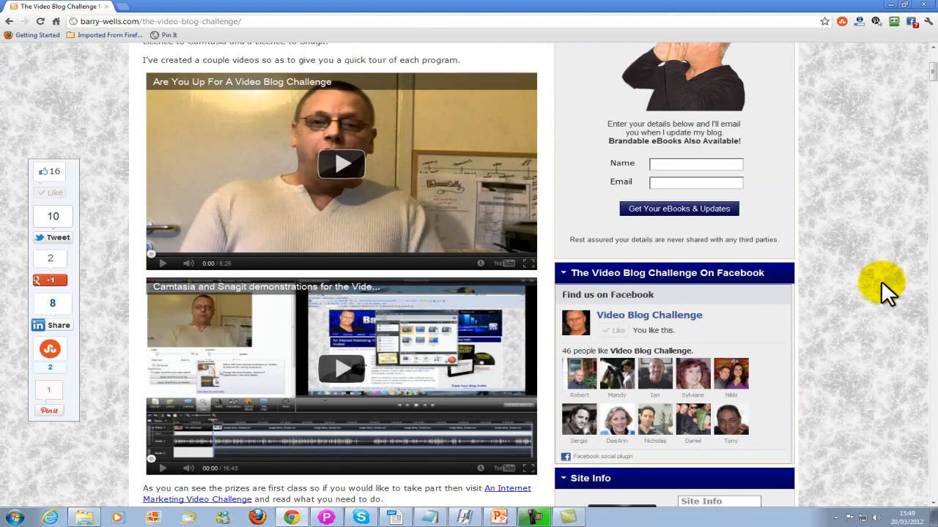
pyautogui.moveTo(666, 325)
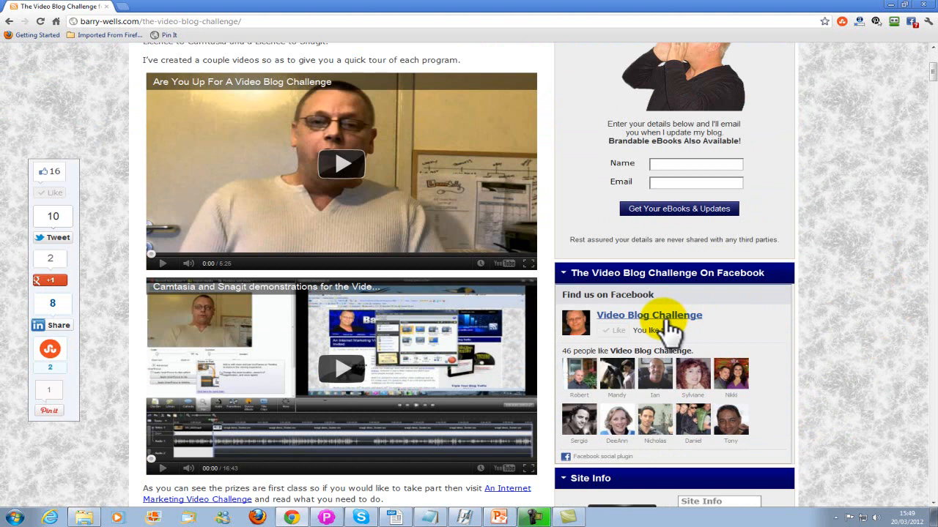
pyautogui.scroll(3)
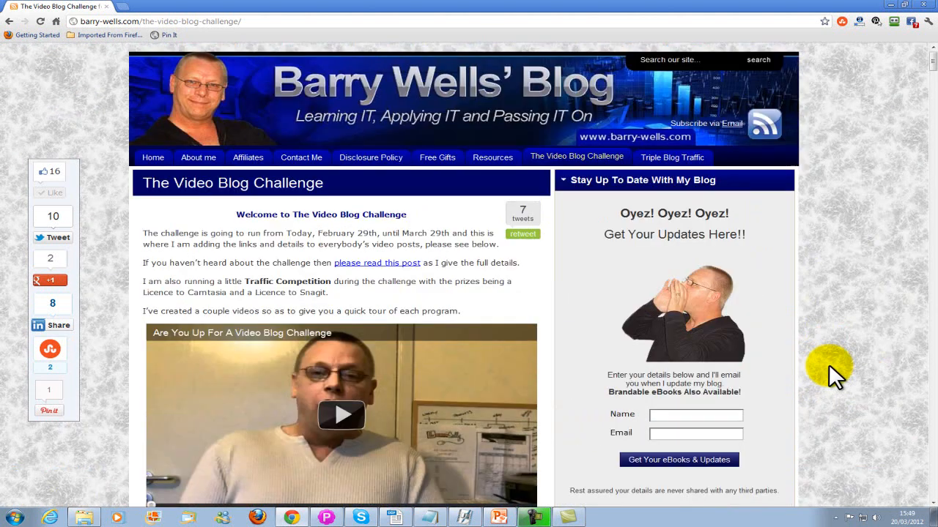